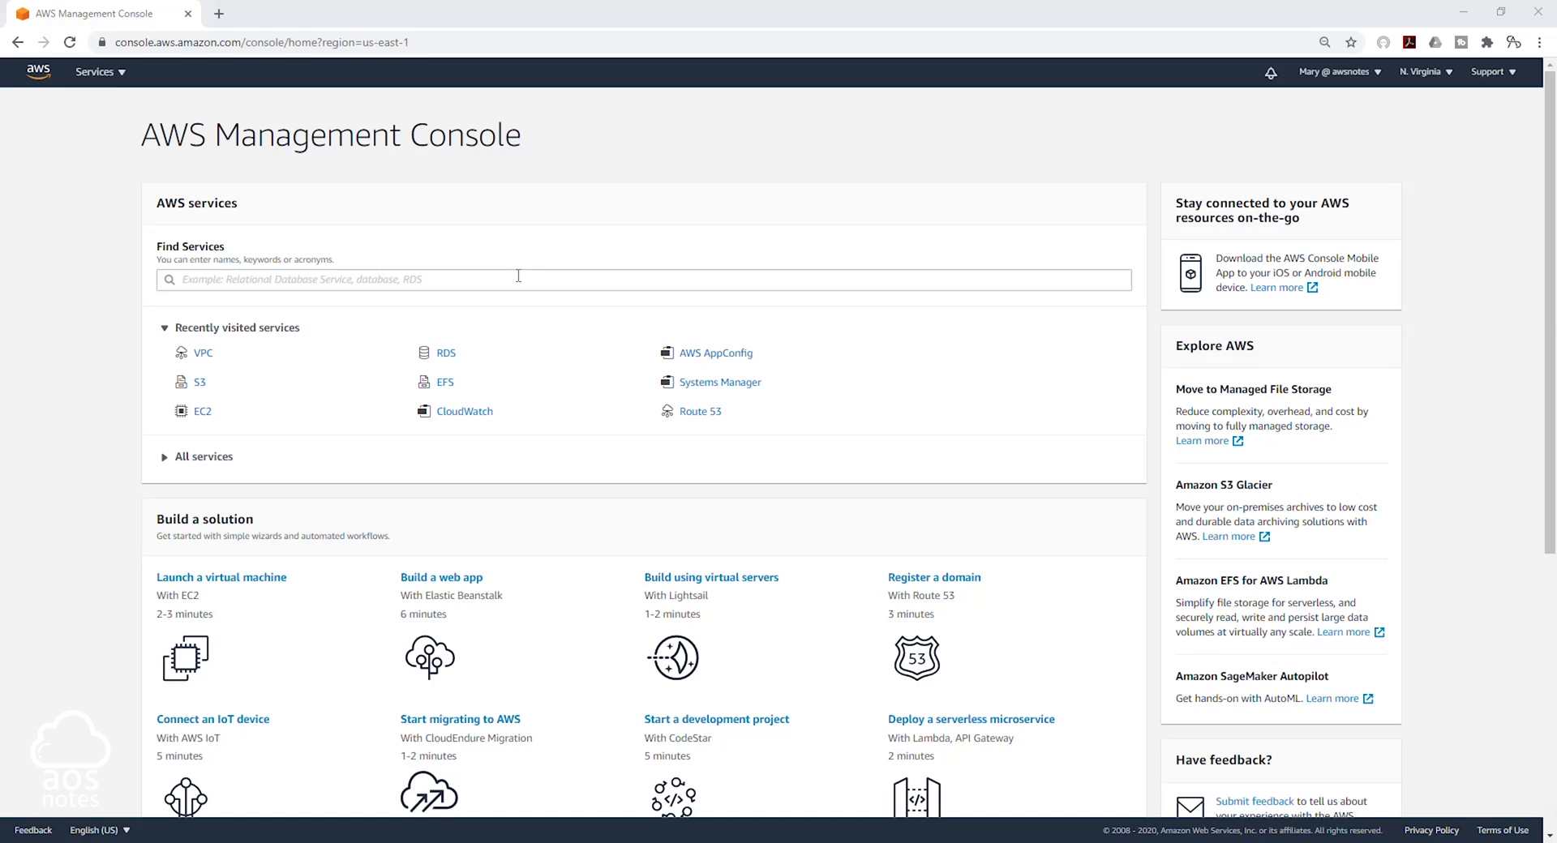
mouse_move(878, 231)
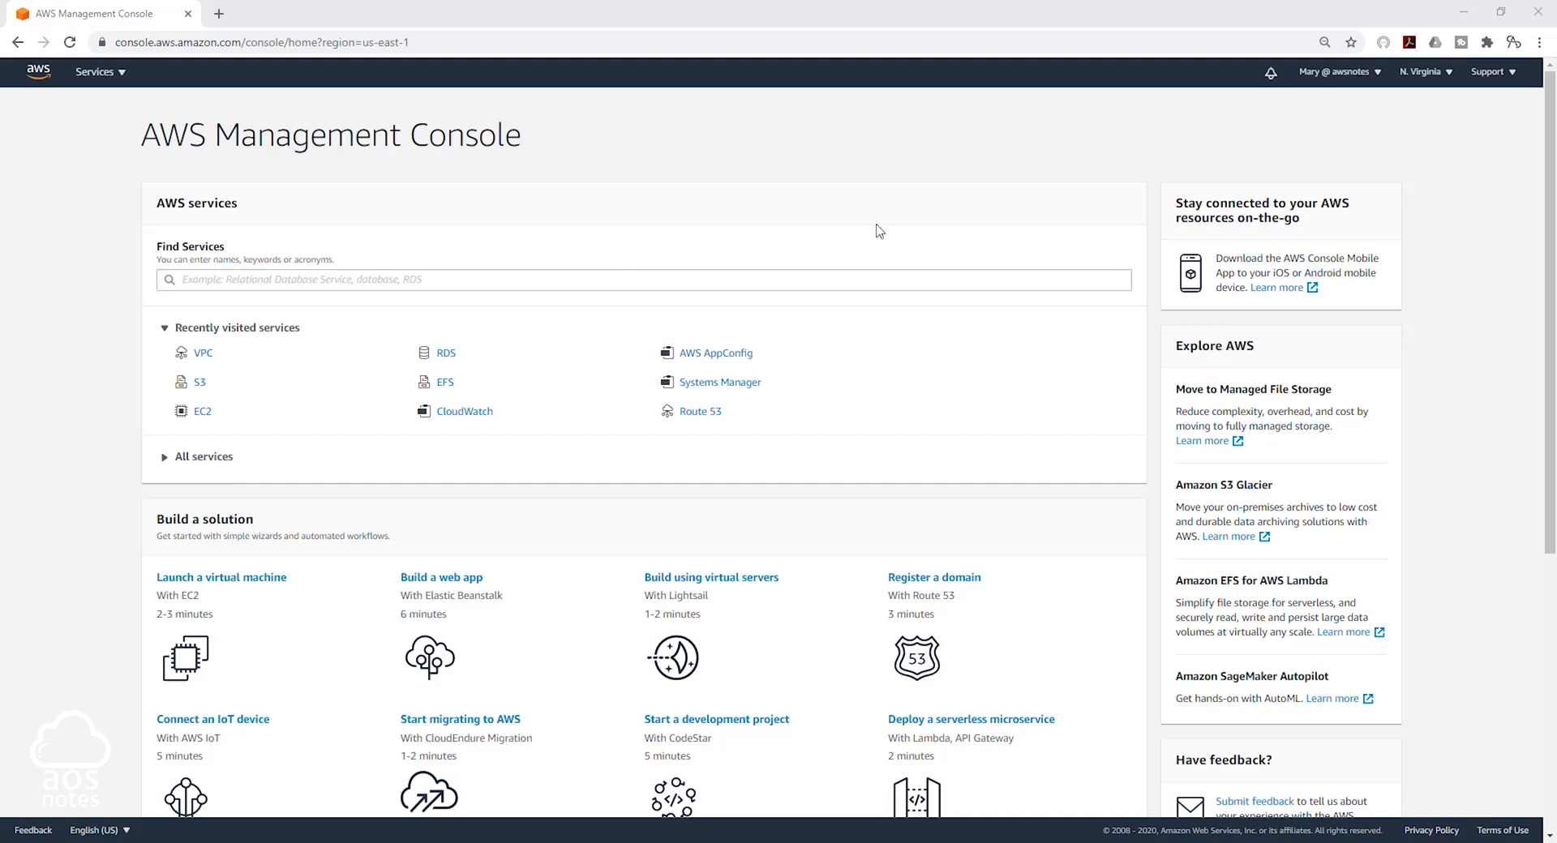
mouse_move(1435, 78)
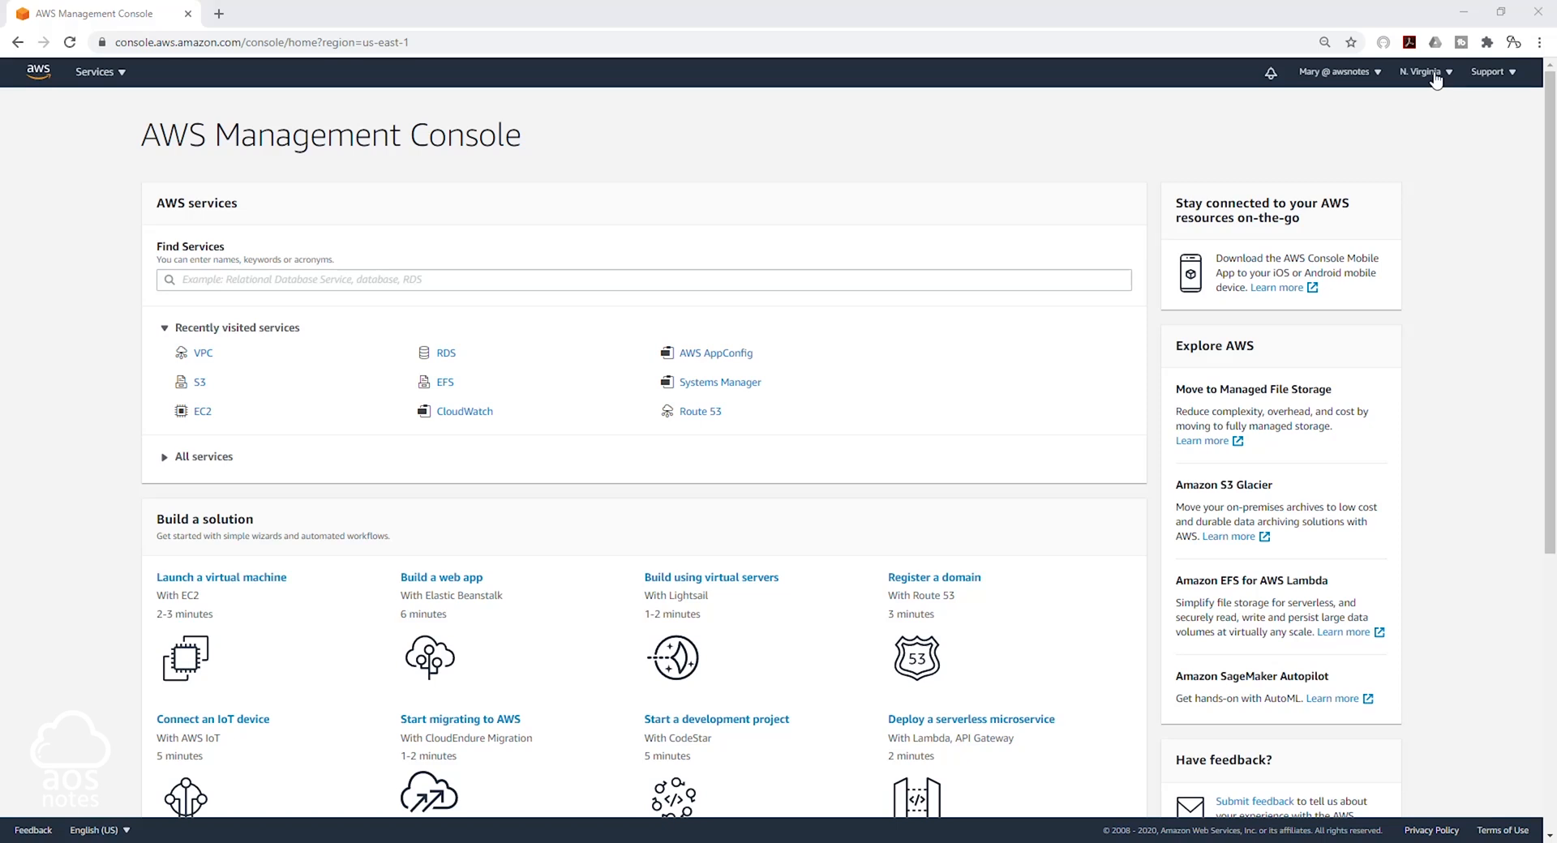
- Confirm the console region is US East (N. Virginia) without changing it
left_click(1422, 71)
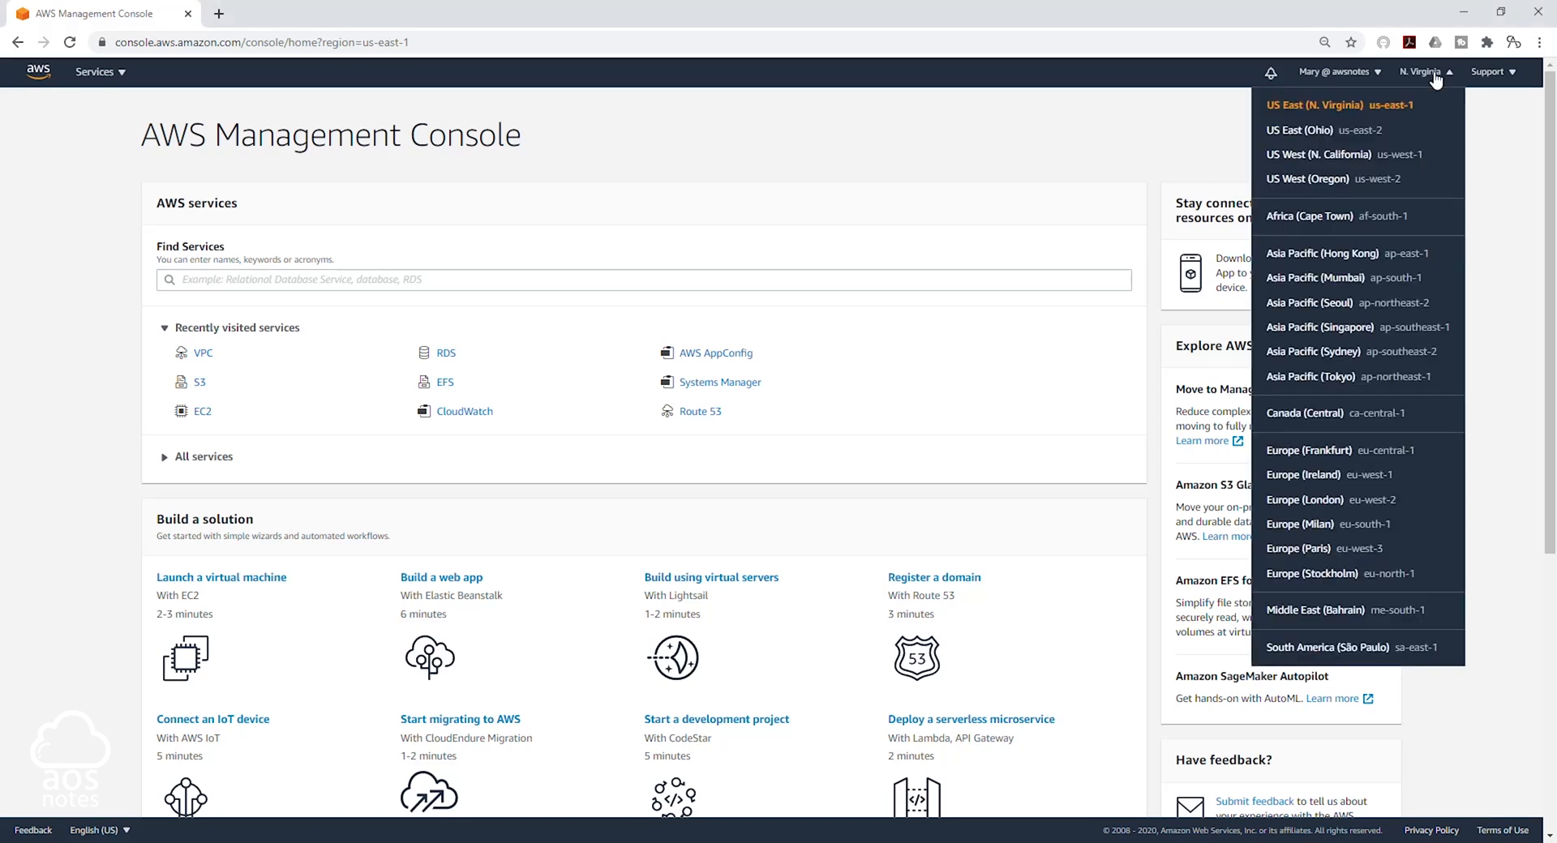
mouse_move(1431, 78)
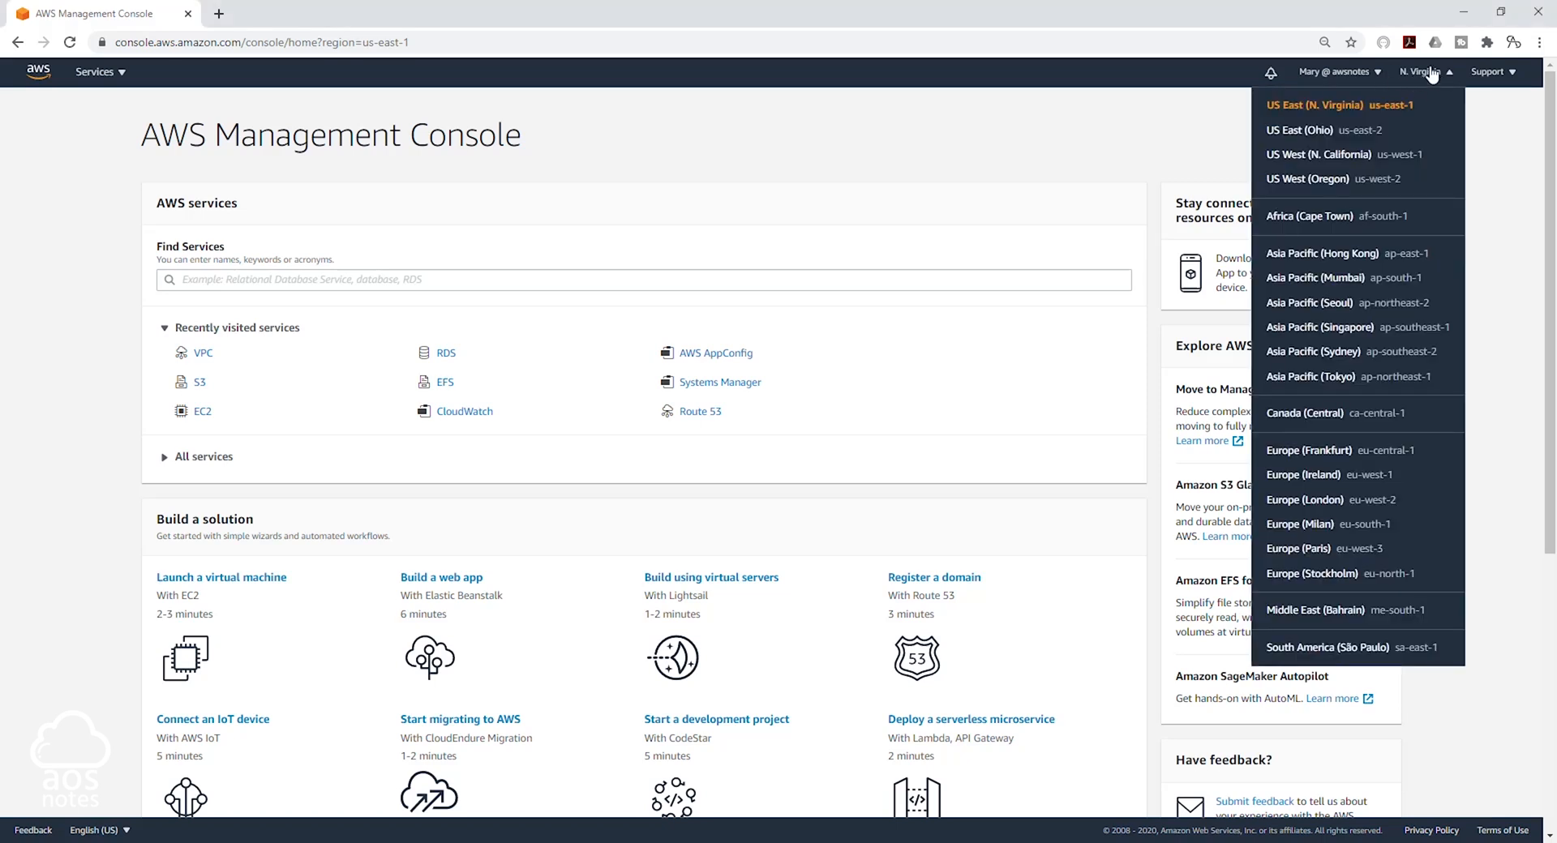
left_click(1178, 127)
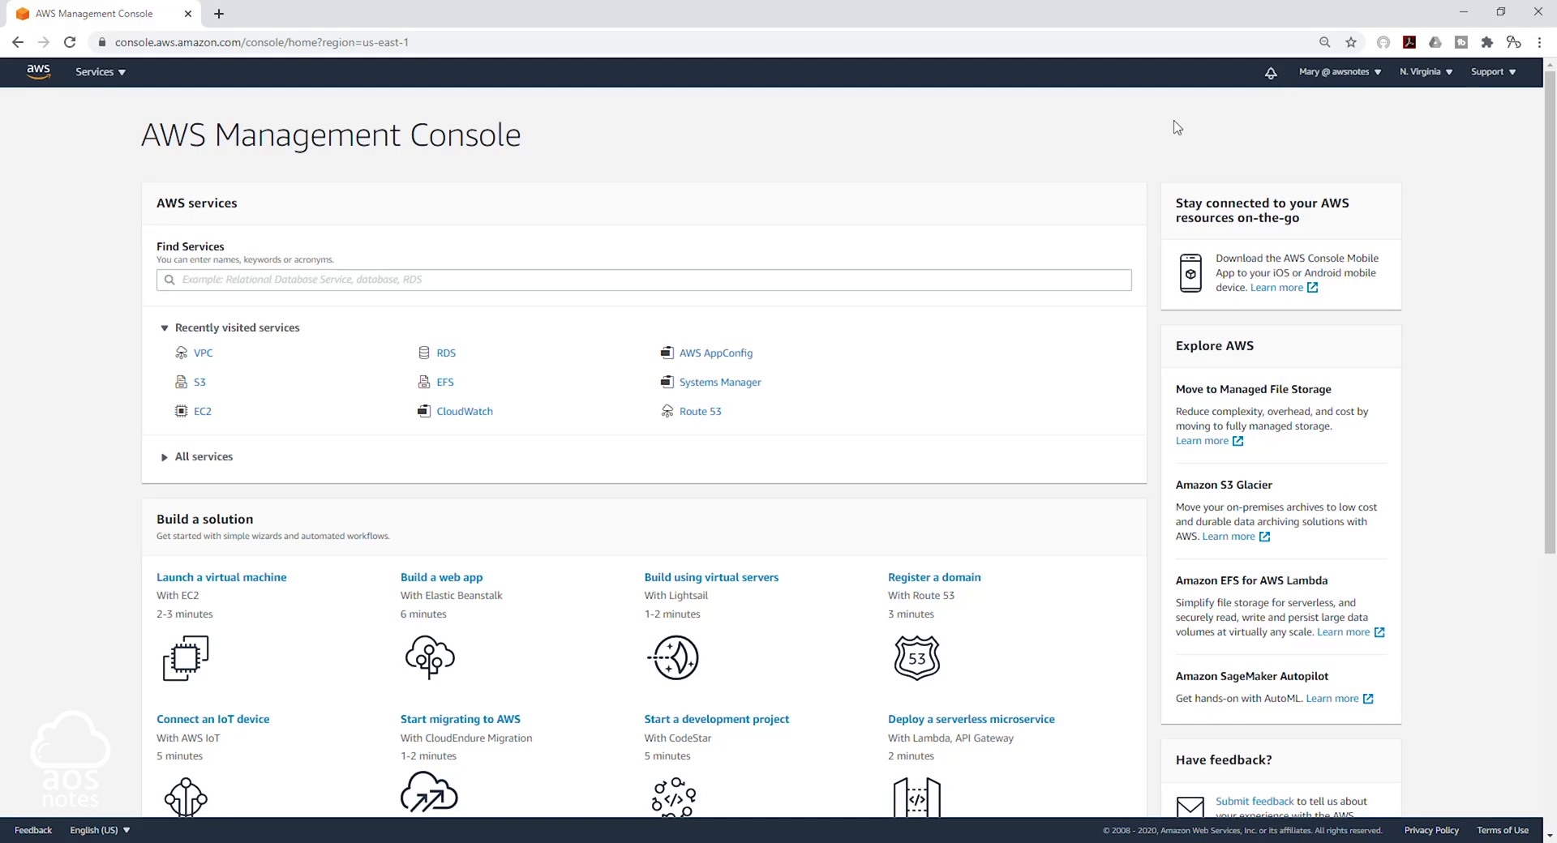
mouse_move(947, 232)
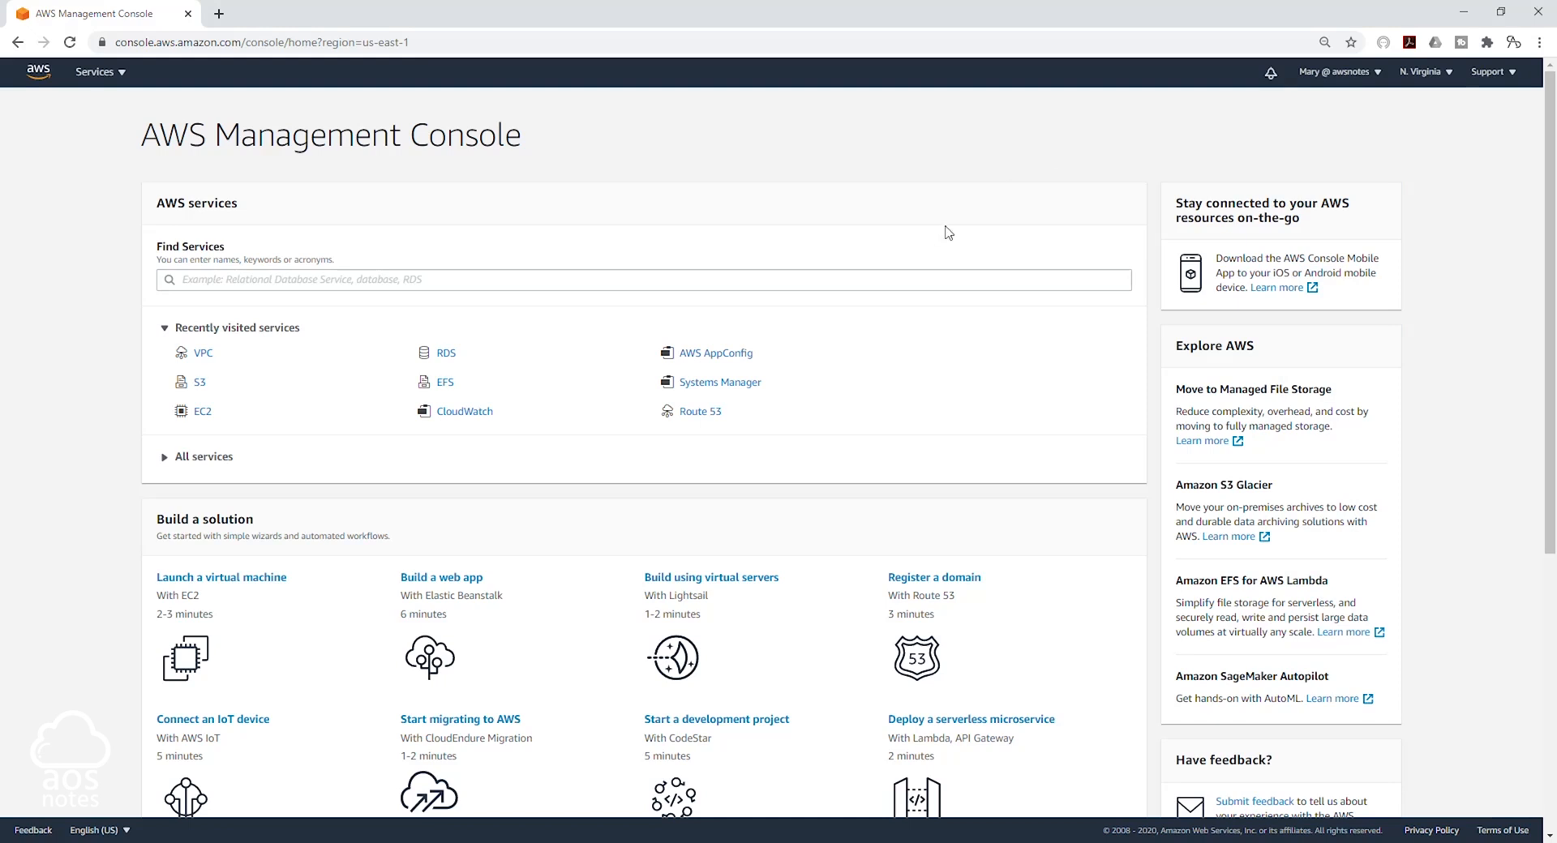
- Navigate from the Services menu to the VPC service dashboard
left_click(94, 72)
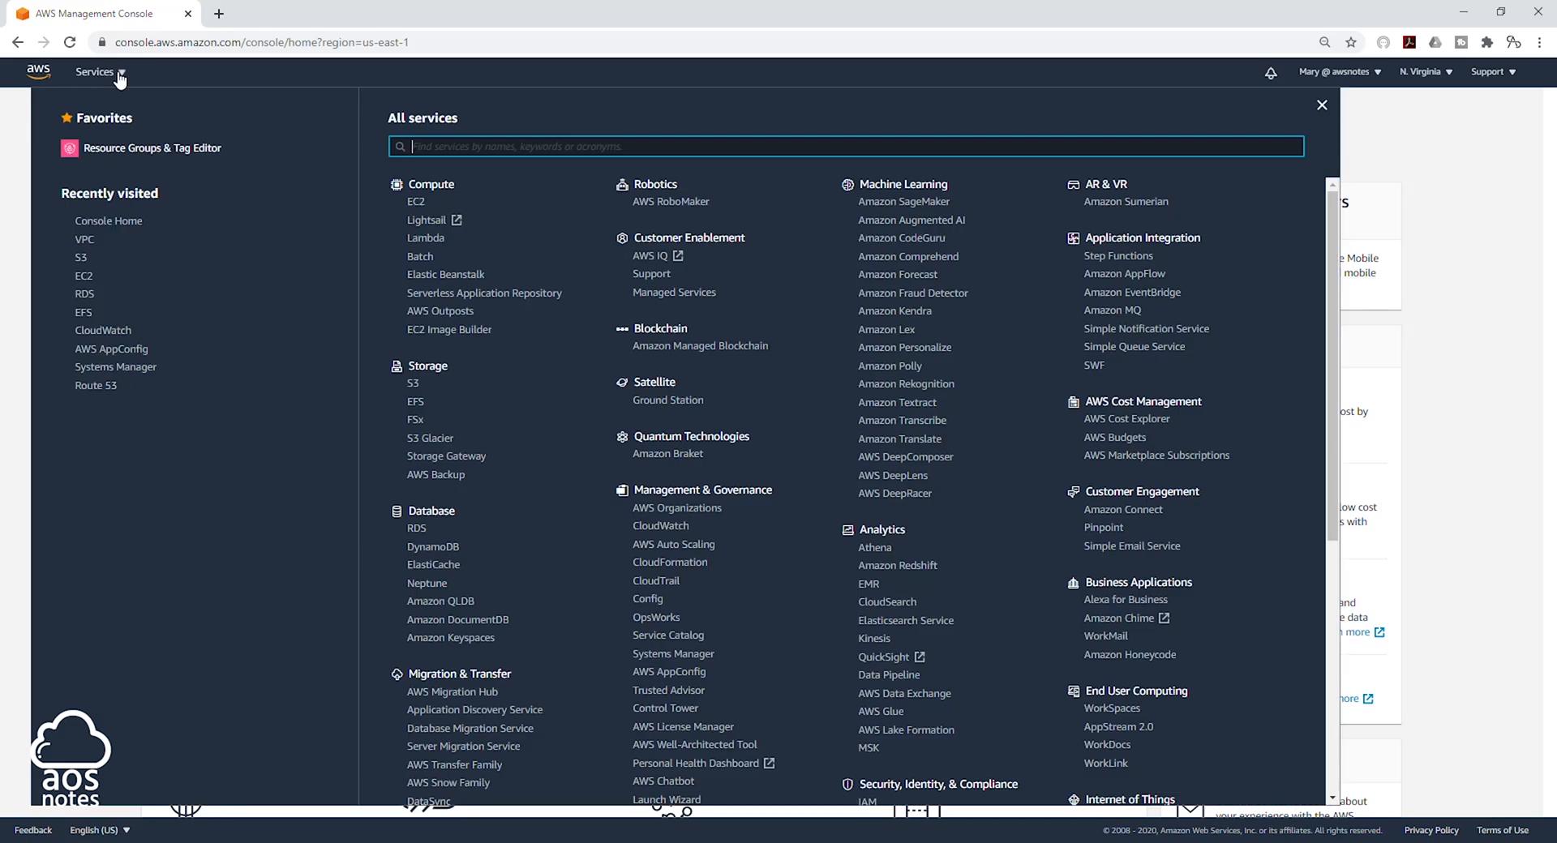
scroll("down", 3)
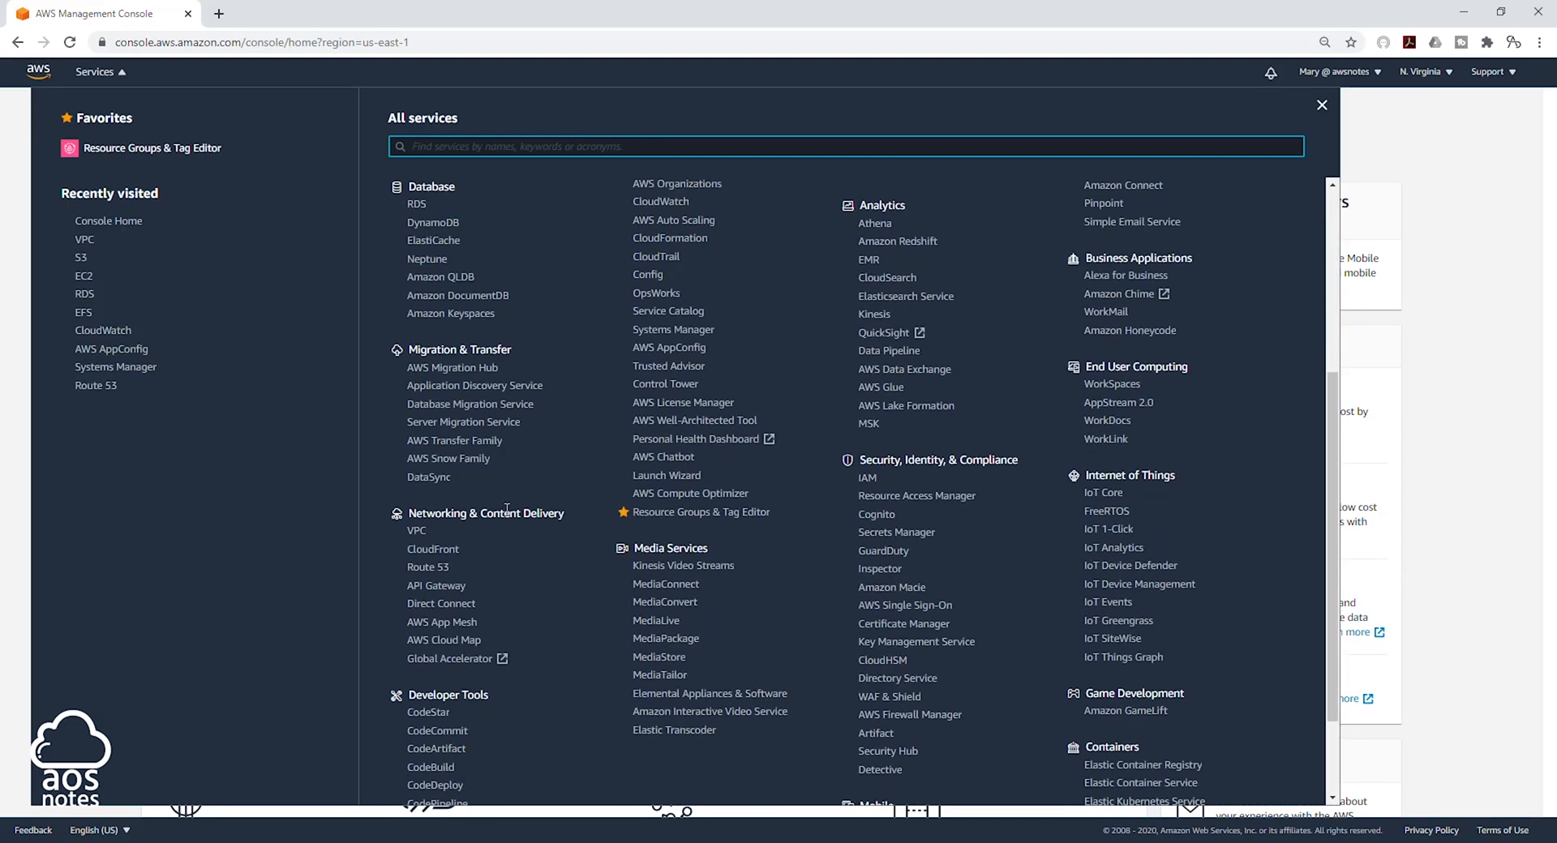
left_click(417, 529)
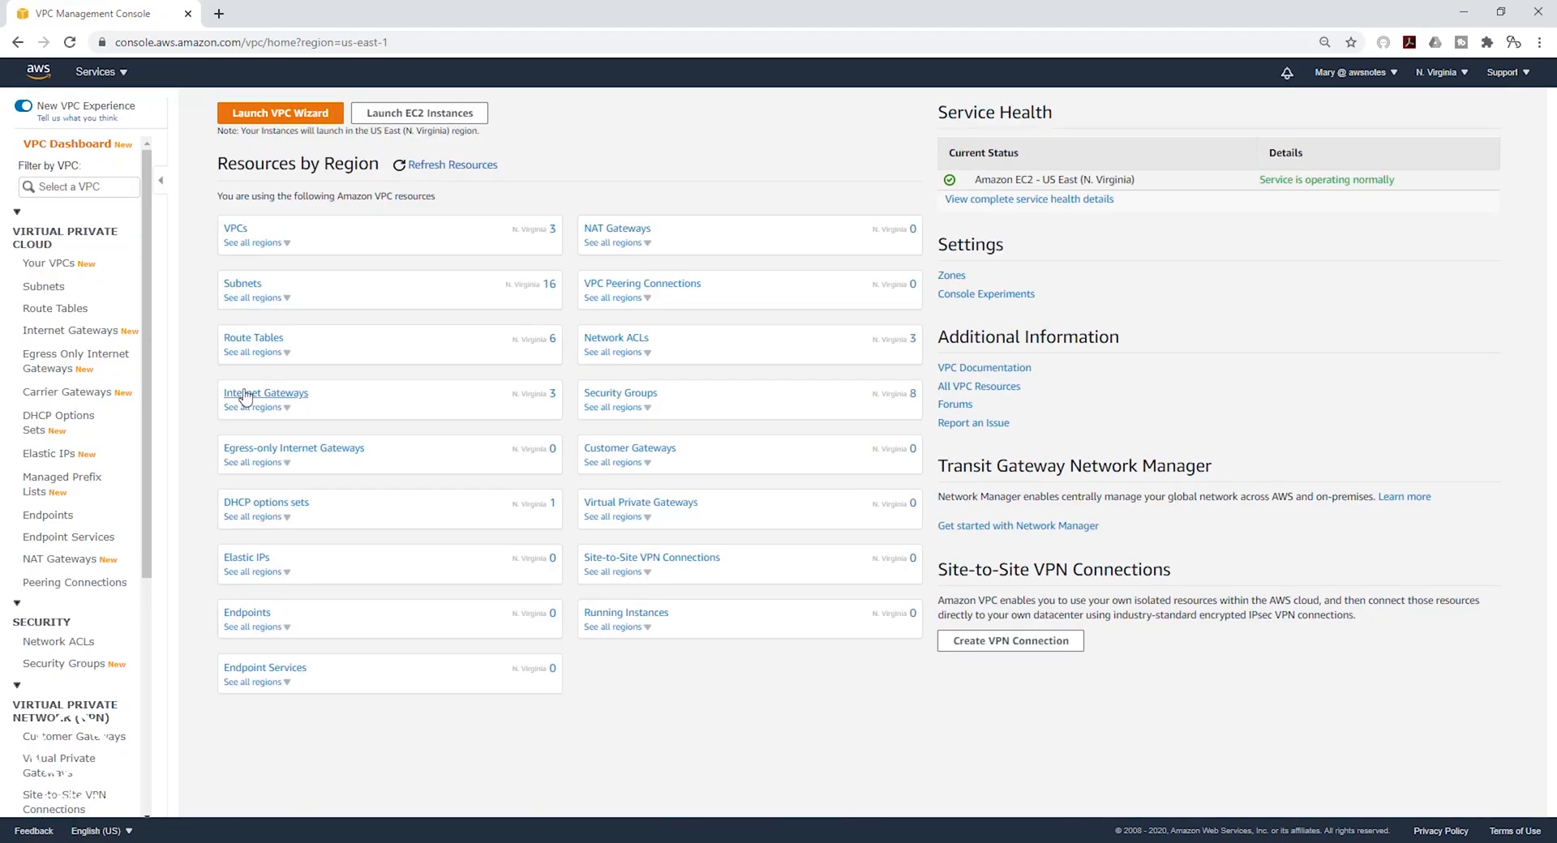
mouse_move(50, 454)
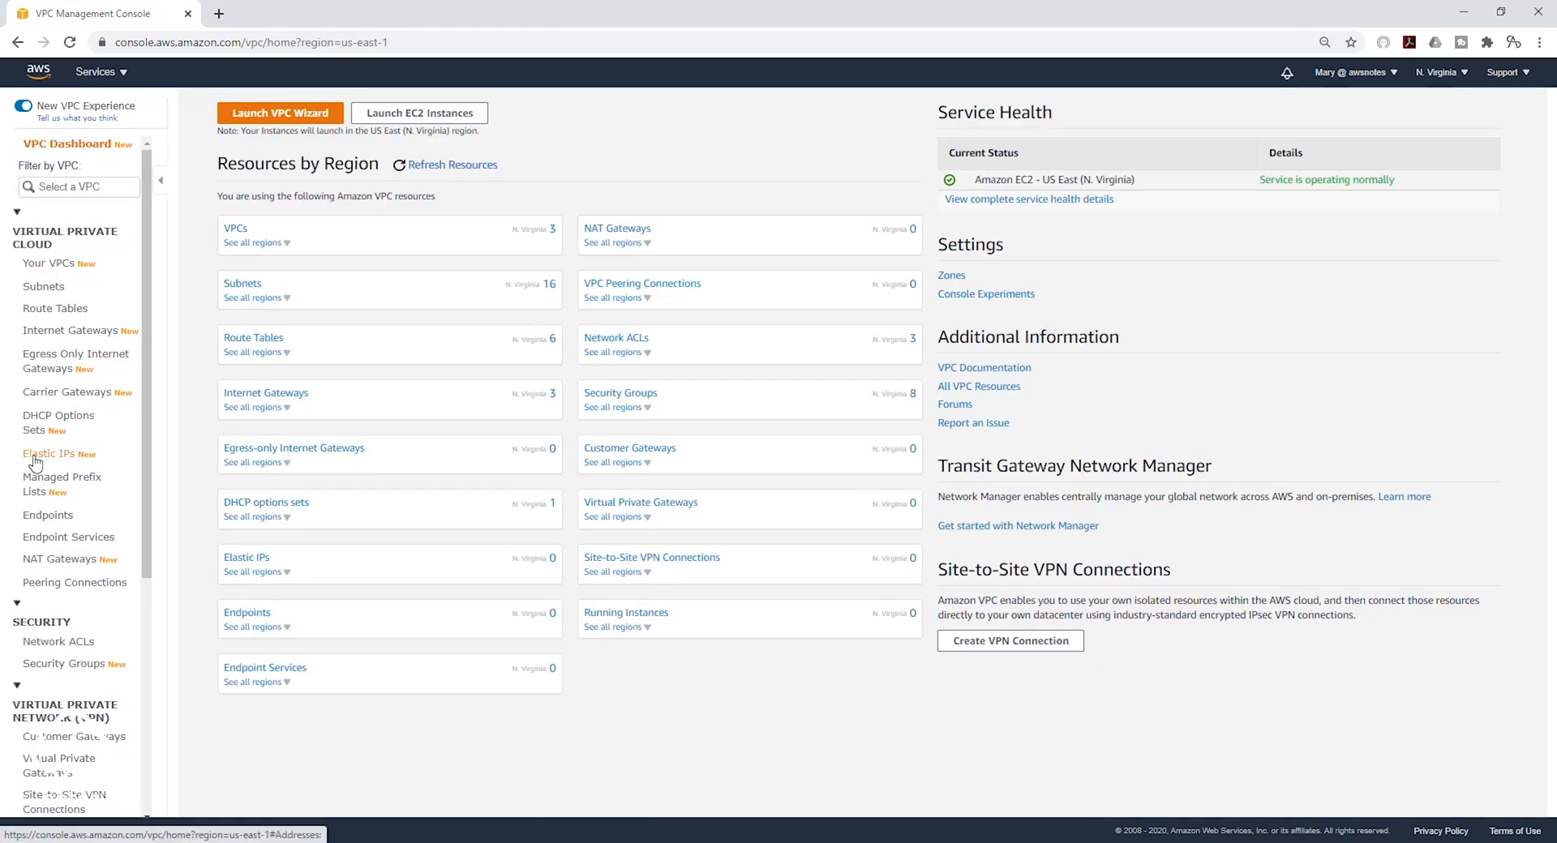
- Allocate Elastic IP 52.0.162.72 from Amazon's IPv4 pool via the Elastic IPs list
left_click(52, 454)
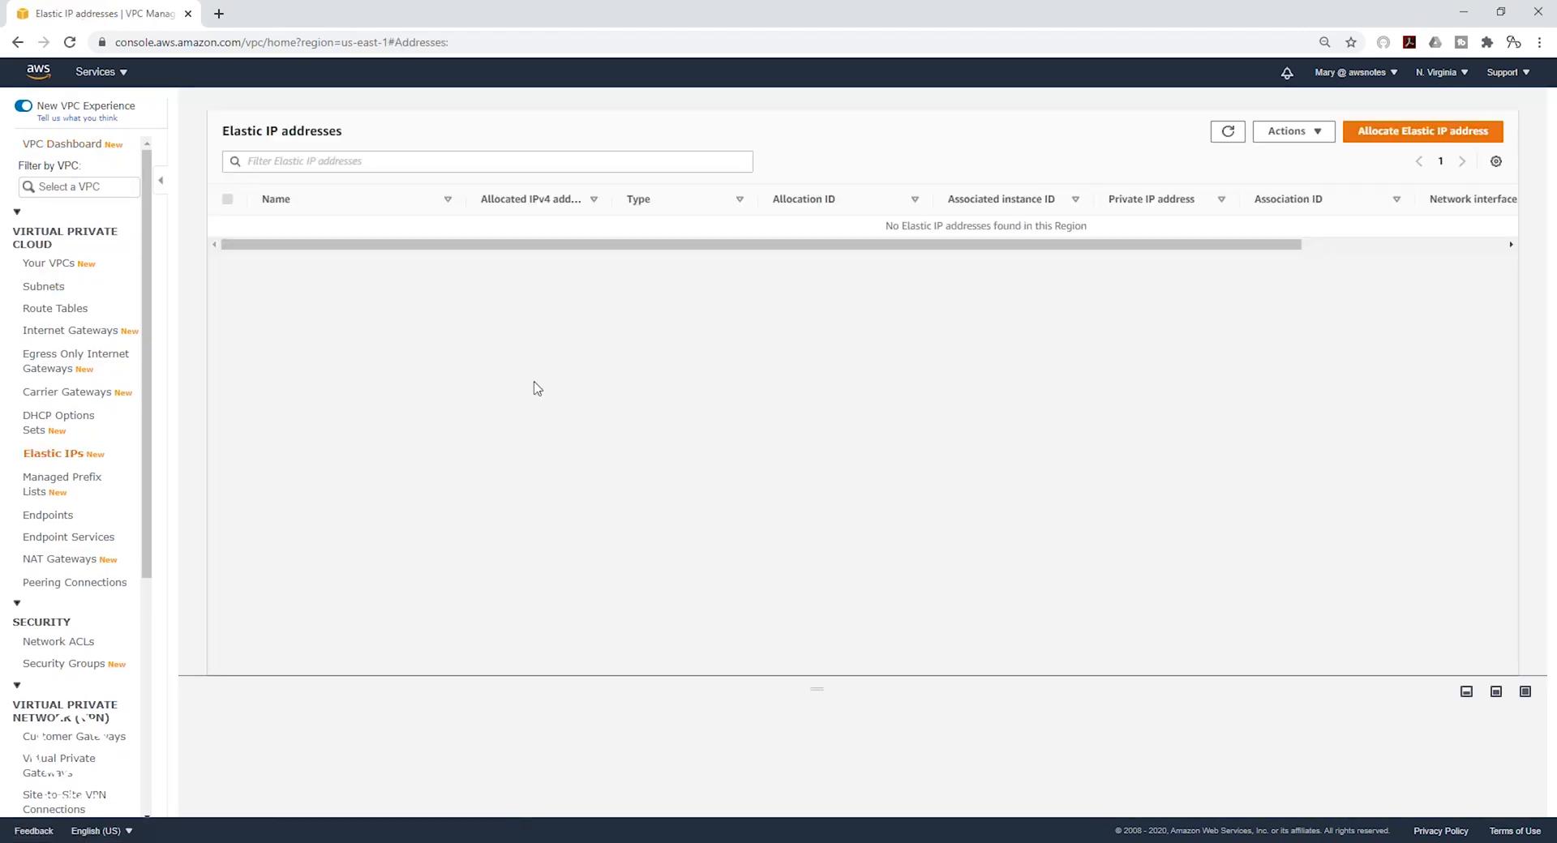
mouse_move(1395, 137)
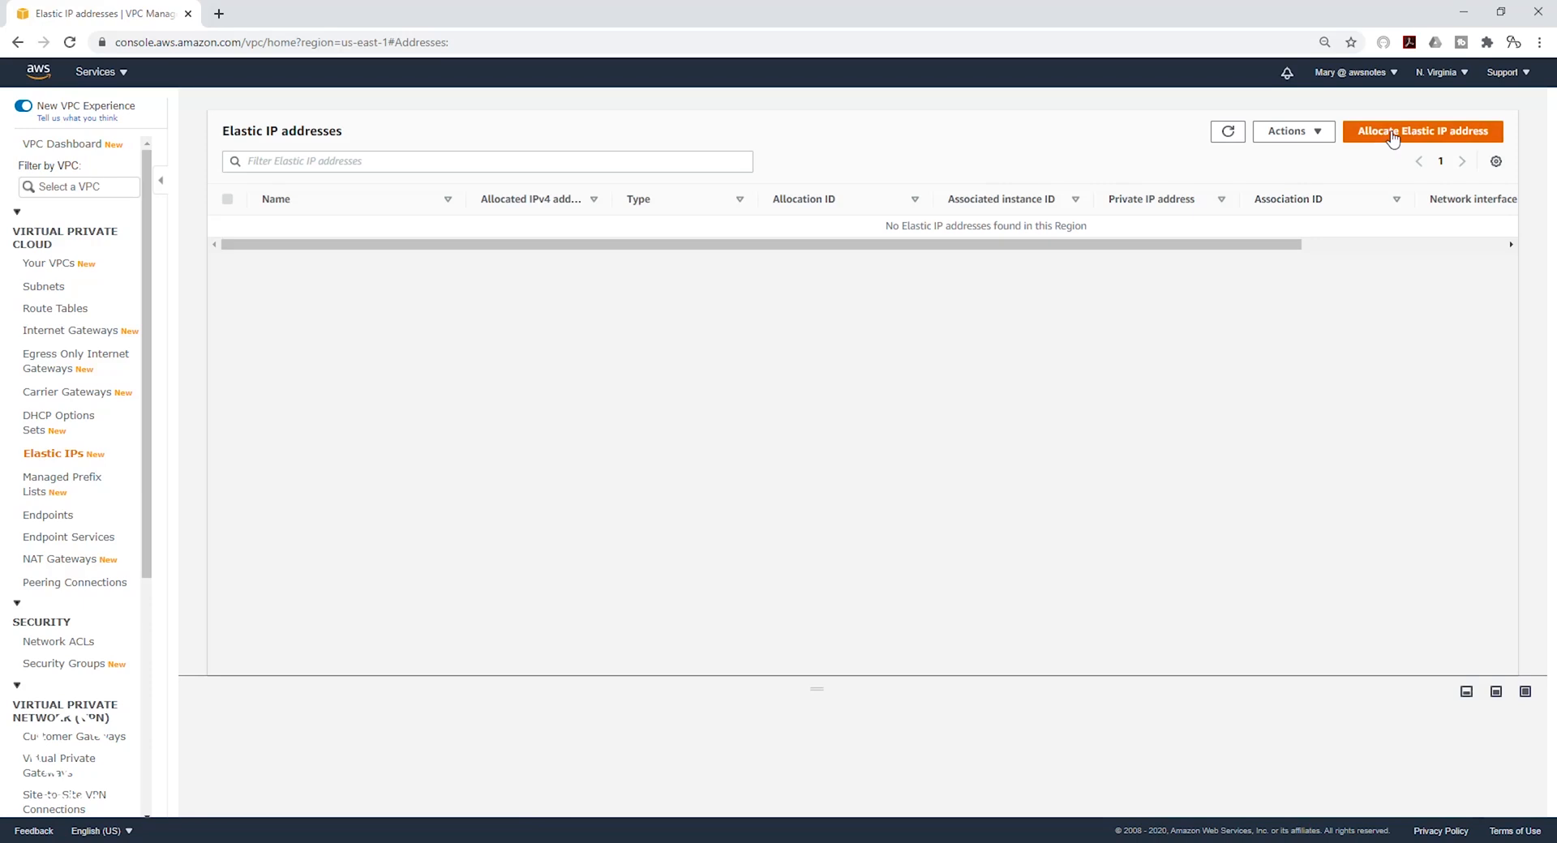
left_click(1422, 130)
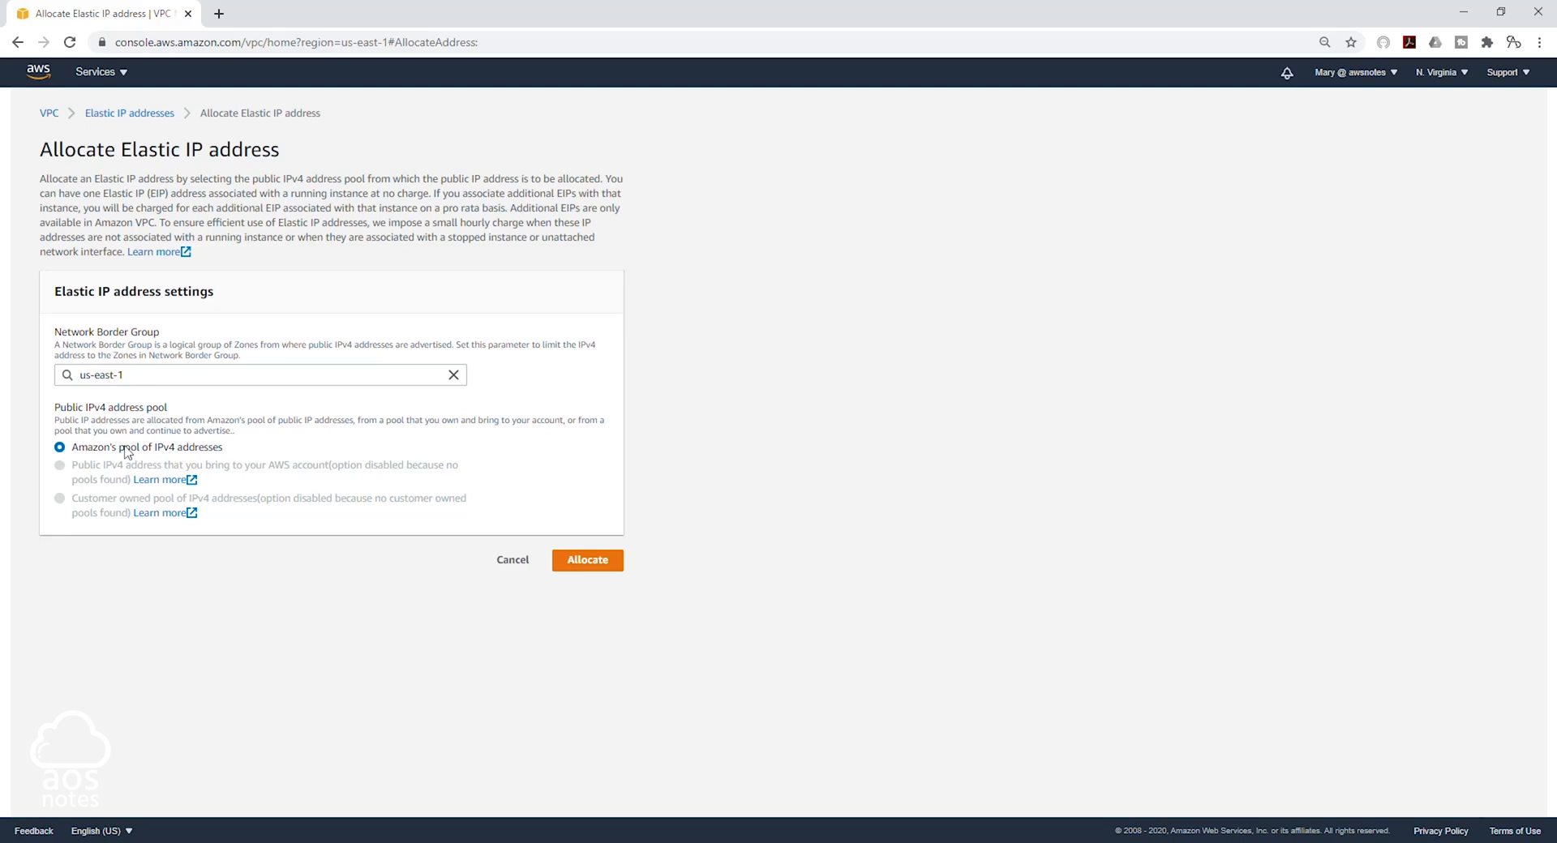
mouse_move(553, 562)
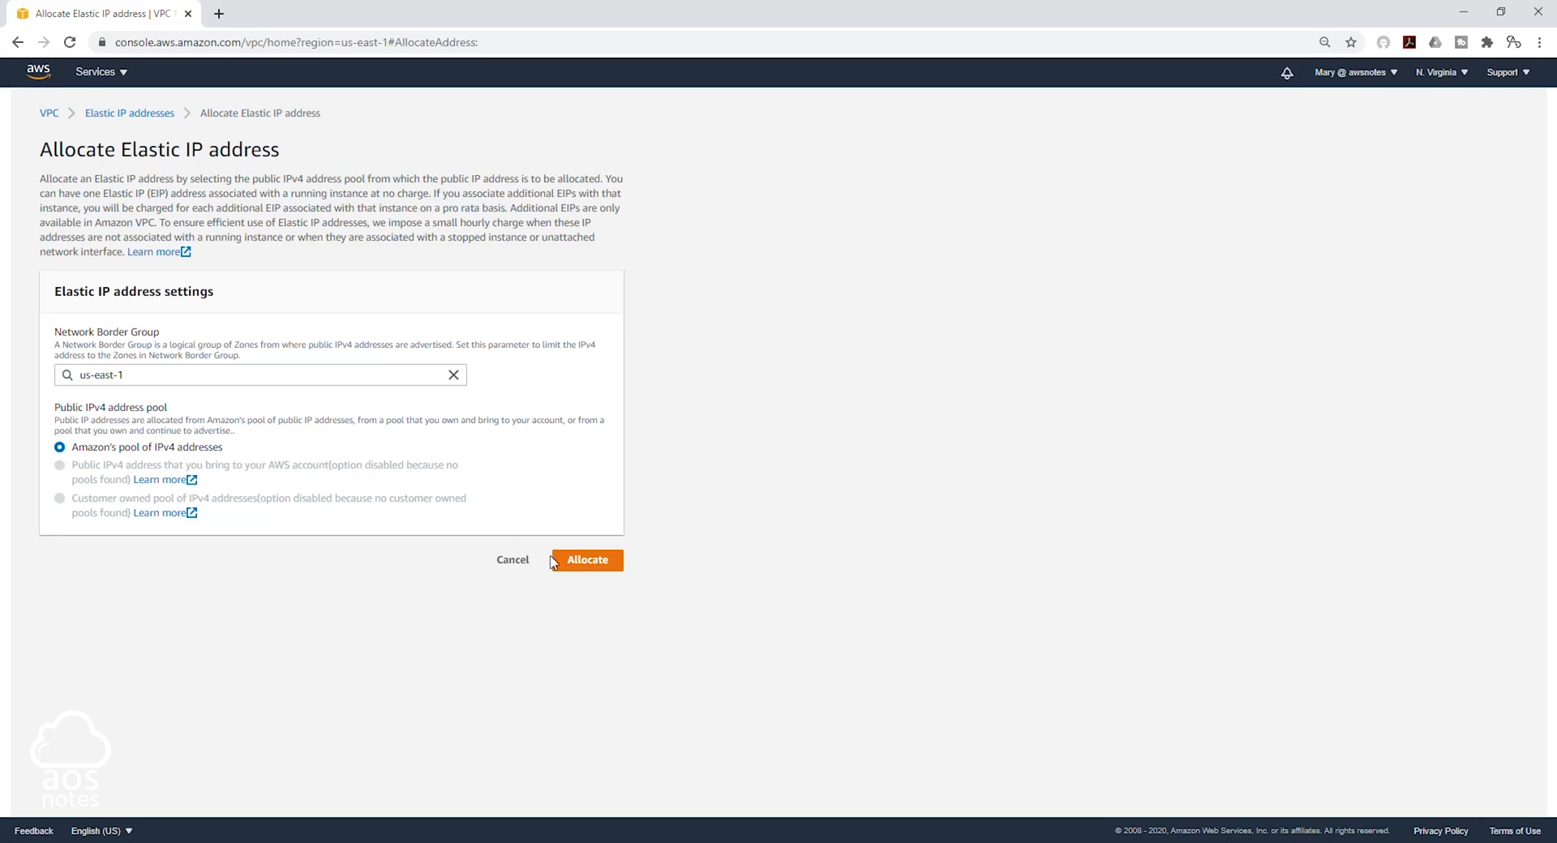
left_click(586, 560)
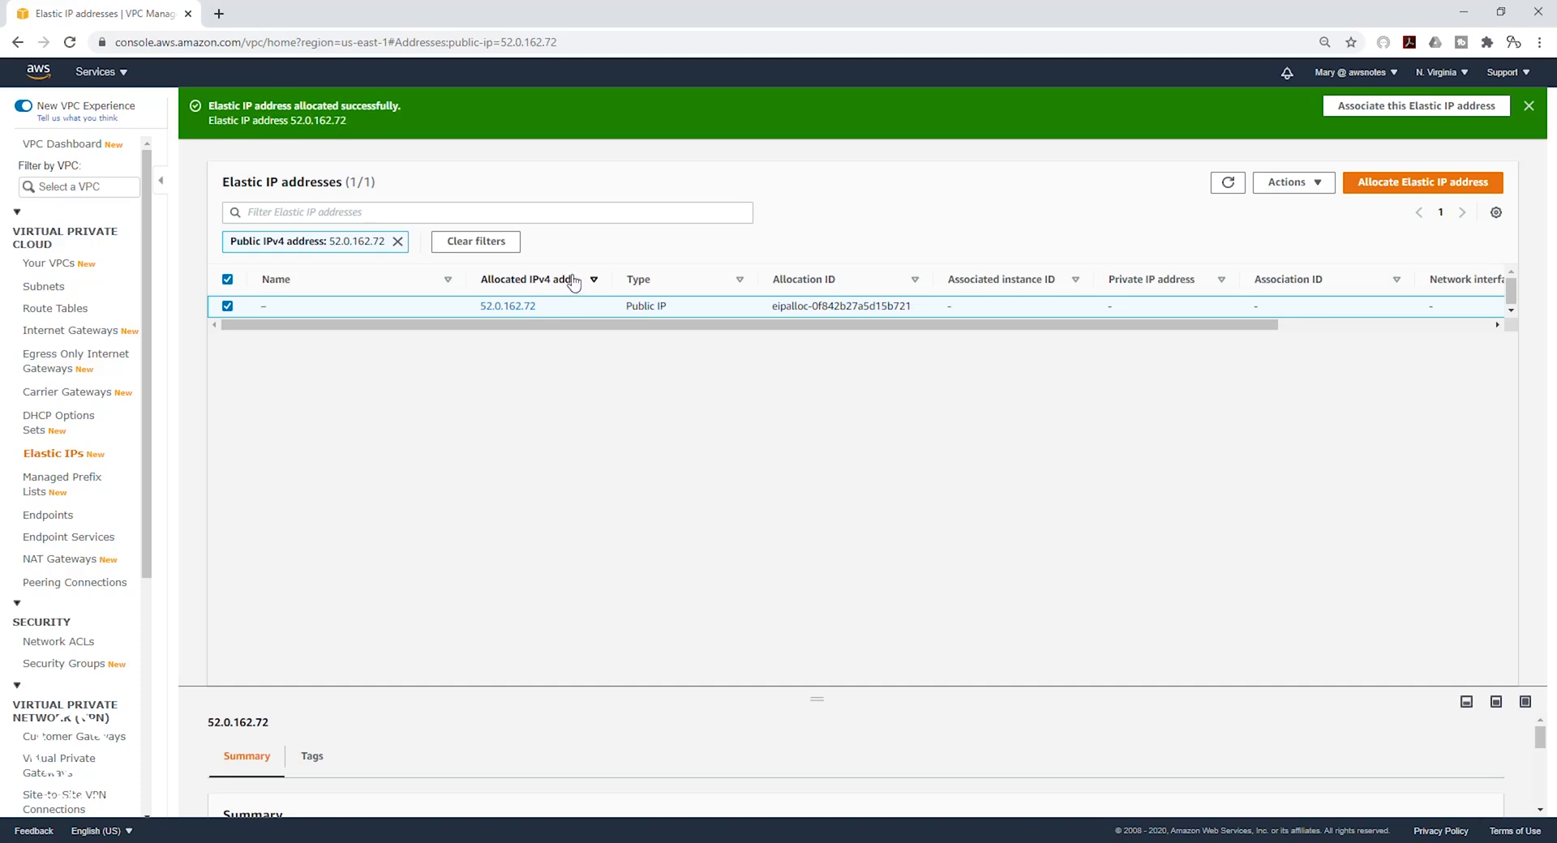
mouse_move(59, 559)
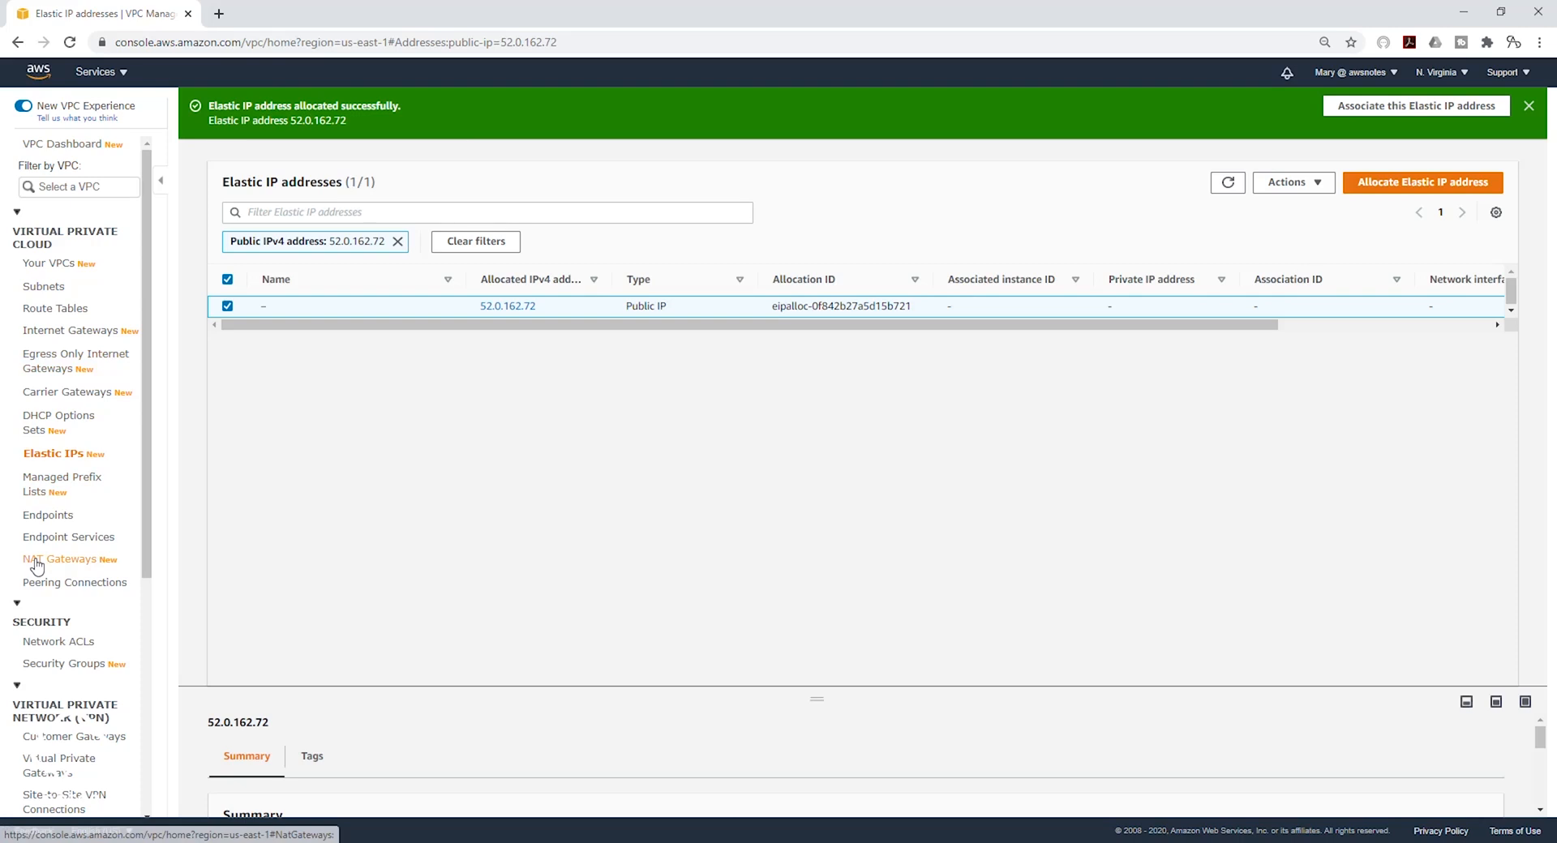
- Start a new NAT gateway and name it 'NatGateway Public Subnet 1'
left_click(63, 560)
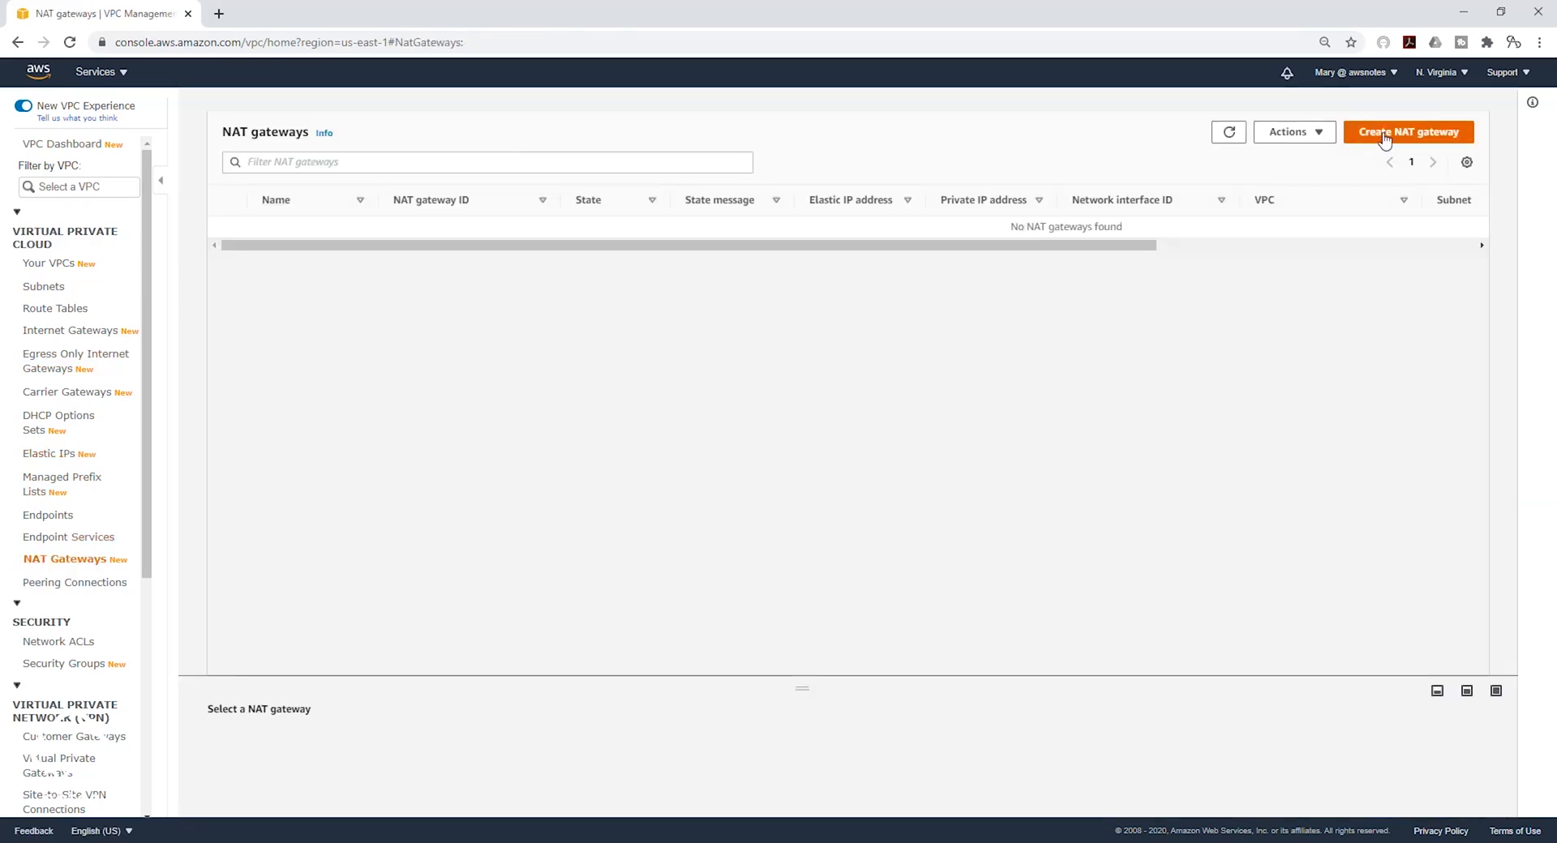
left_click(1408, 131)
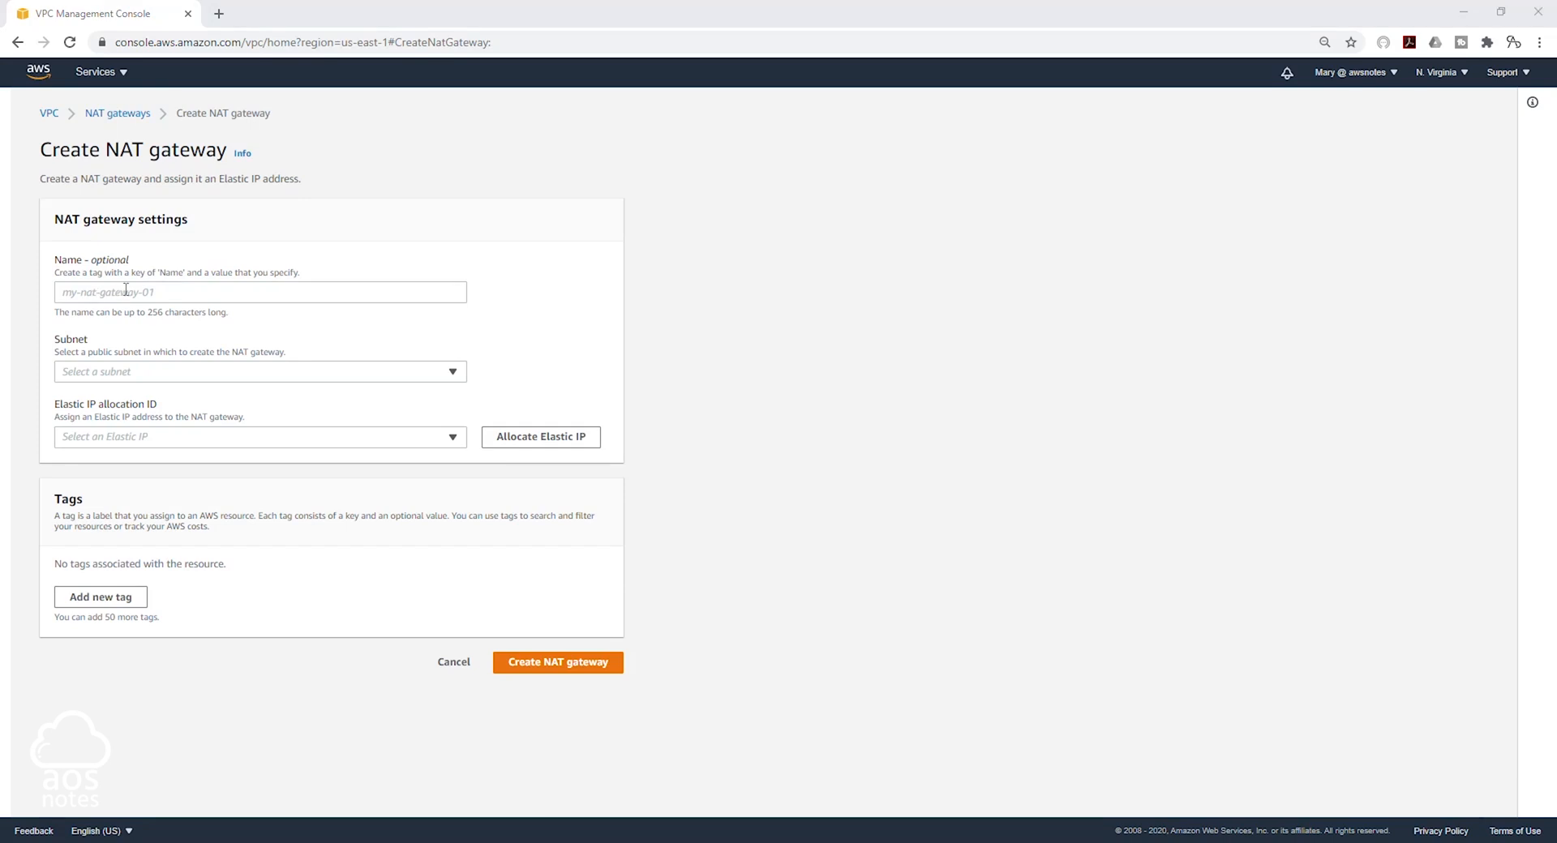
type("NatGateway Public Subnet 1")
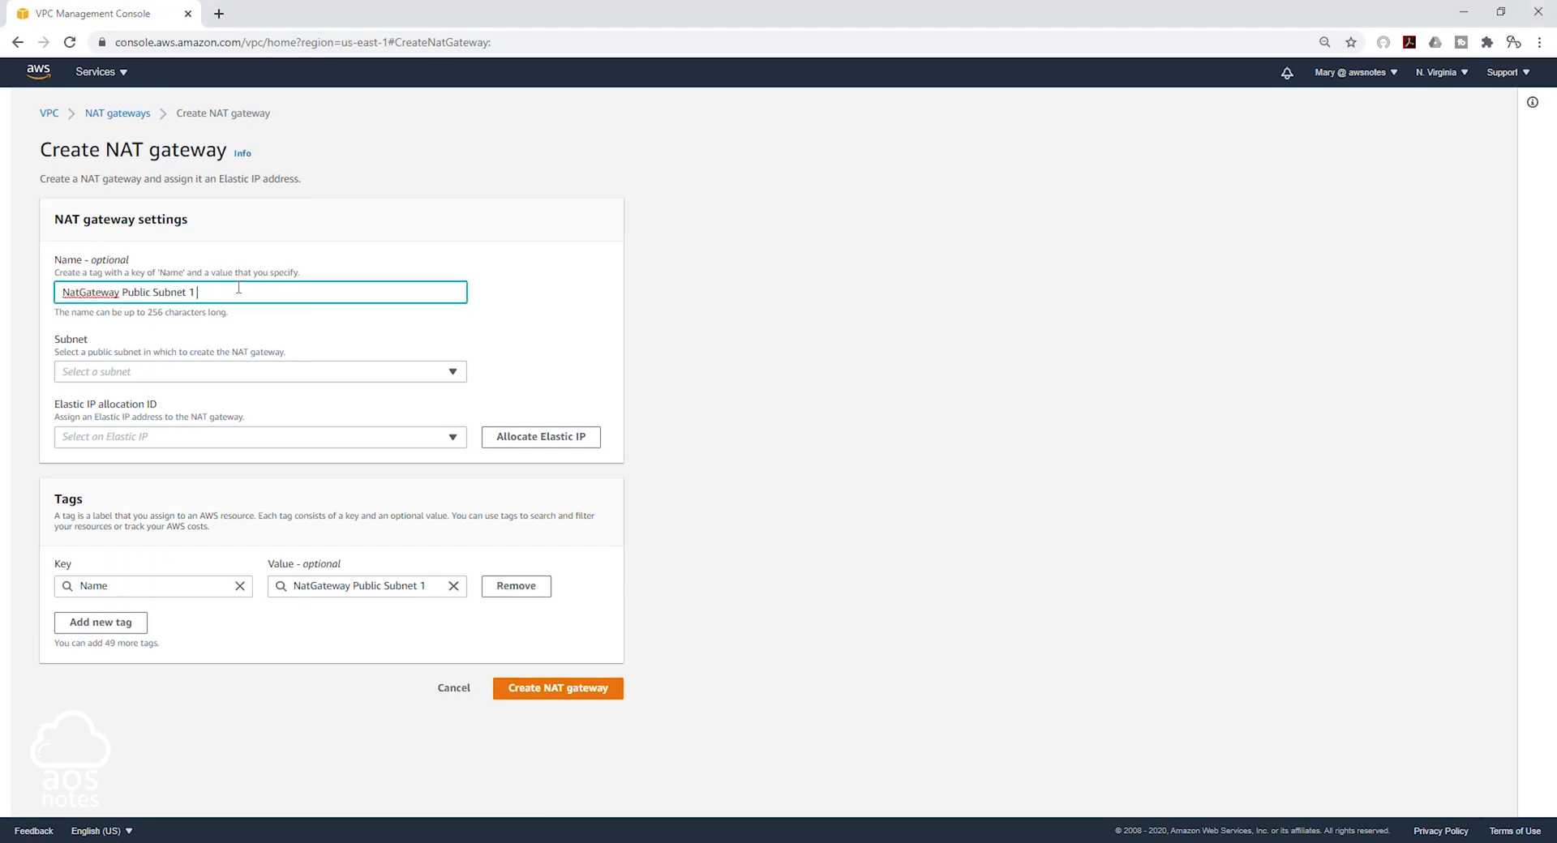
mouse_move(180, 332)
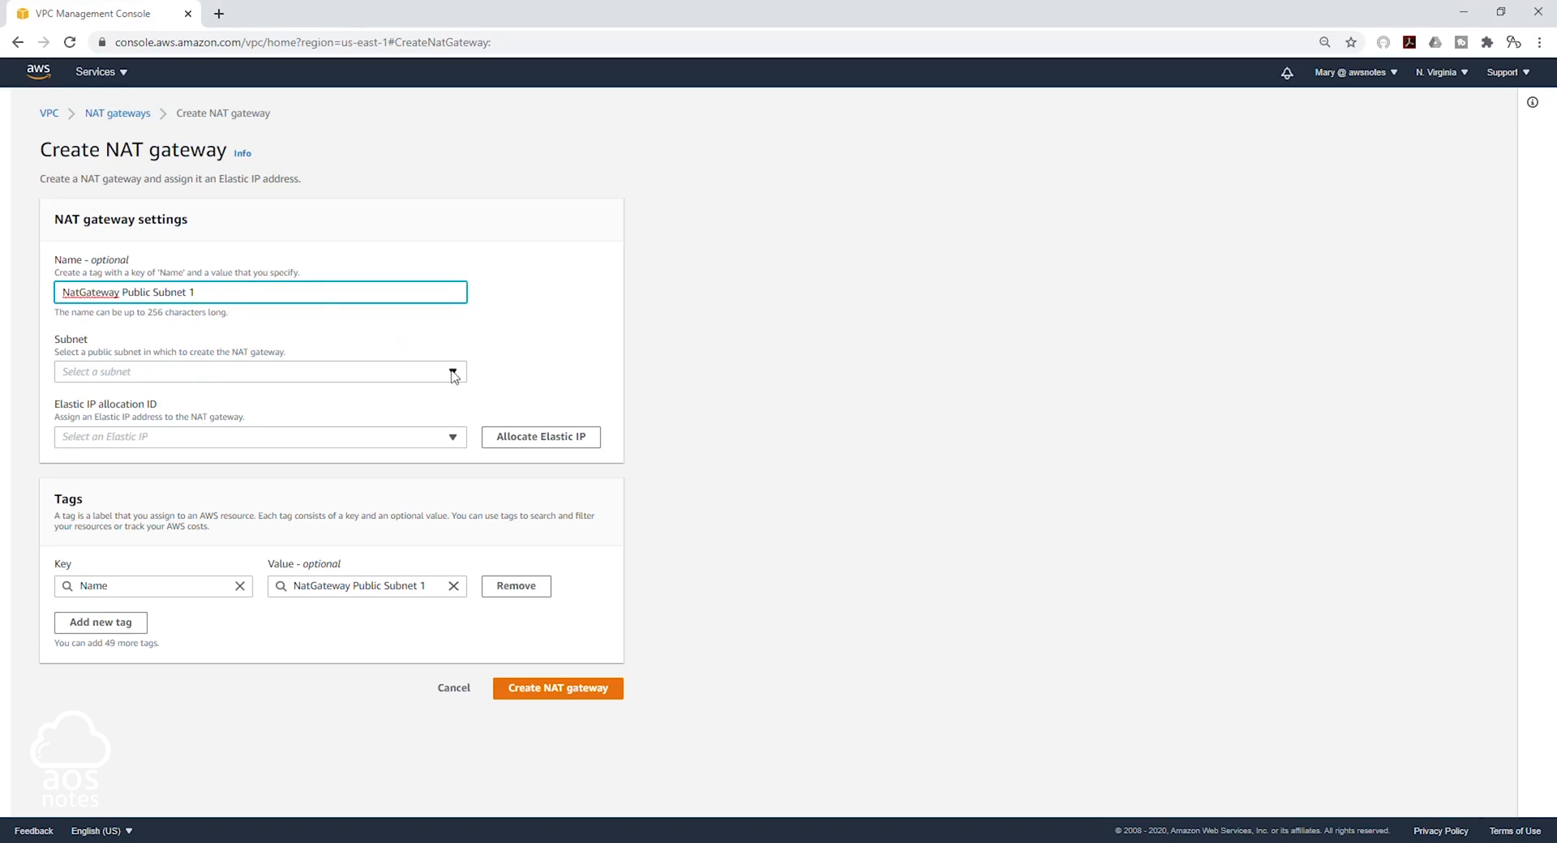
- Choose subnet-08b2cb1c77a0de971 (Public Subnet 1) as the gateway's subnet
left_click(453, 372)
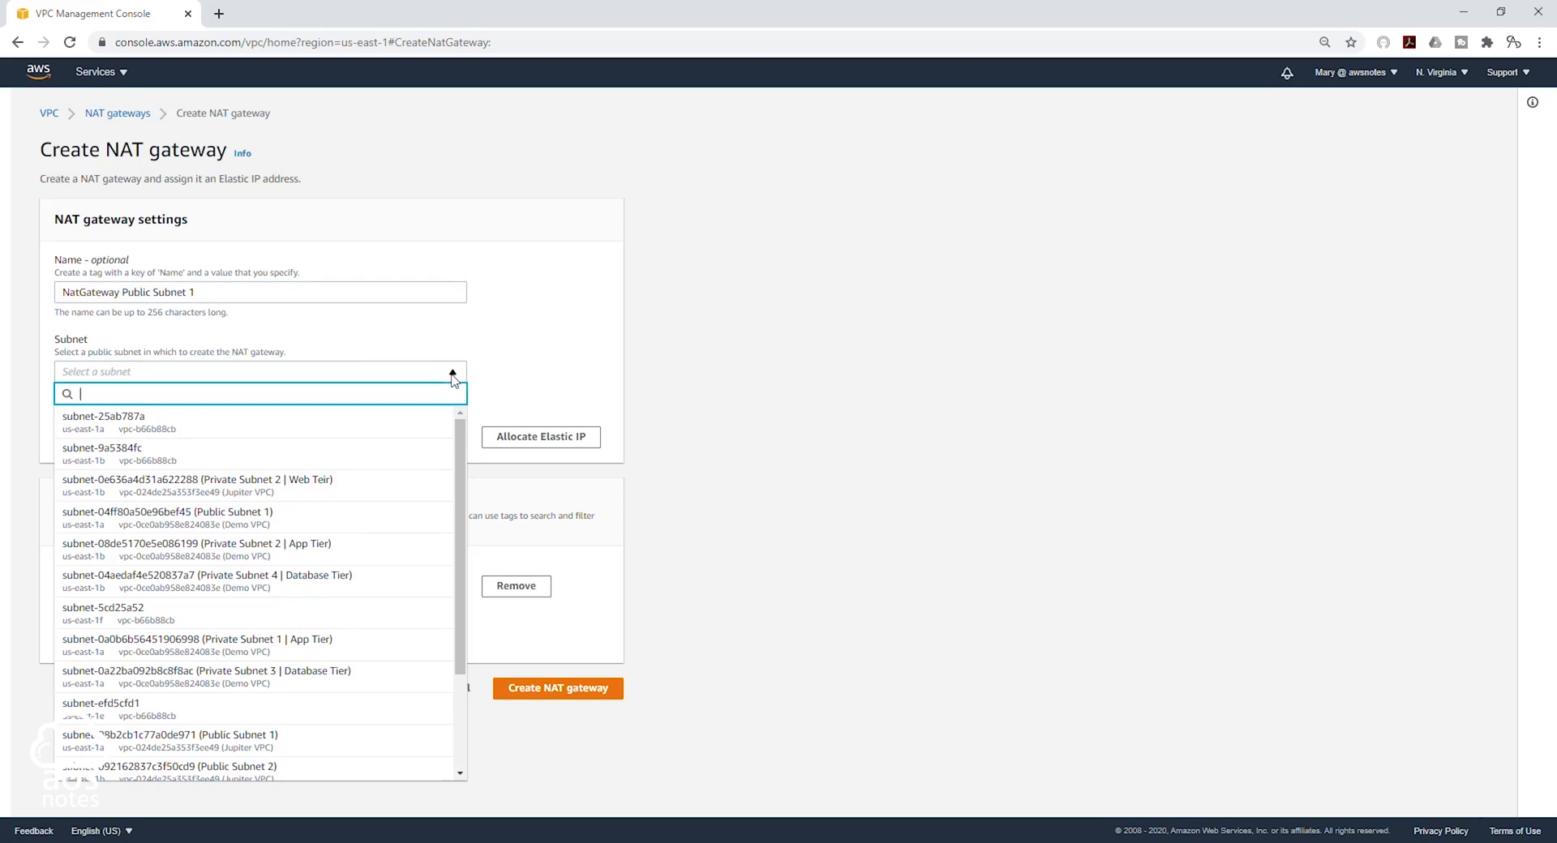
mouse_move(349, 454)
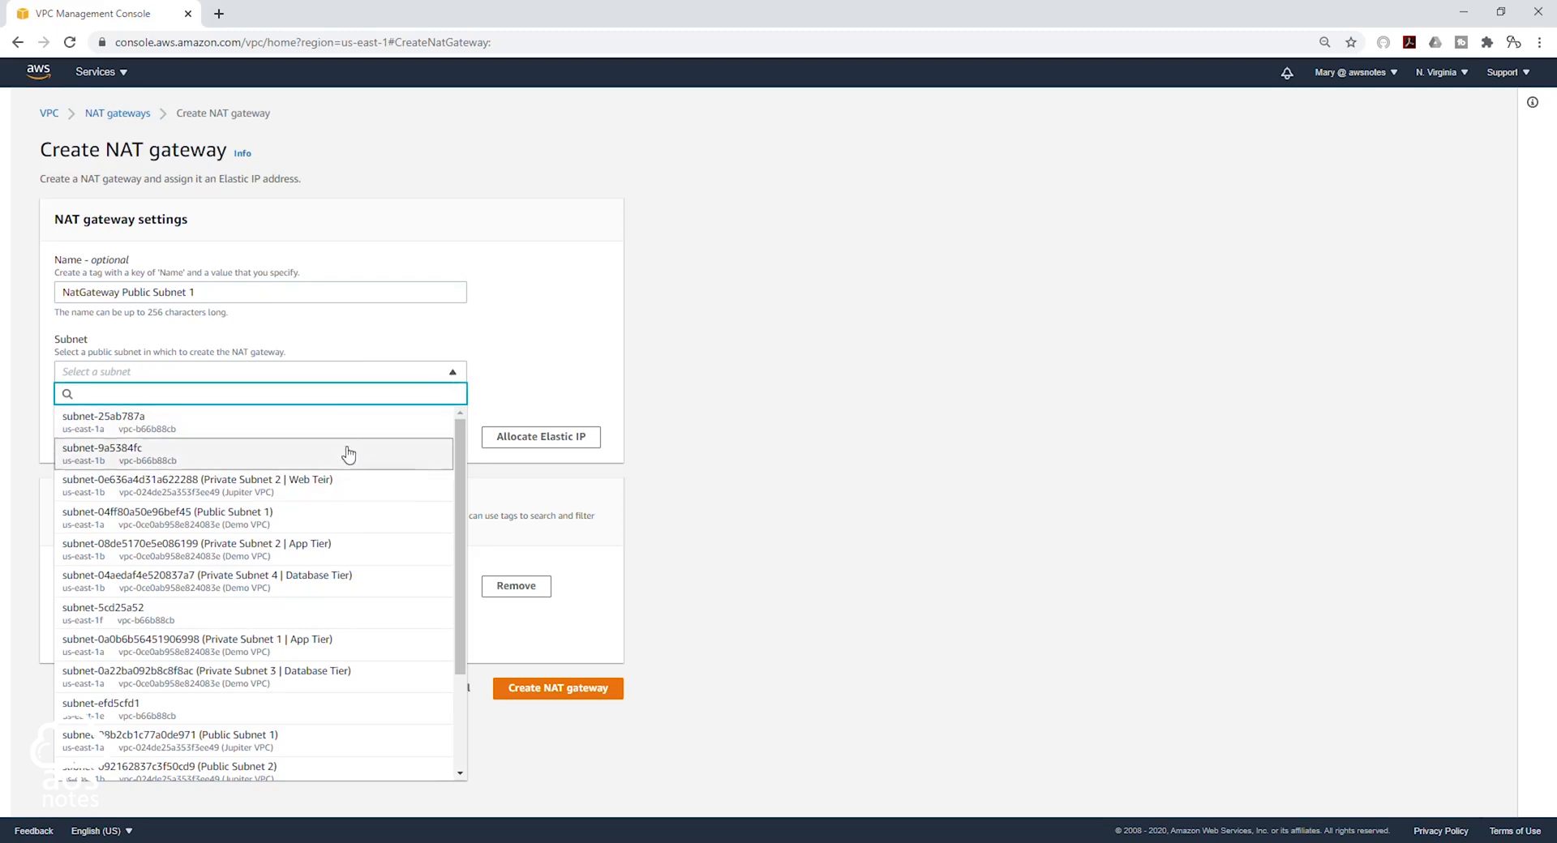
scroll("down", 3)
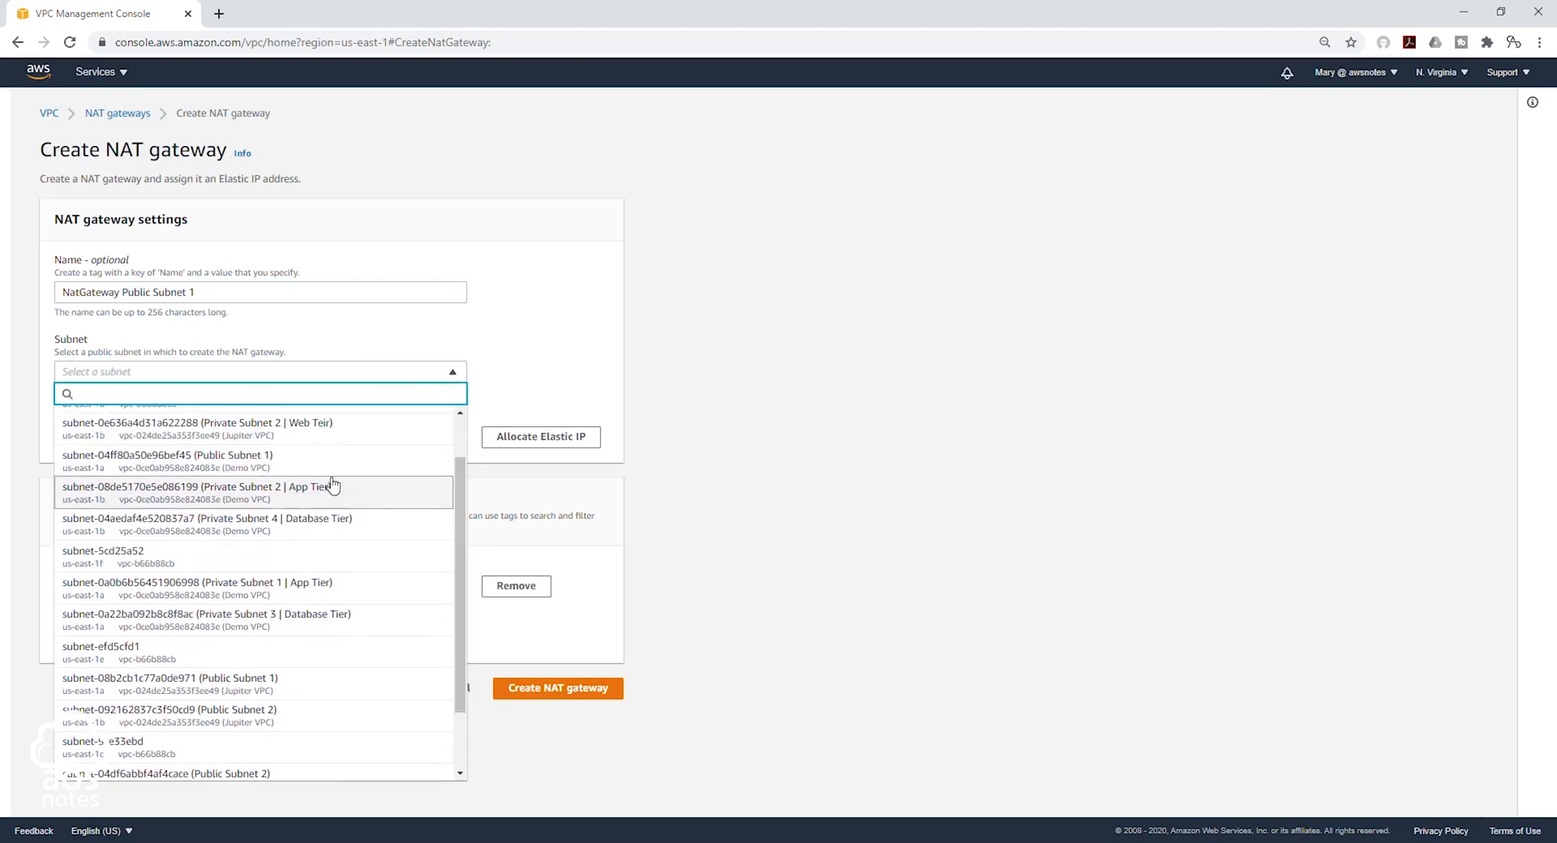
scroll("up", 3)
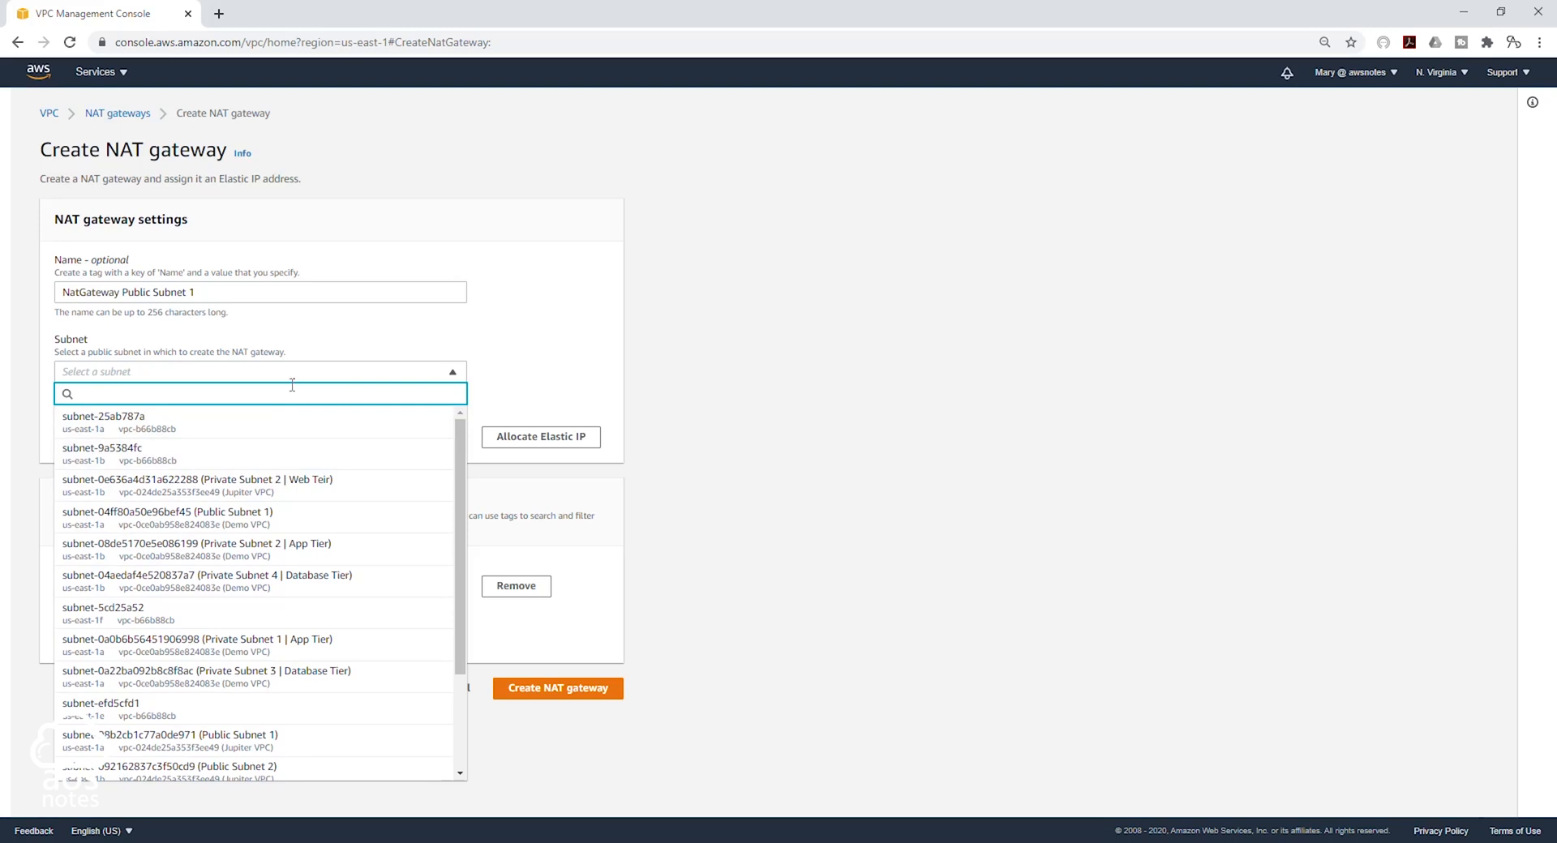
scroll("down", 3)
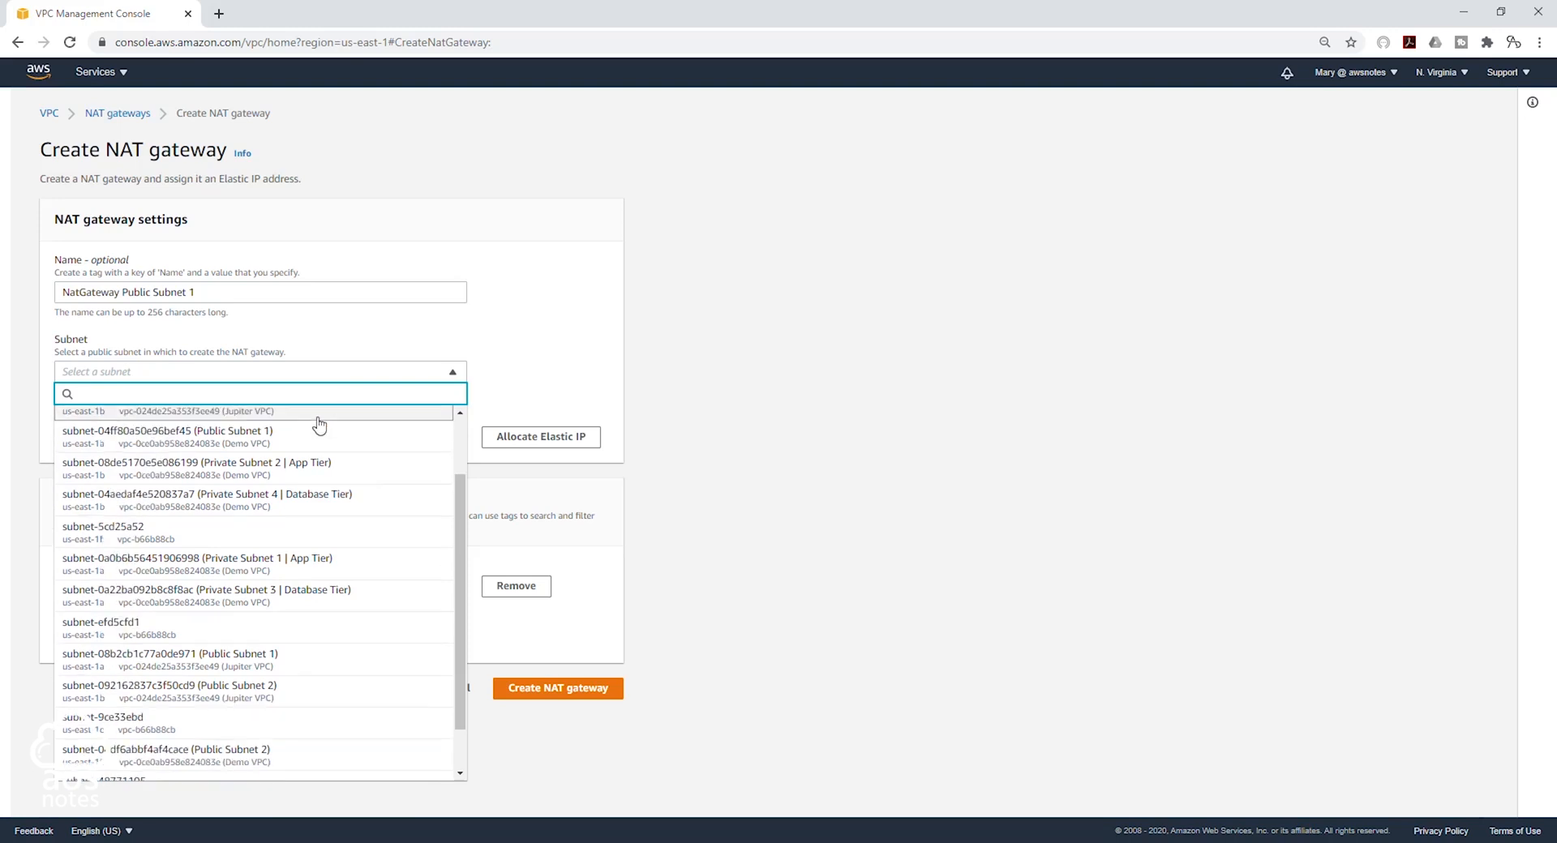
mouse_move(287, 565)
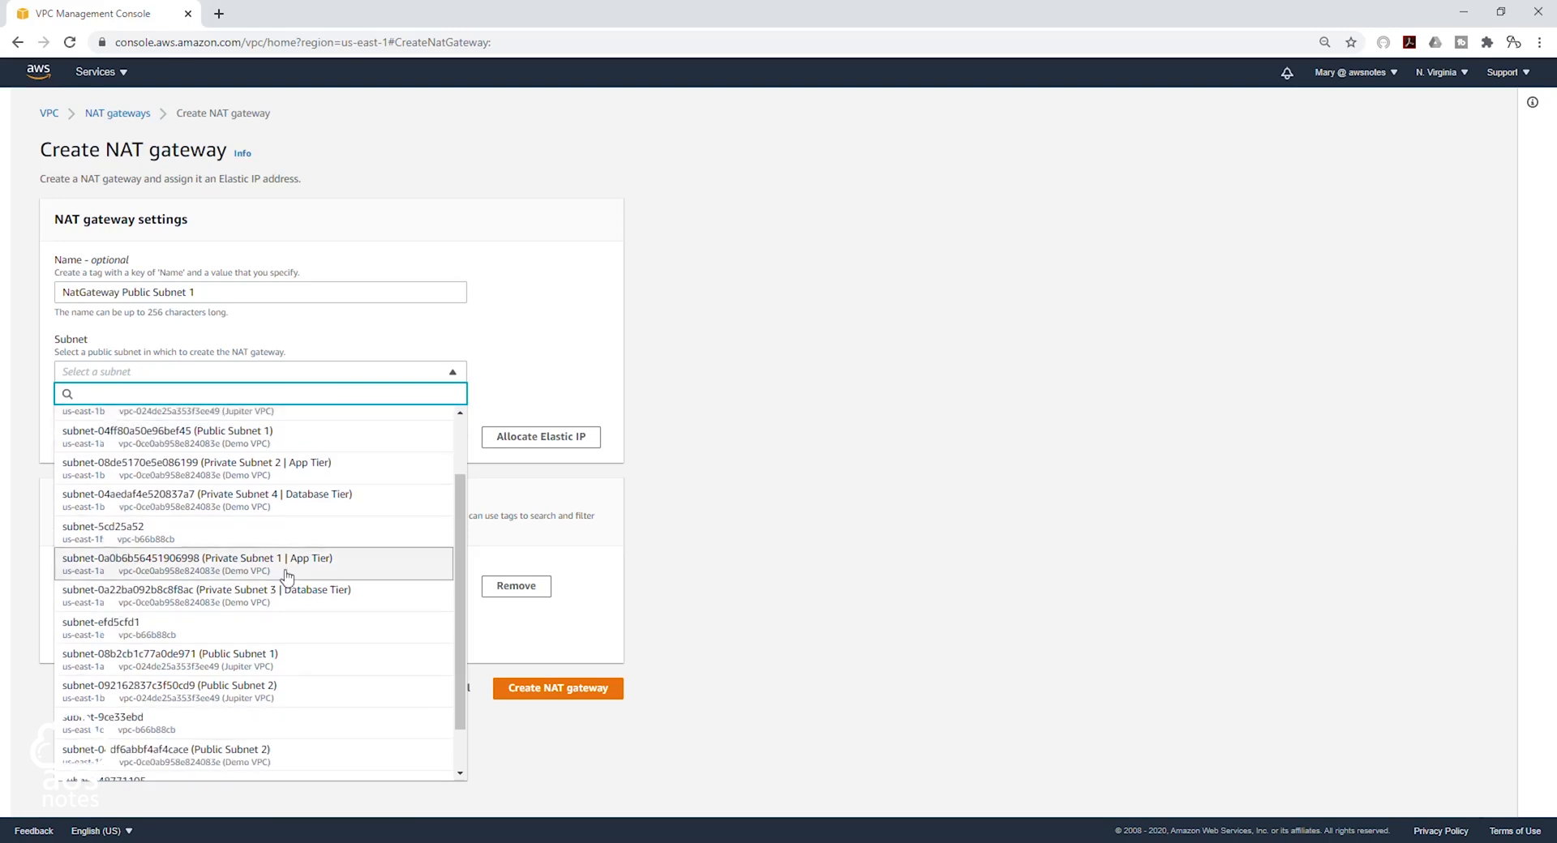
mouse_move(191, 661)
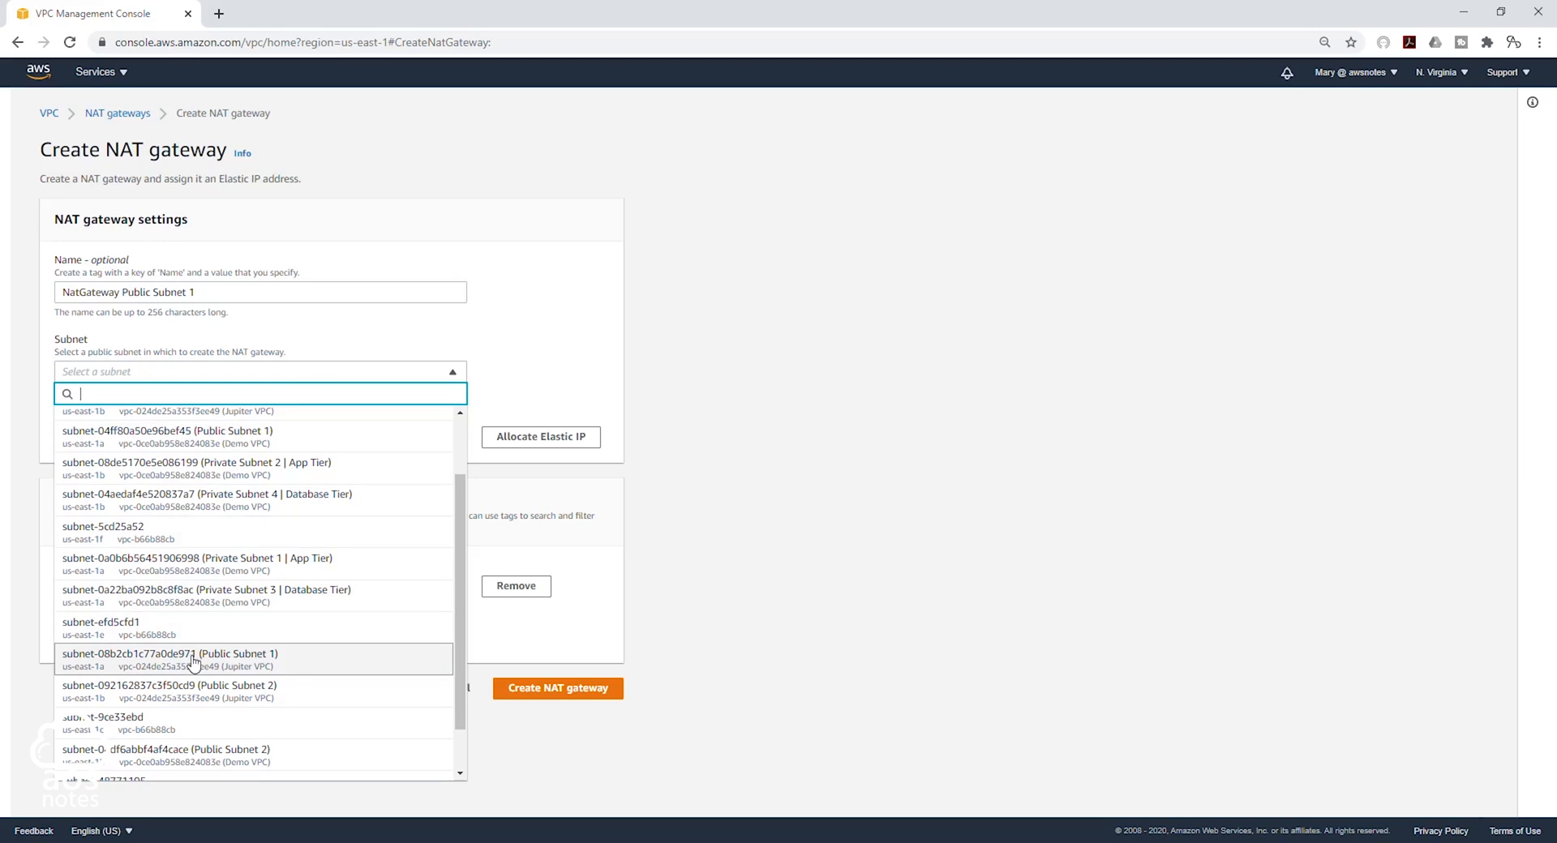
mouse_move(256, 660)
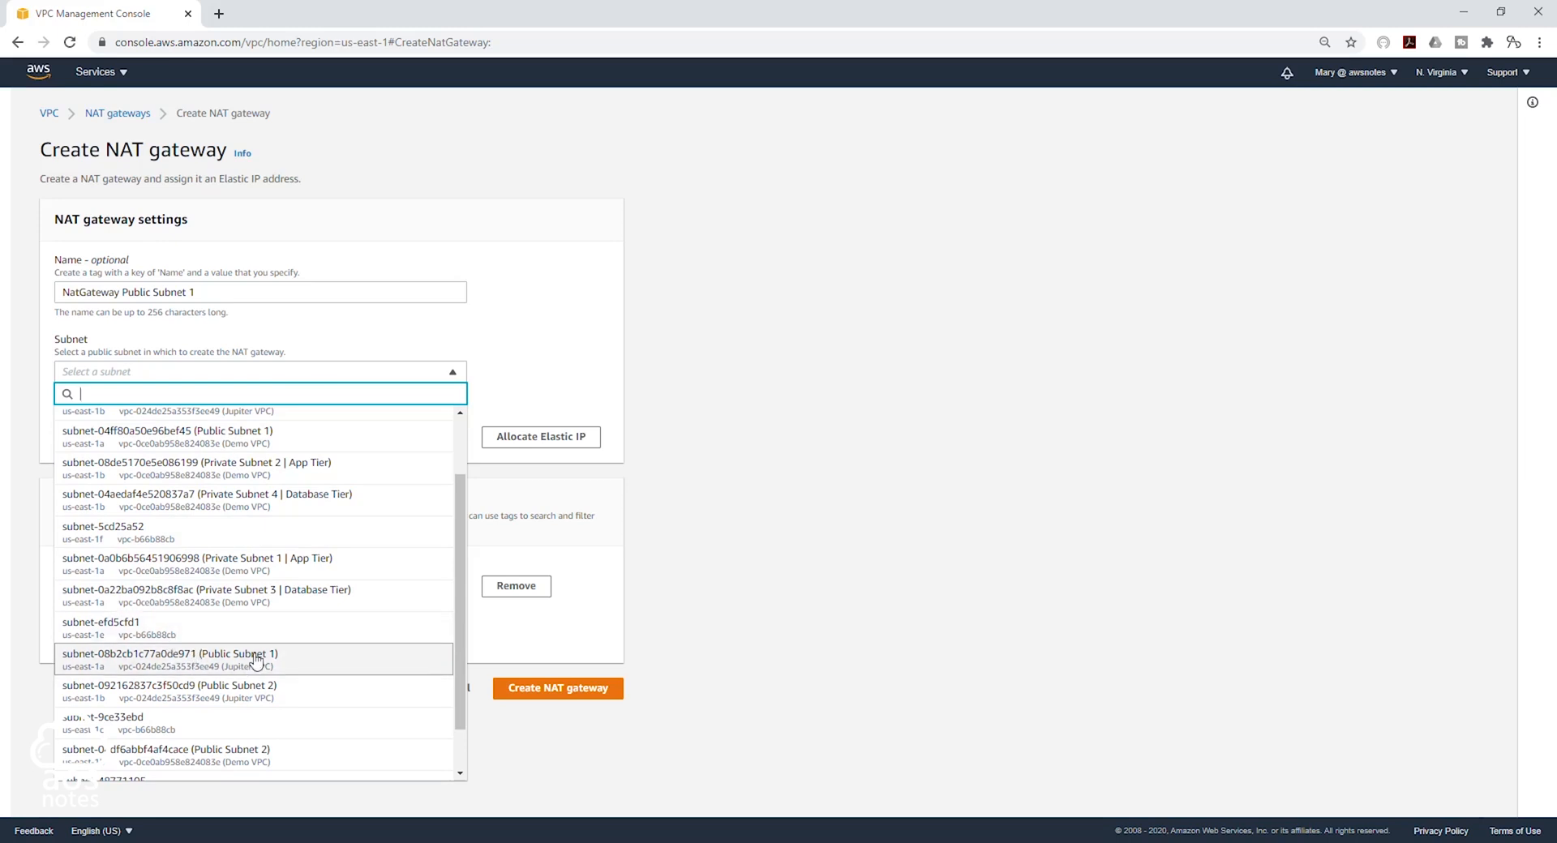
mouse_move(209, 659)
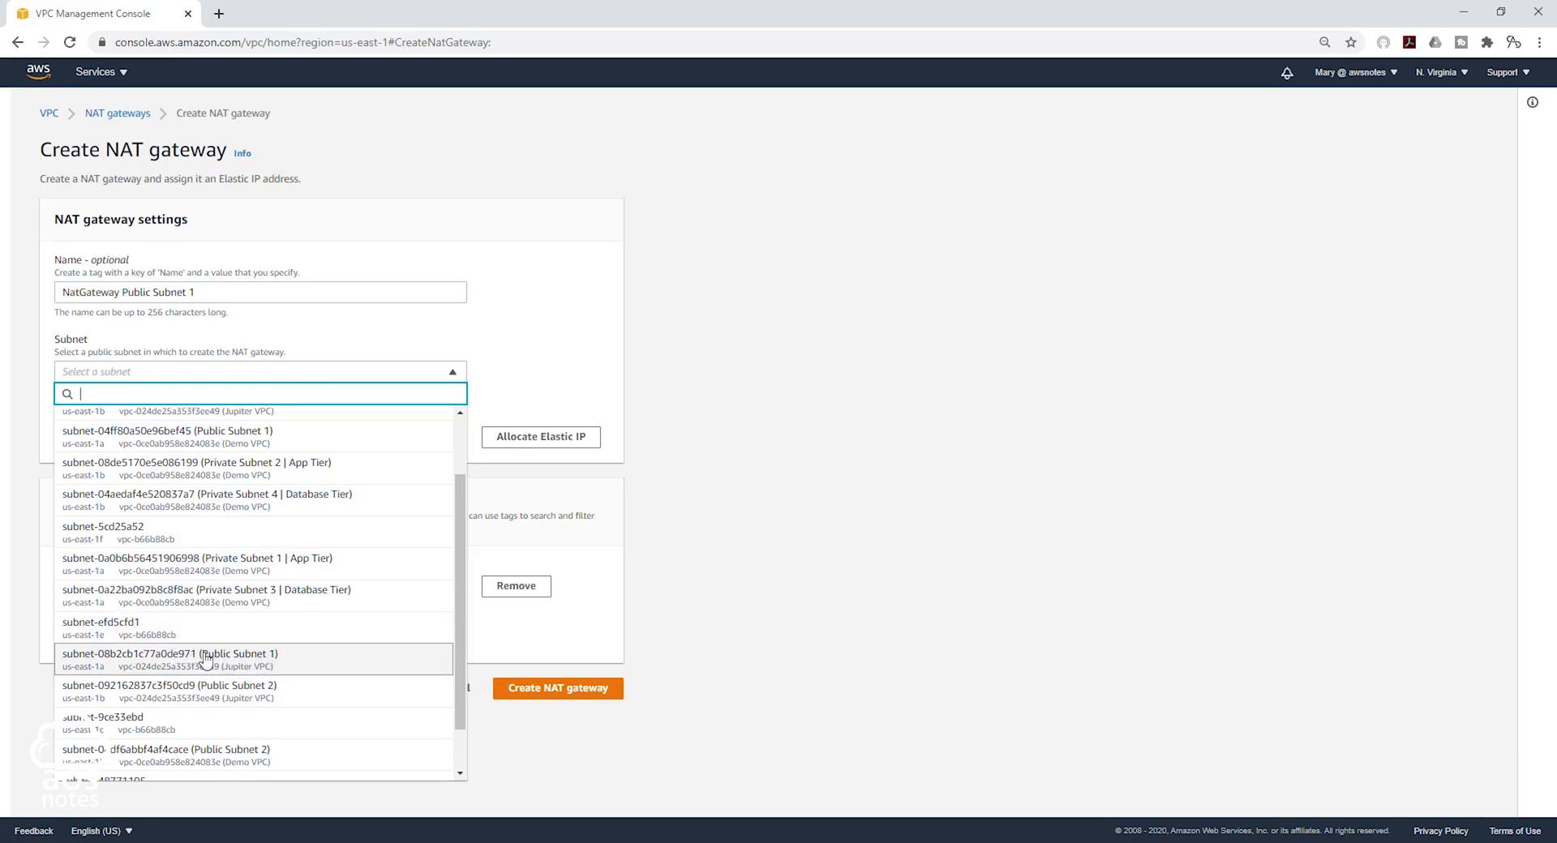
left_click(168, 654)
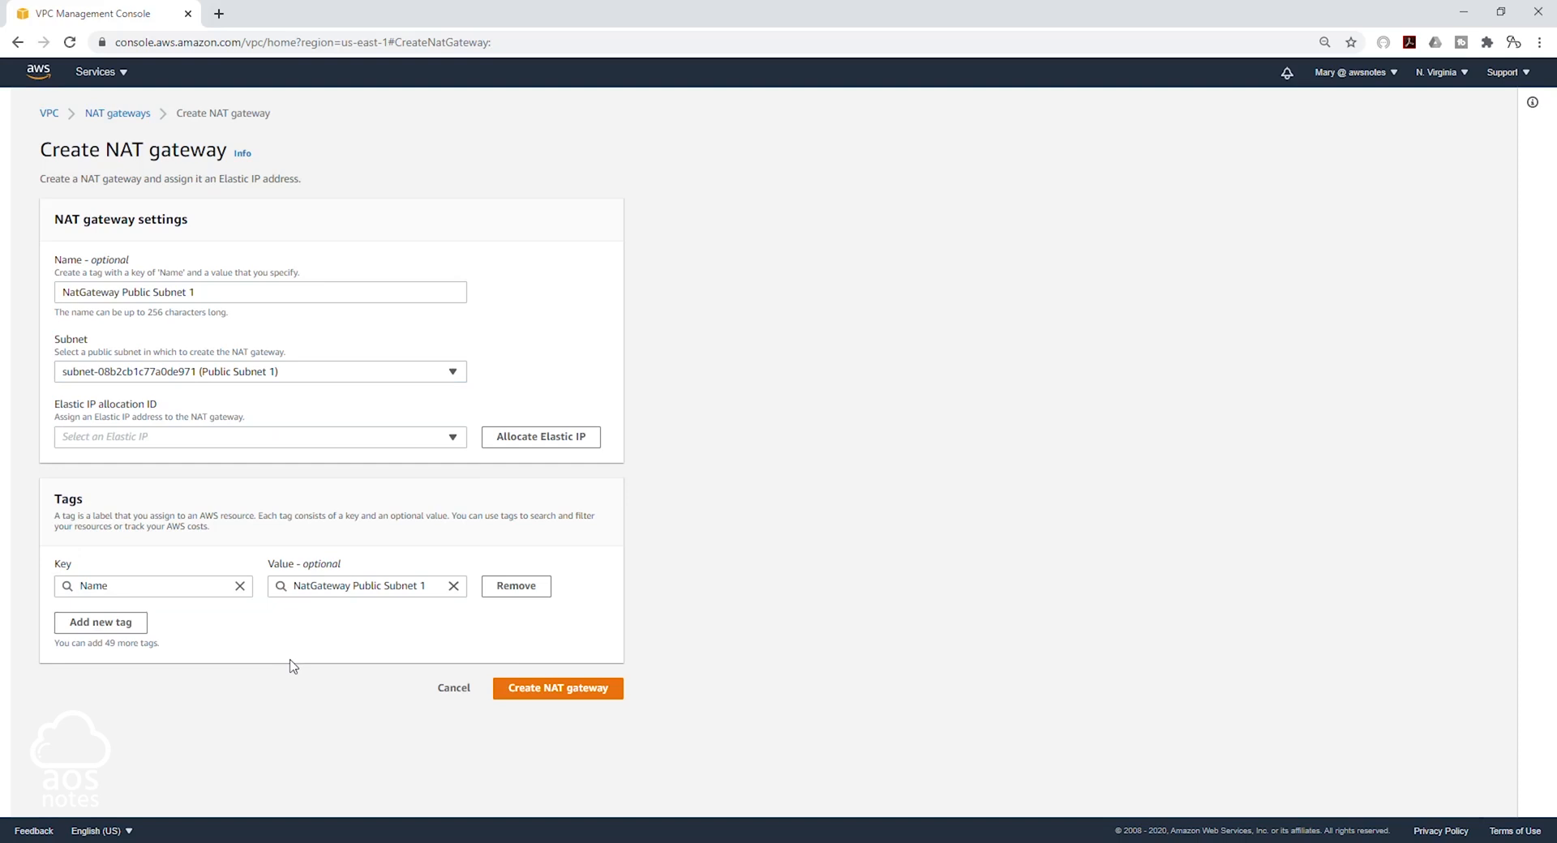
mouse_move(282, 386)
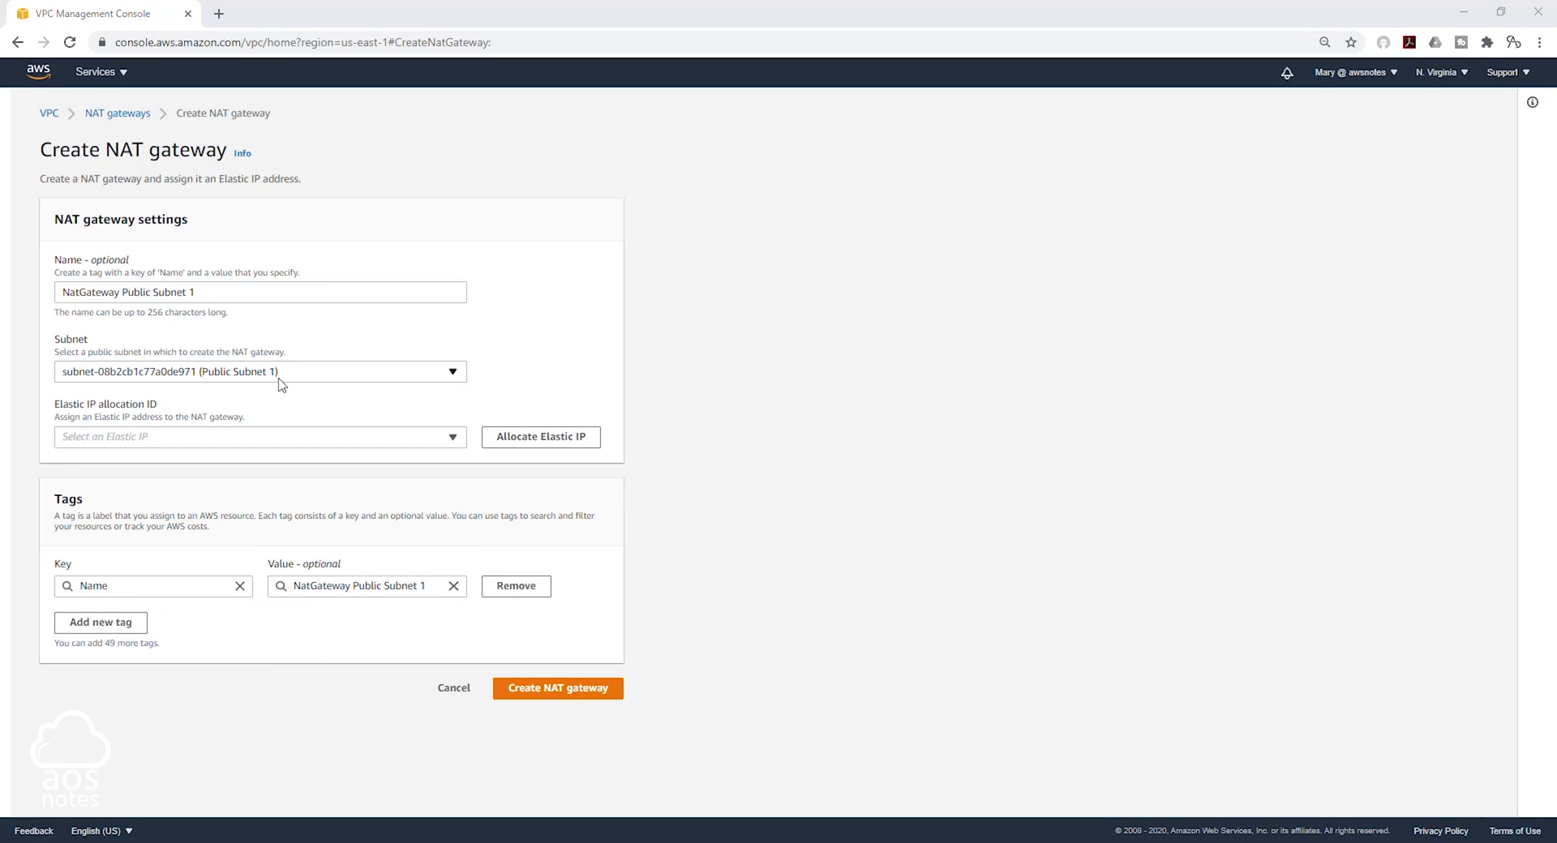
mouse_move(314, 435)
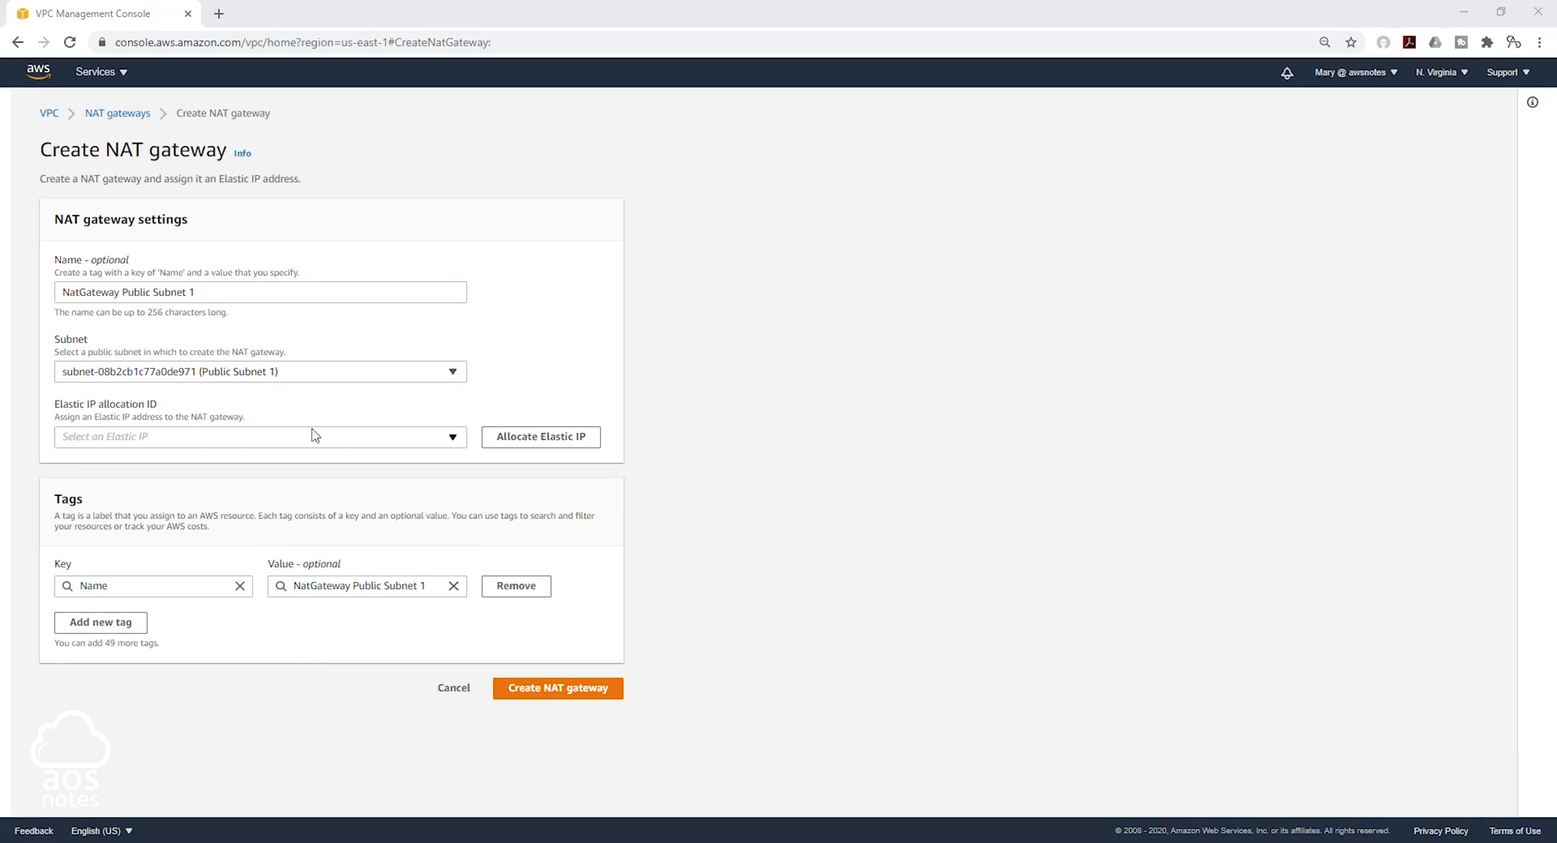
left_click(260, 436)
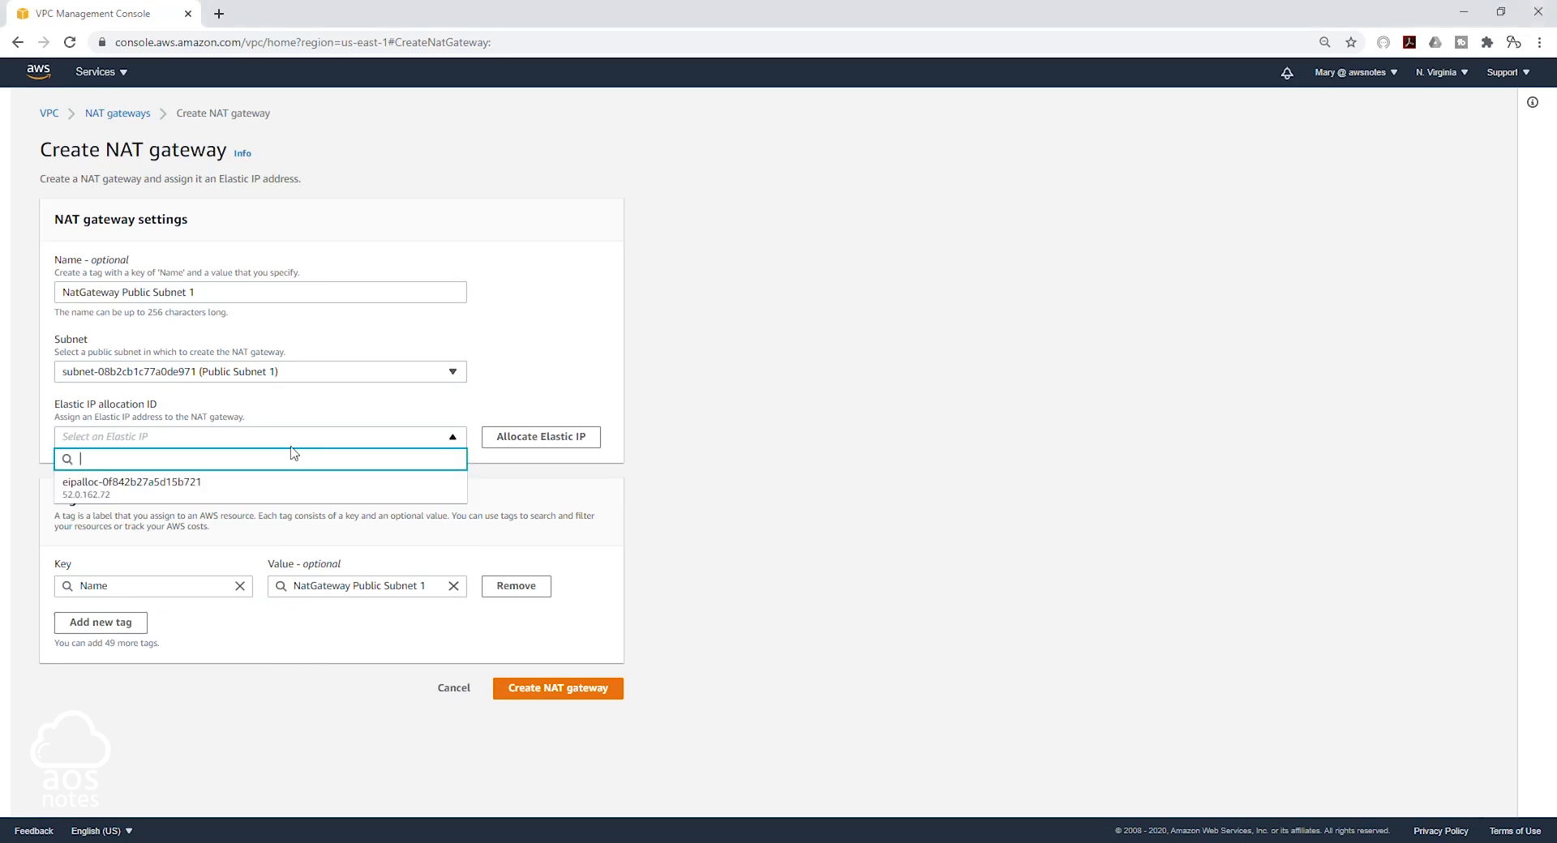
mouse_move(272, 494)
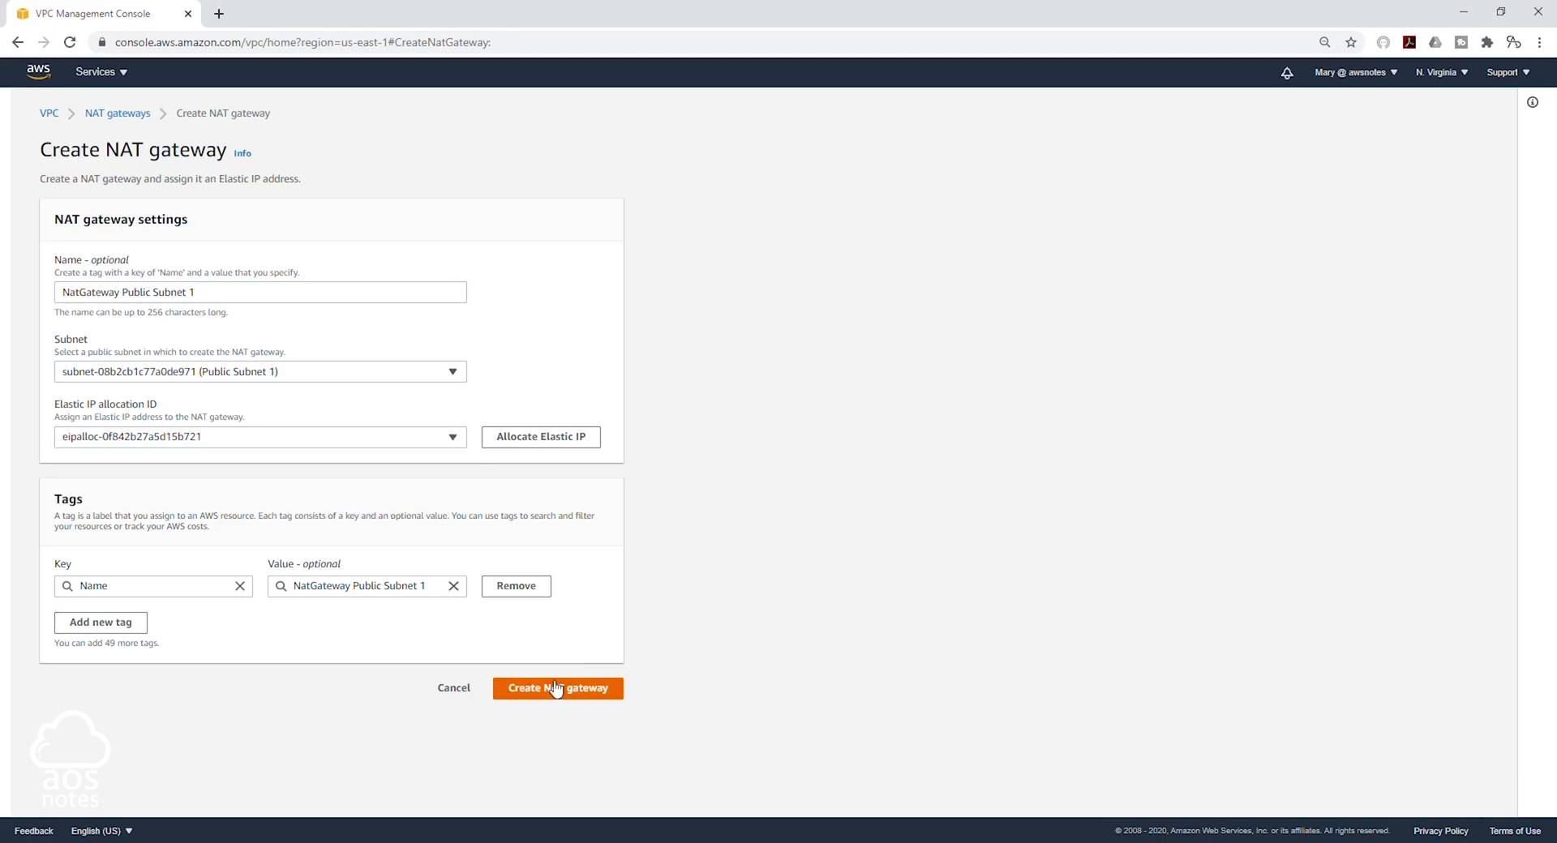
- Create the NAT gateway with Elastic IP 52.0.162.72, leaving it in Pending state
left_click(556, 688)
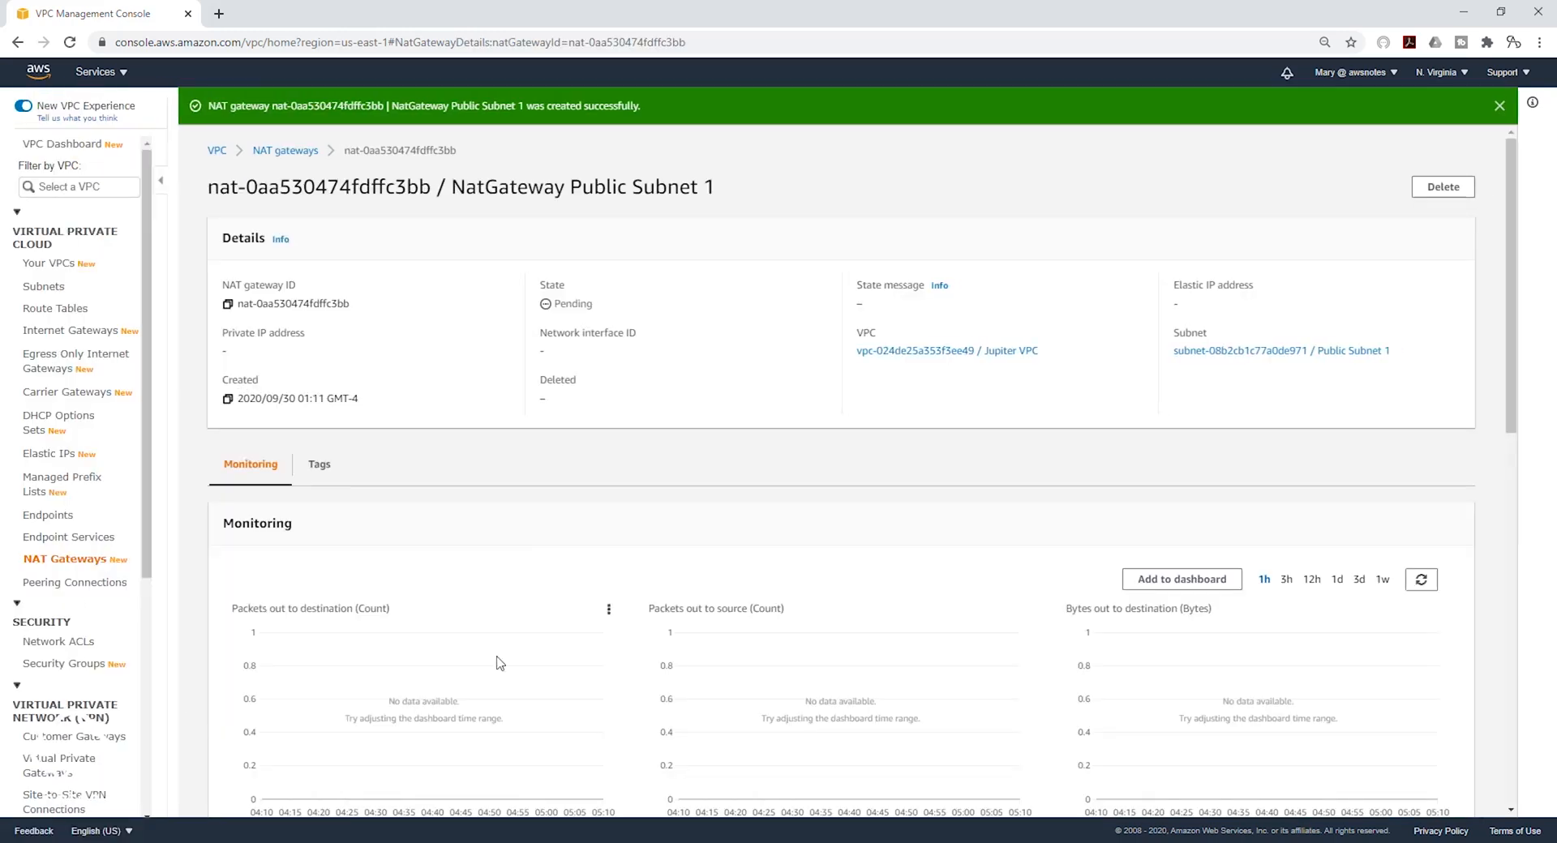
mouse_move(683, 455)
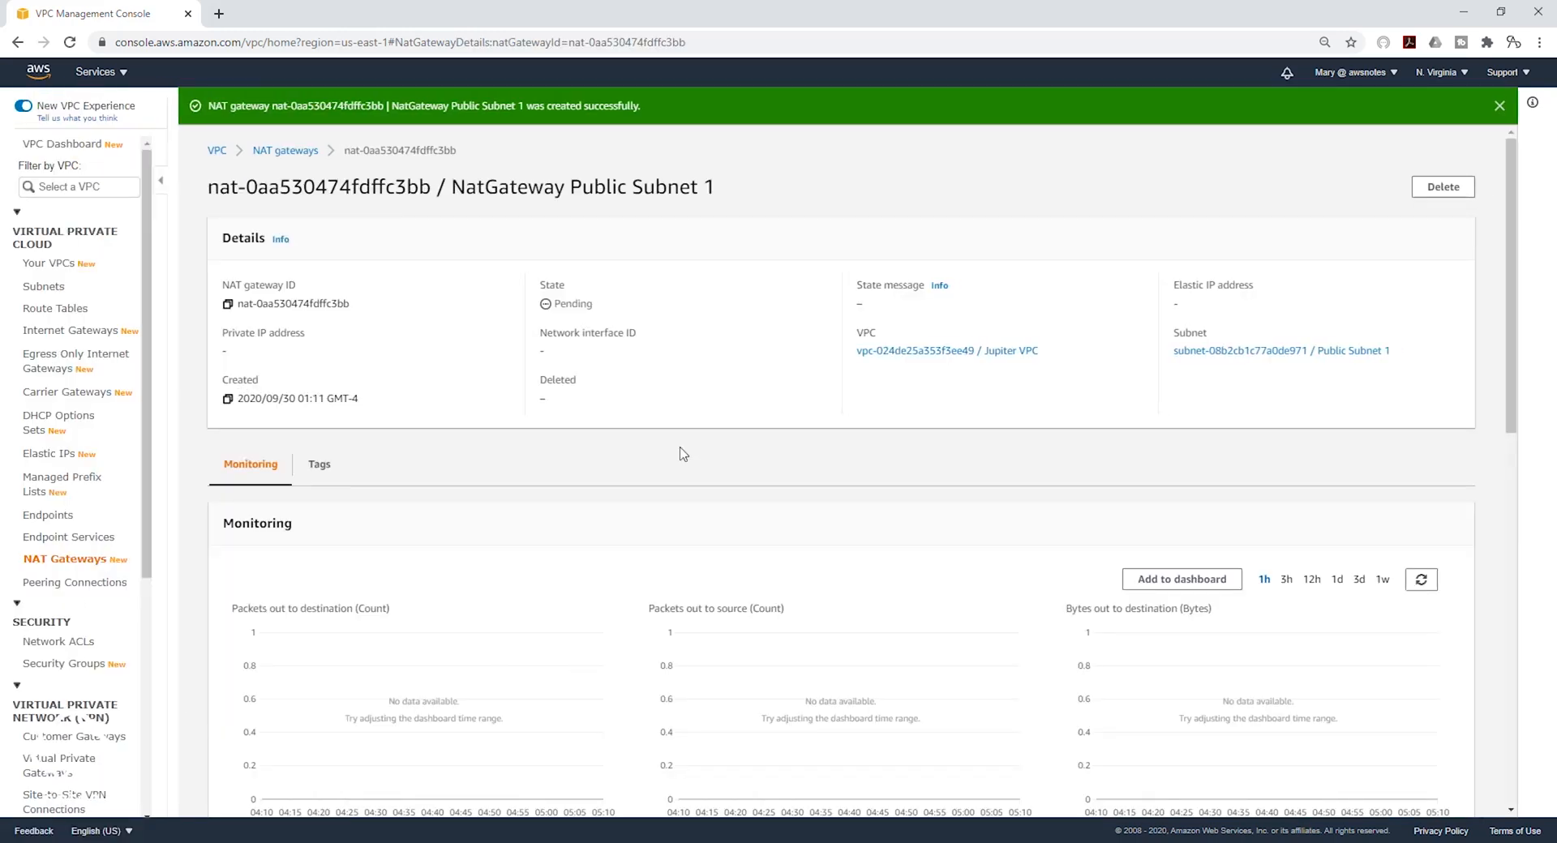
mouse_move(544, 319)
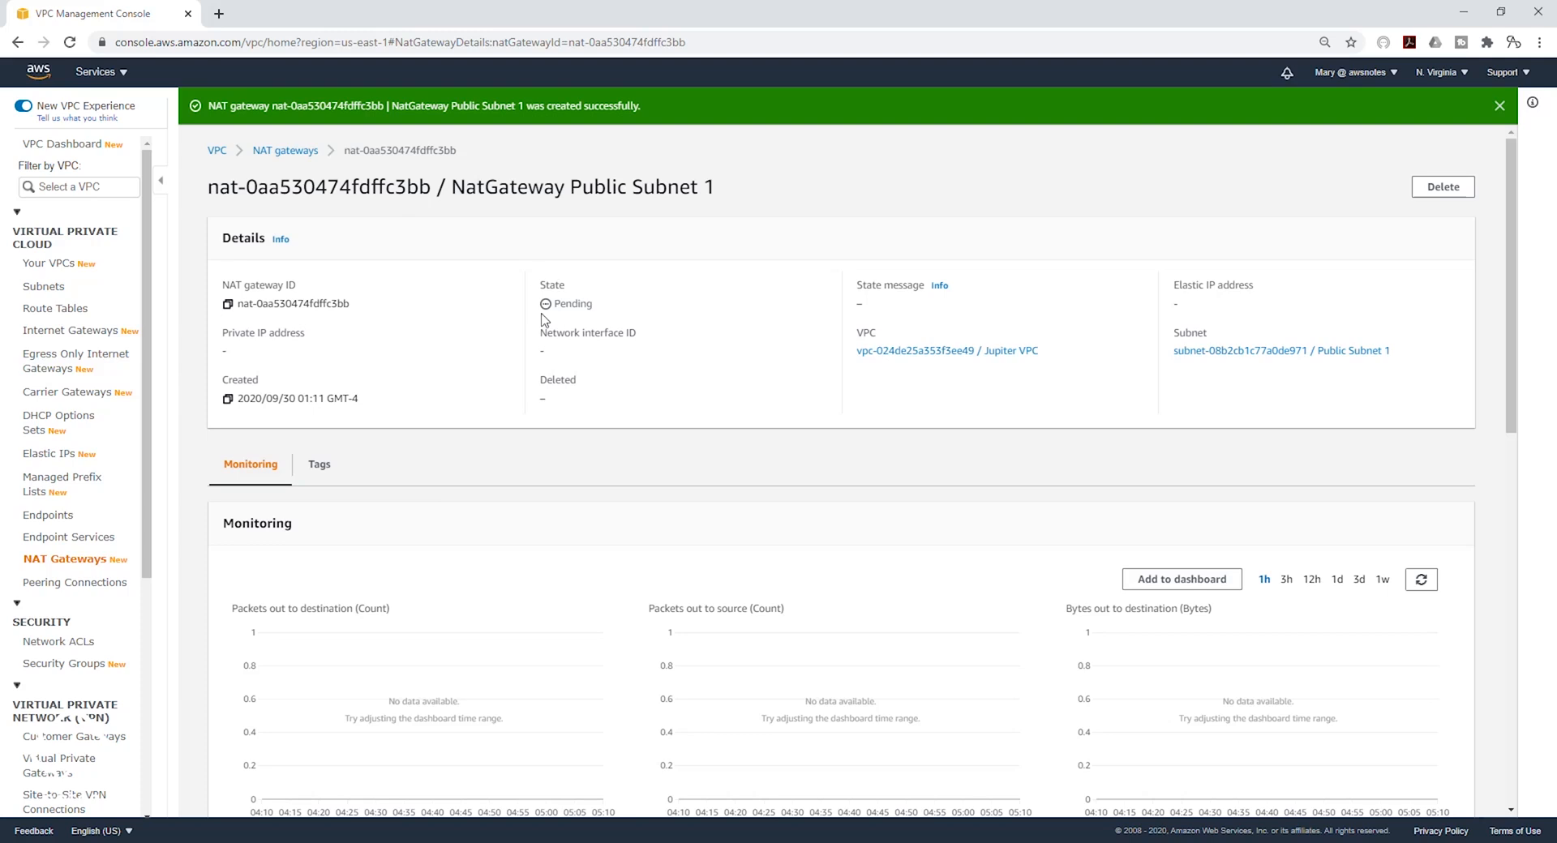
mouse_move(536, 242)
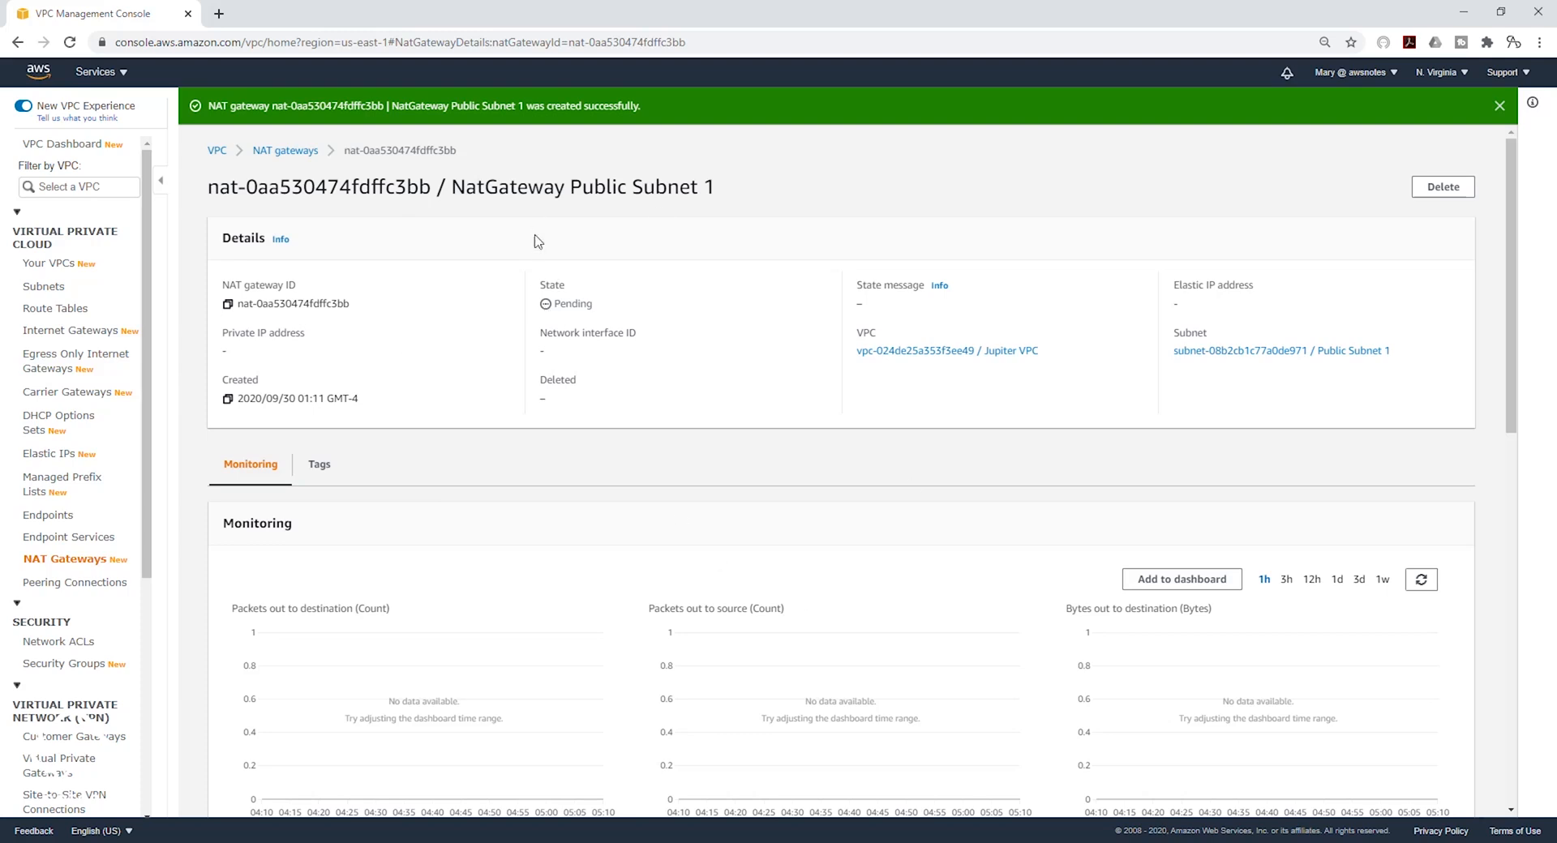
- Wait for the gateway to become Available, then go to the route tables list
left_click(1499, 107)
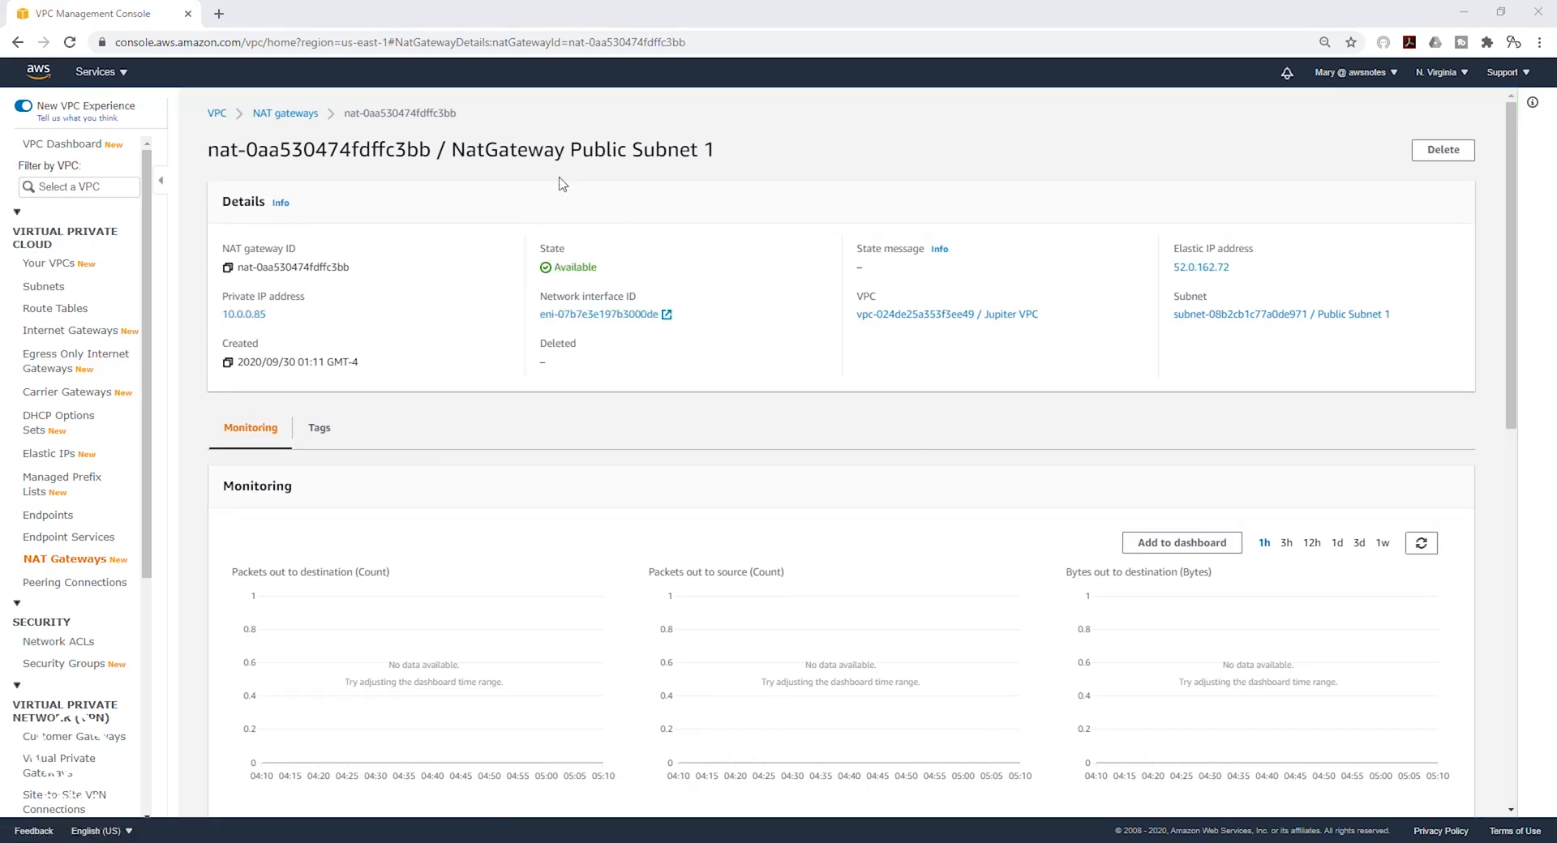
mouse_move(529, 255)
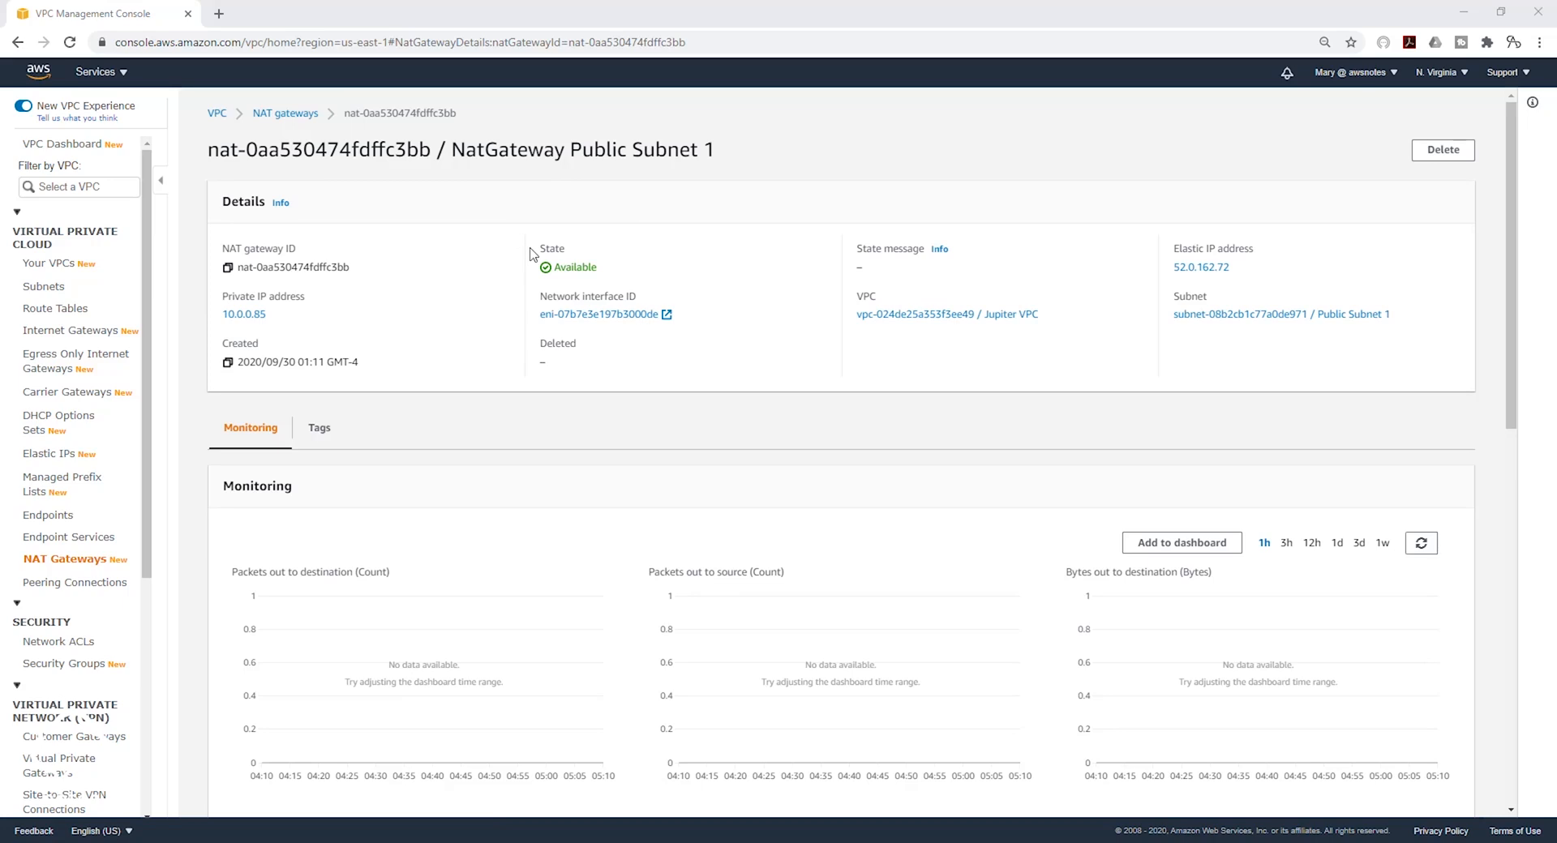
mouse_move(506, 258)
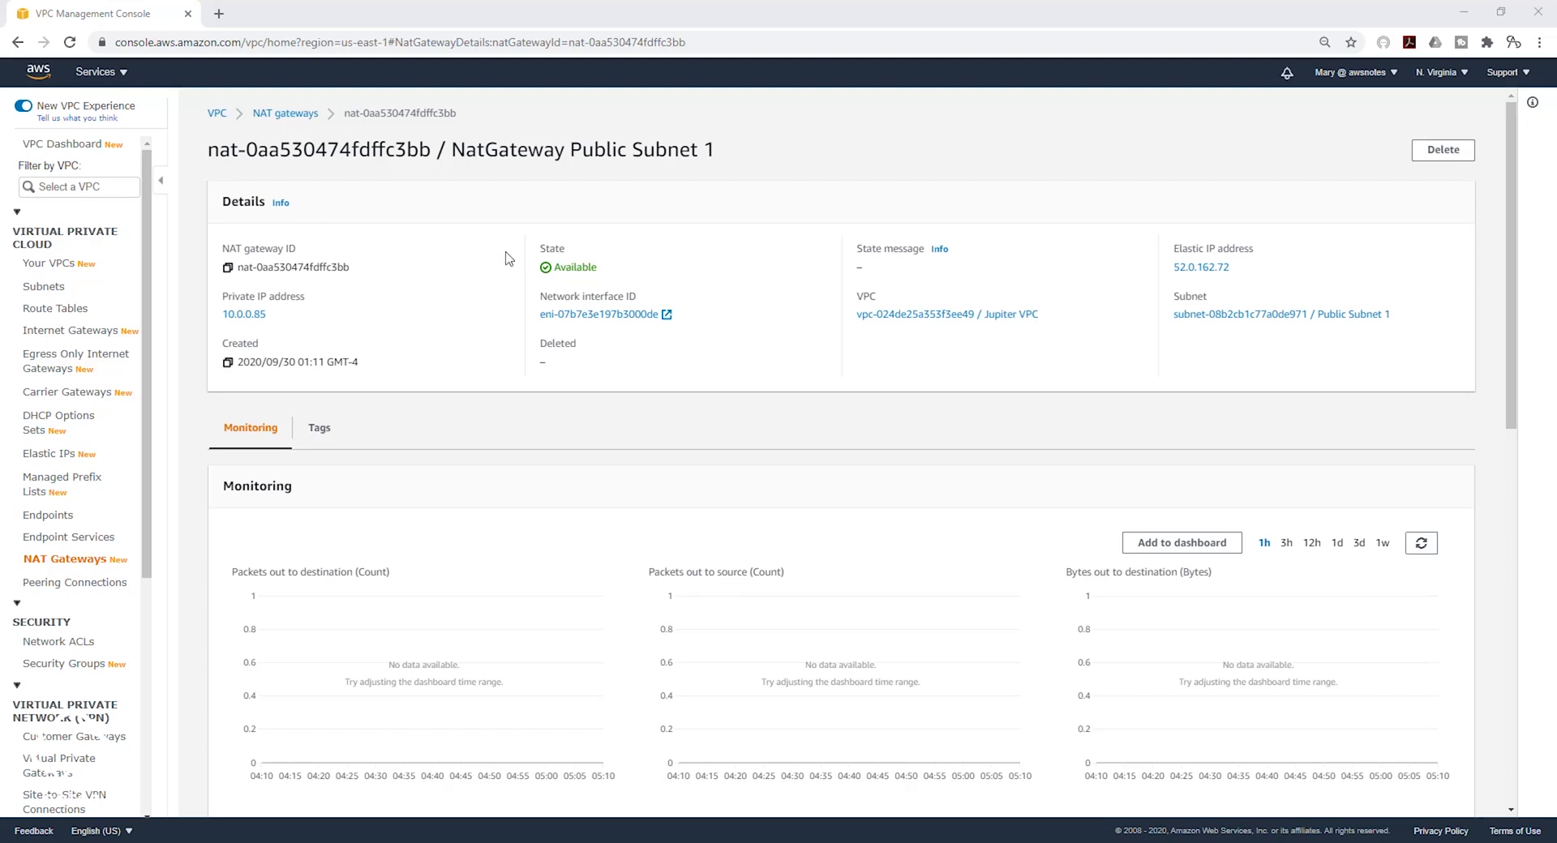
mouse_move(55, 308)
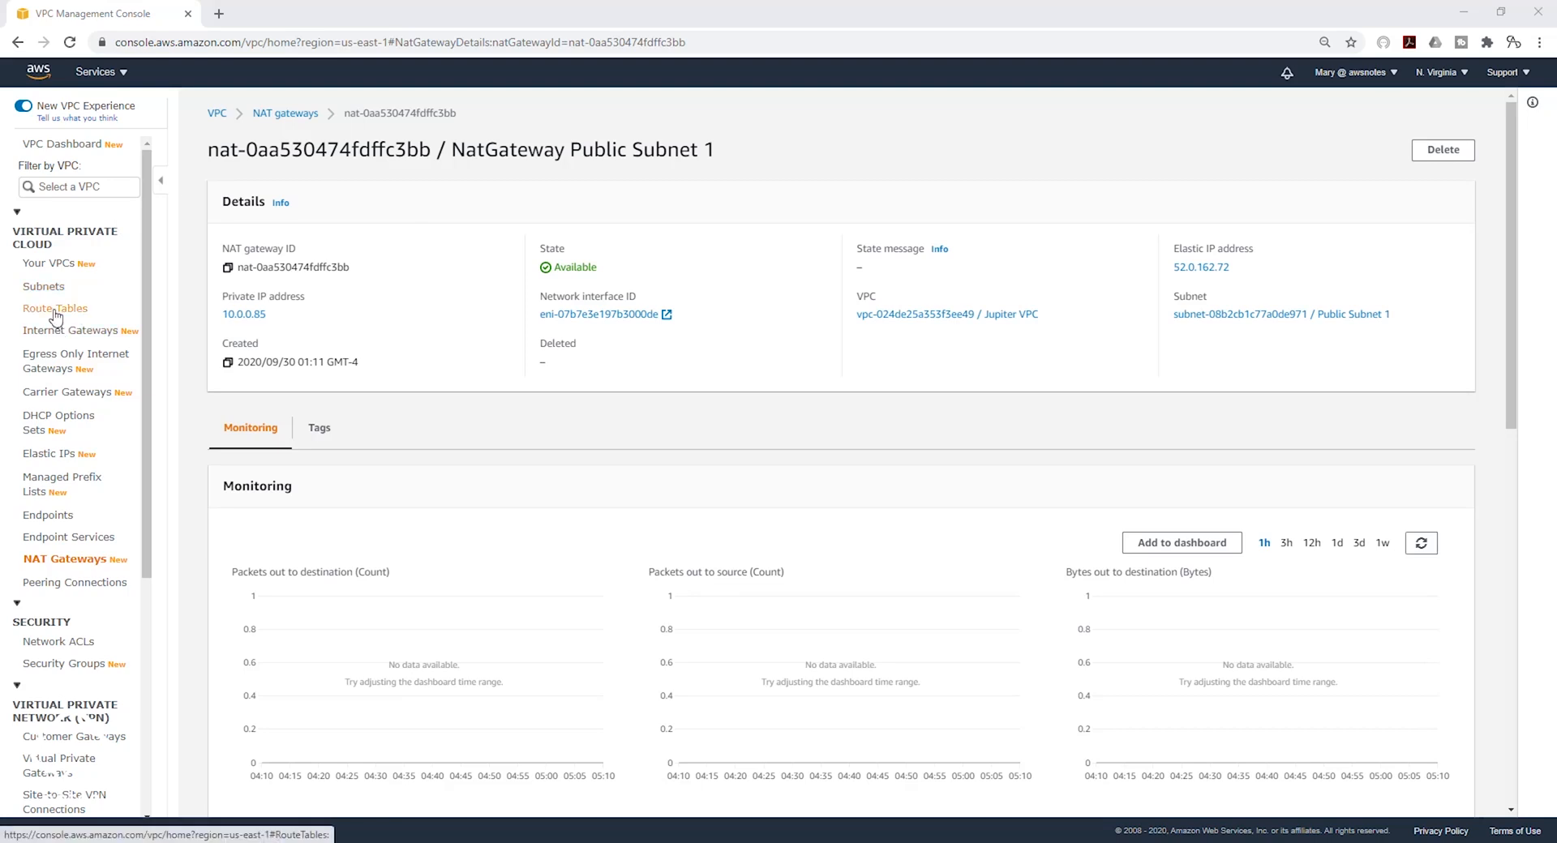
left_click(55, 308)
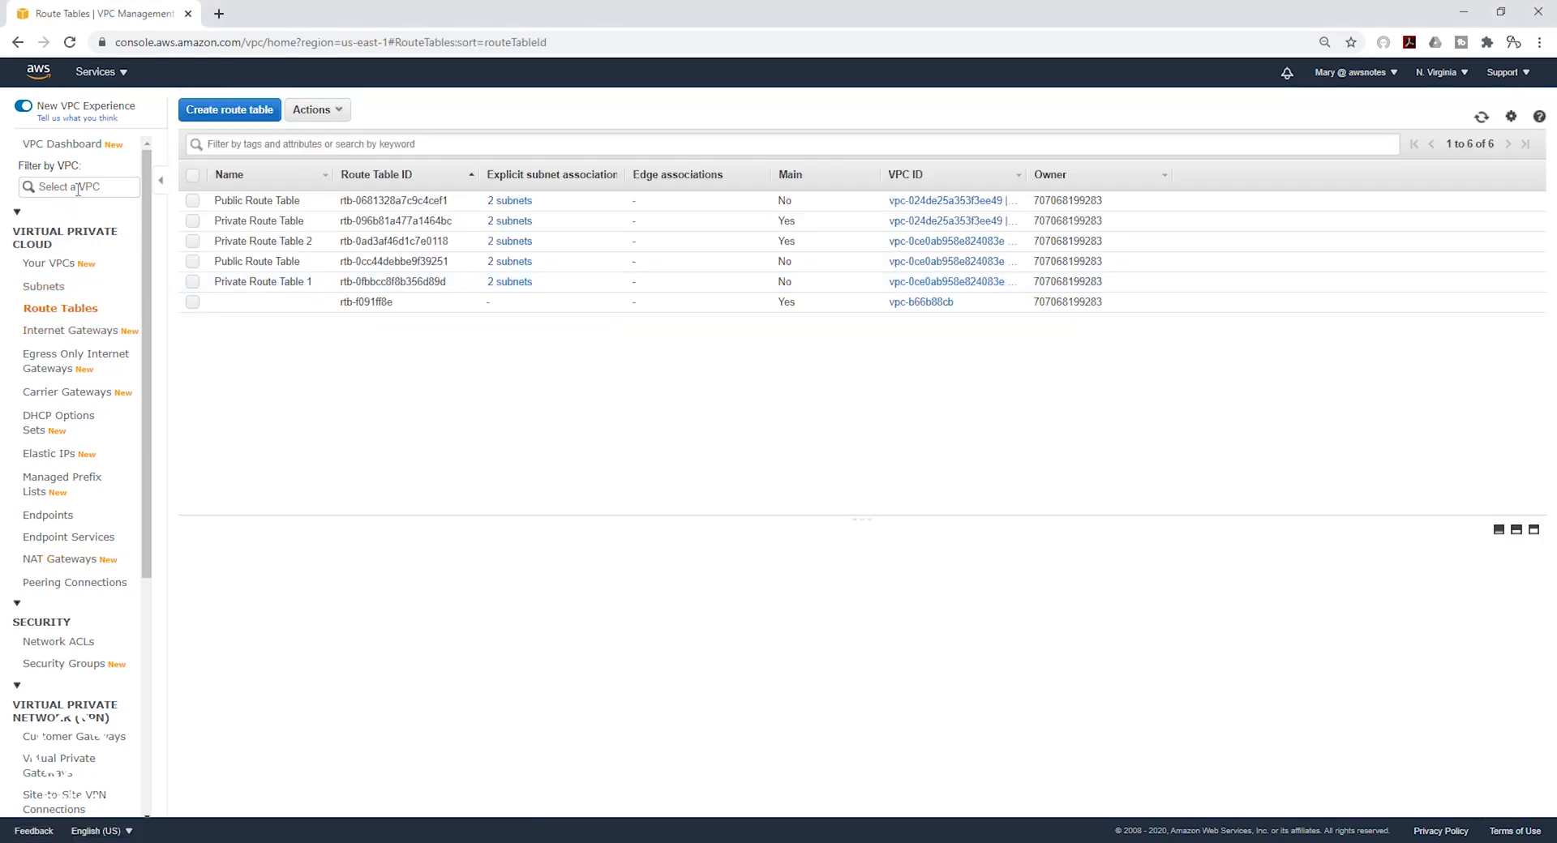
- Filter route tables to the Jupiter VPC and view the Private Route Table's routes
left_click(79, 186)
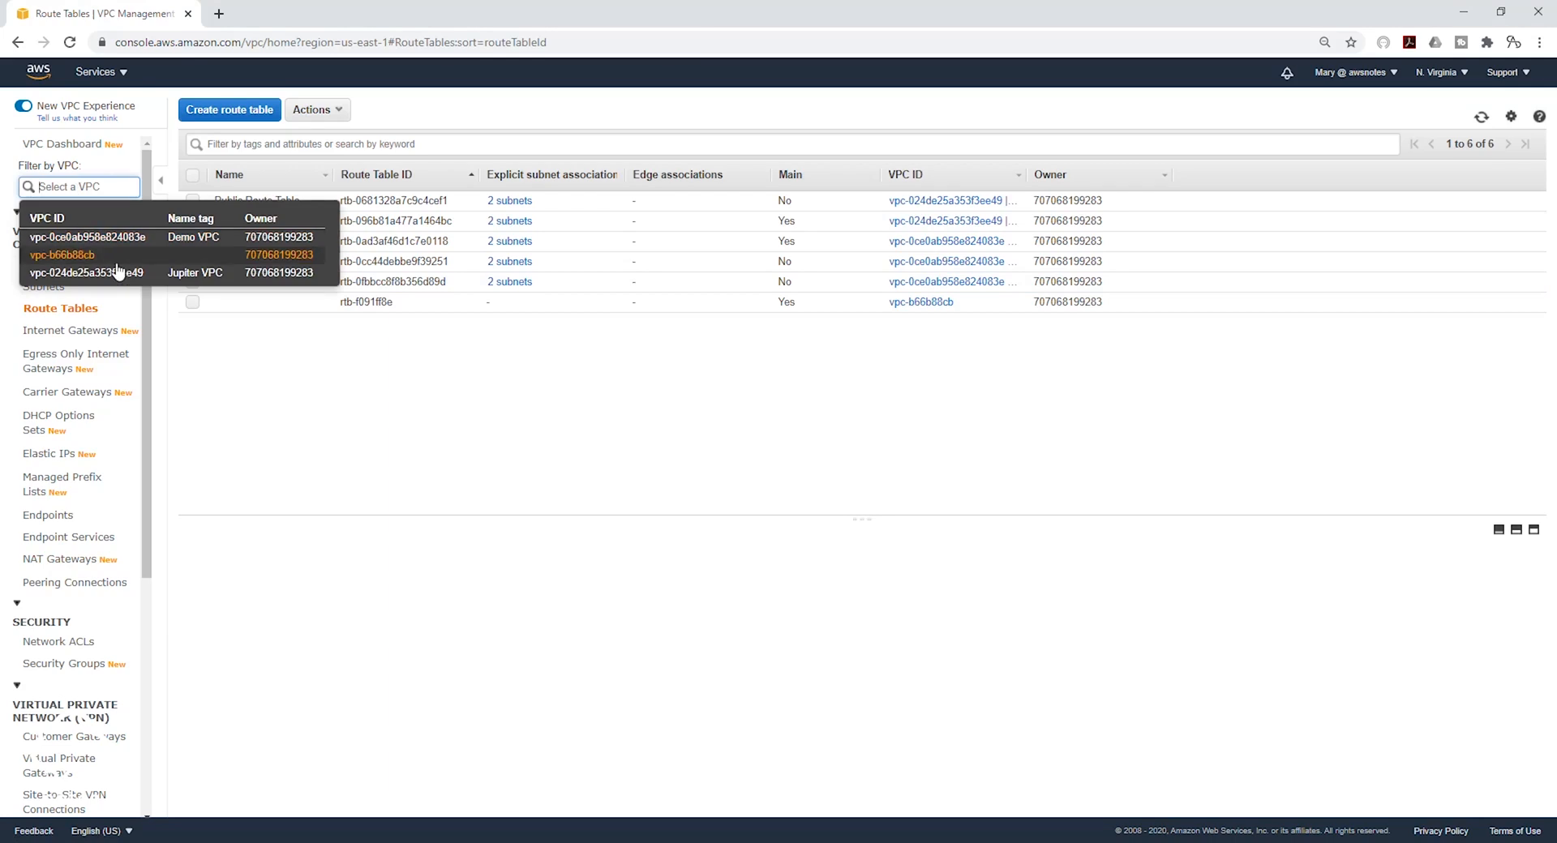
left_click(87, 272)
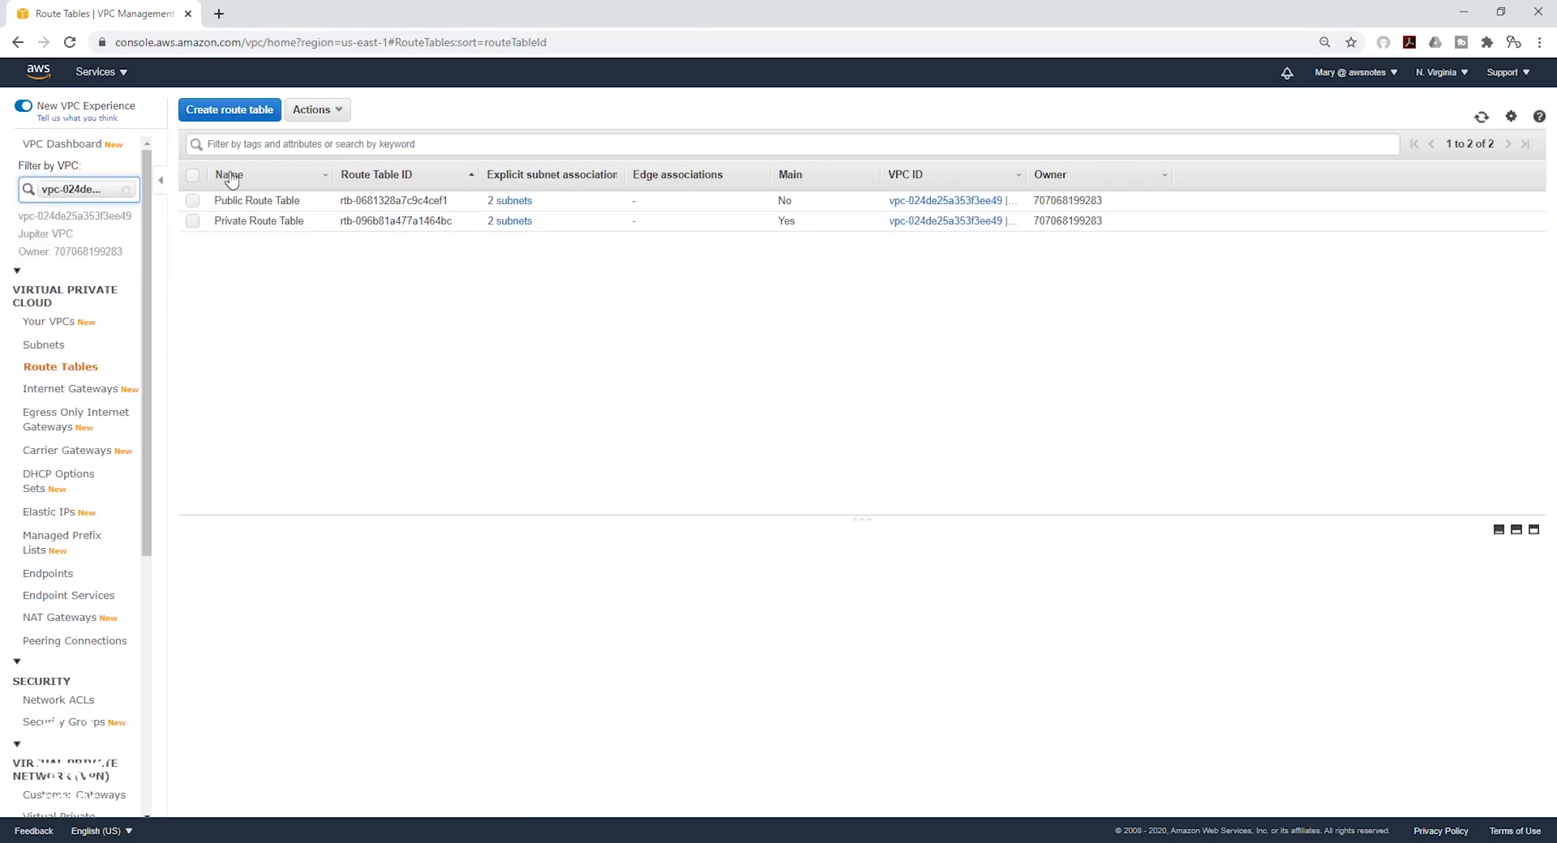
mouse_move(222, 274)
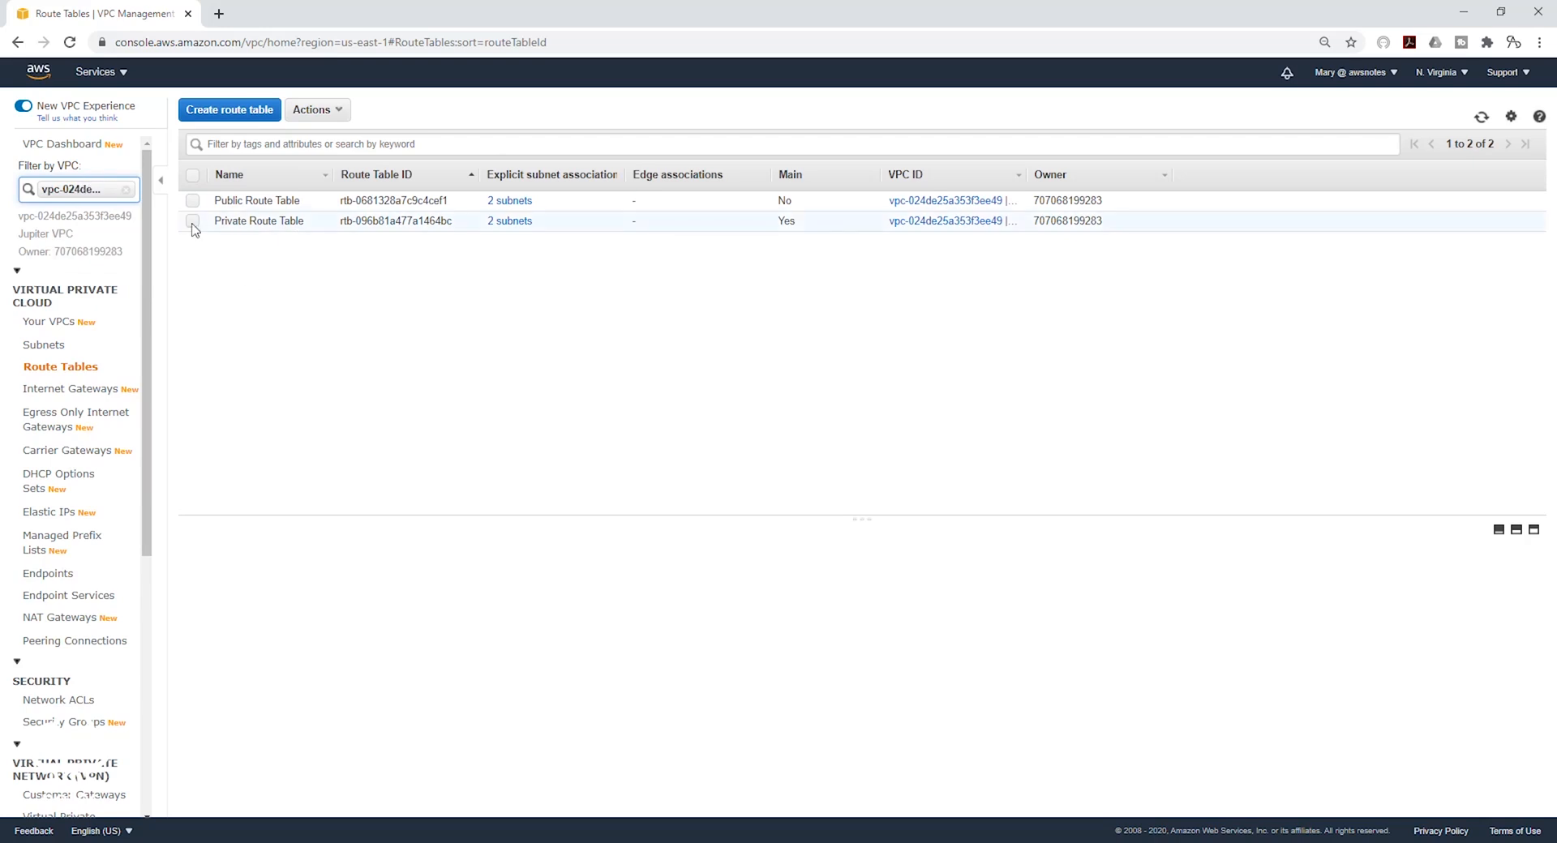
left_click(193, 221)
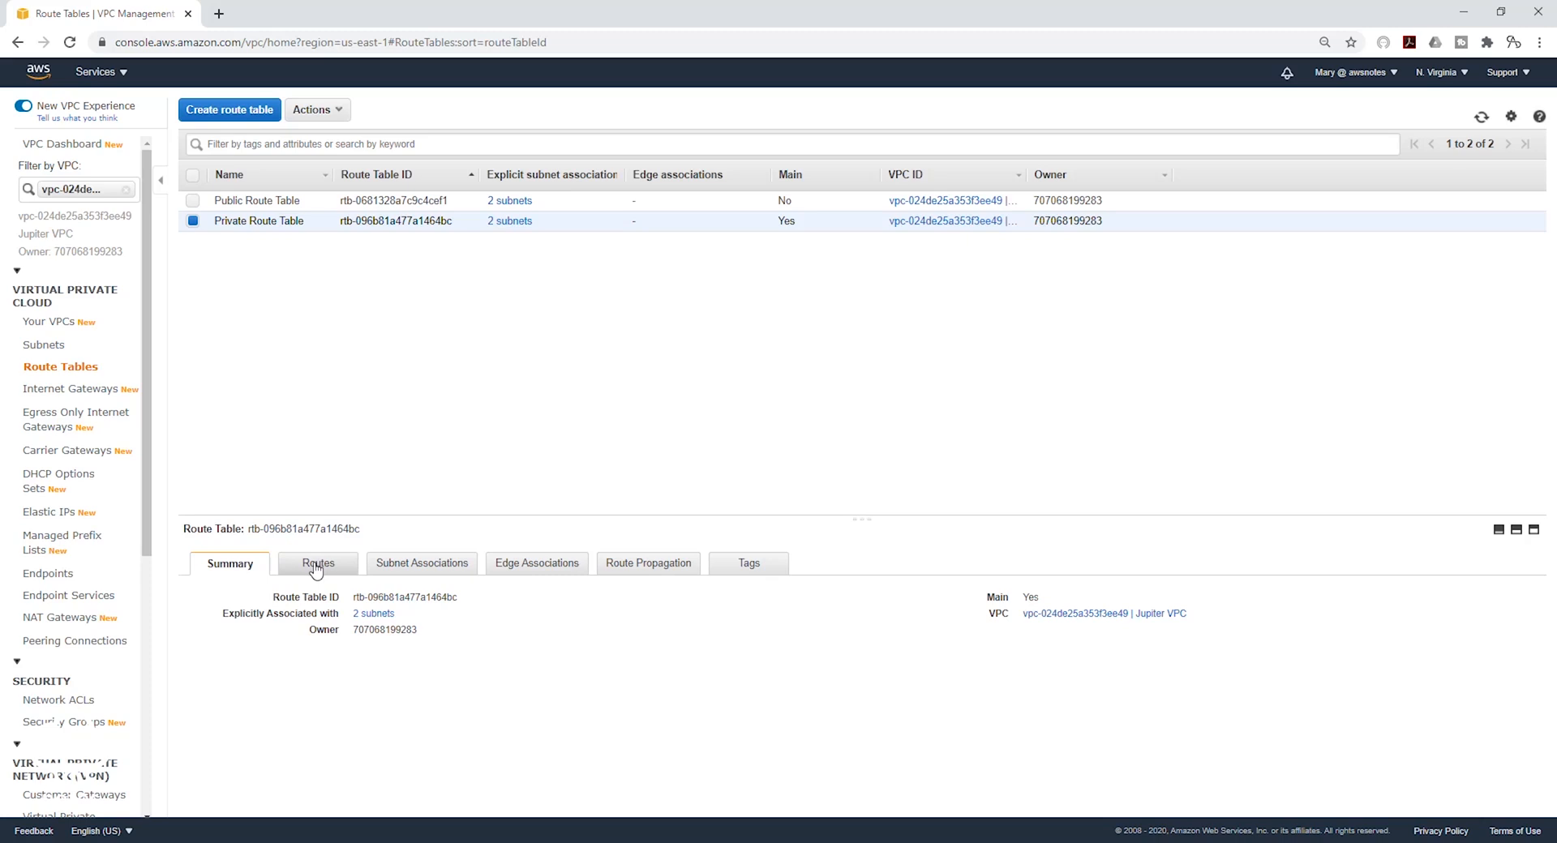
left_click(316, 562)
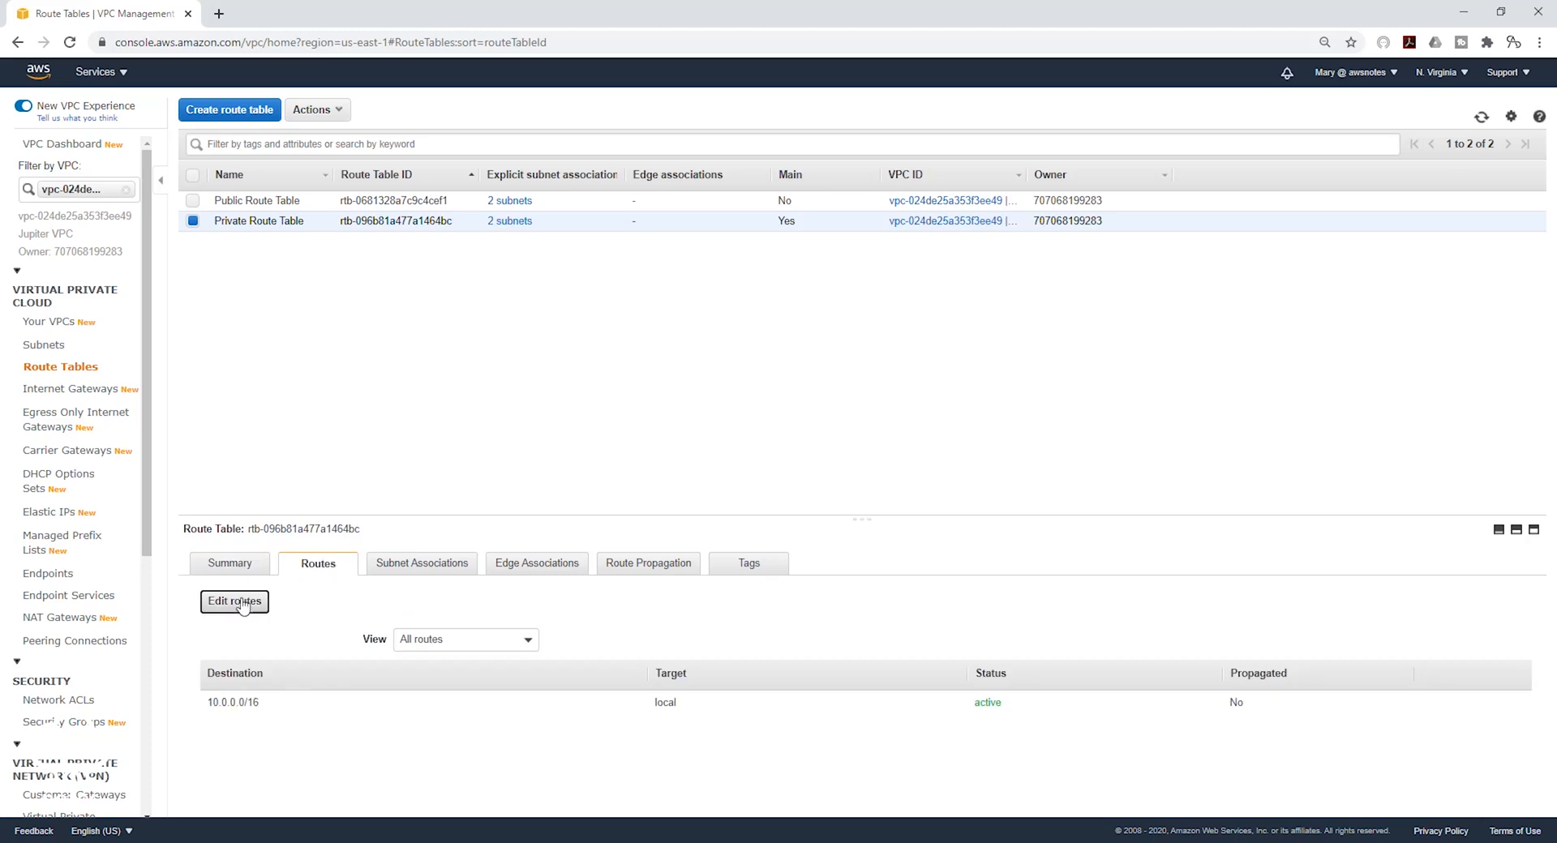
- Add a 0.0.0.0/0 route targeting NAT gateway nat-0aa530474fdffc3bb and save the routes
left_click(234, 602)
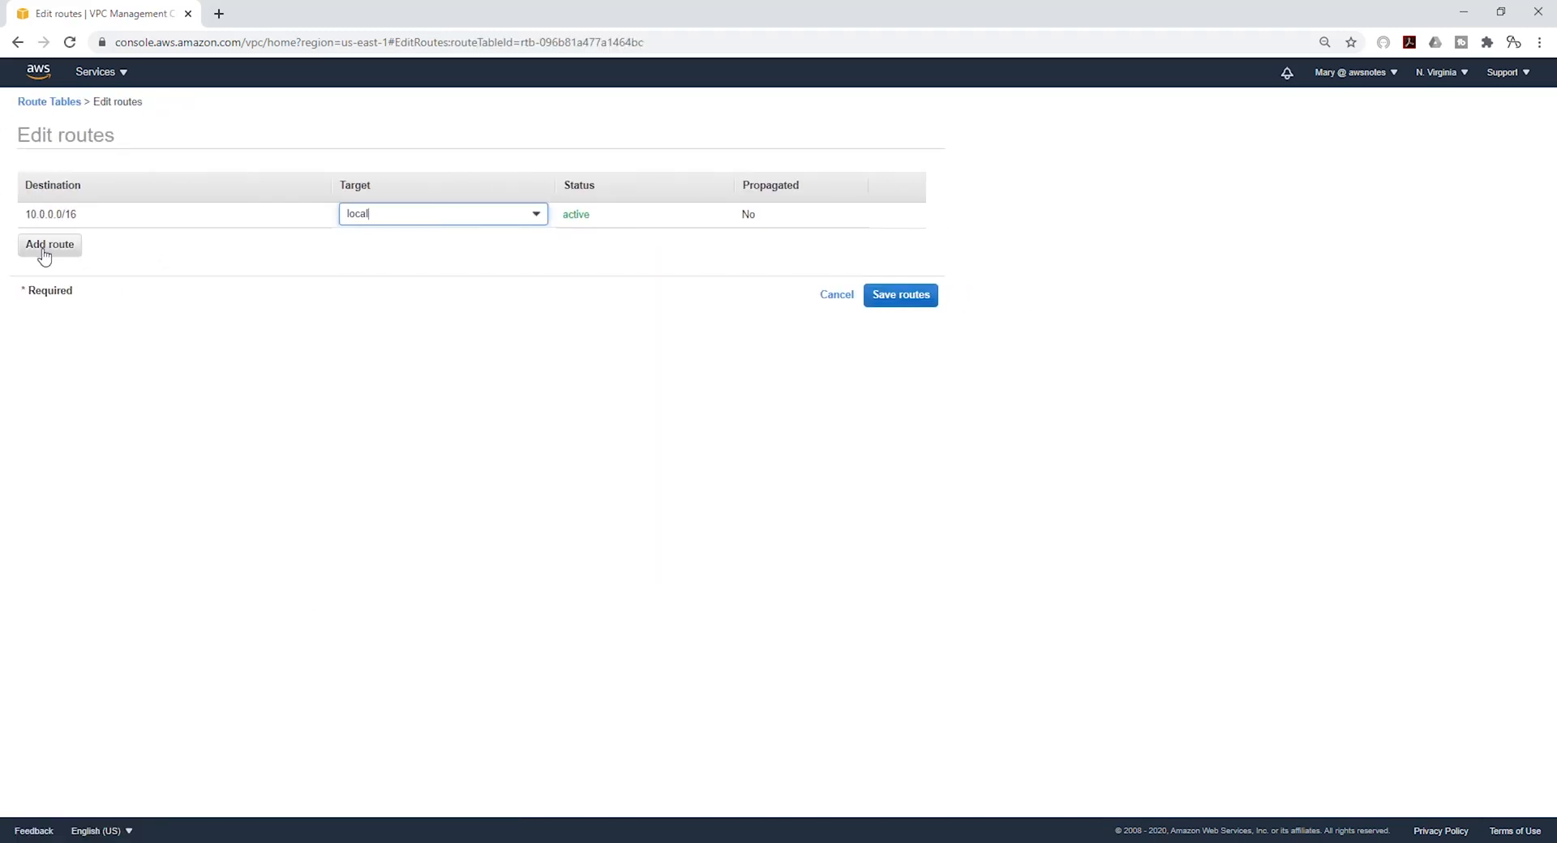
left_click(49, 244)
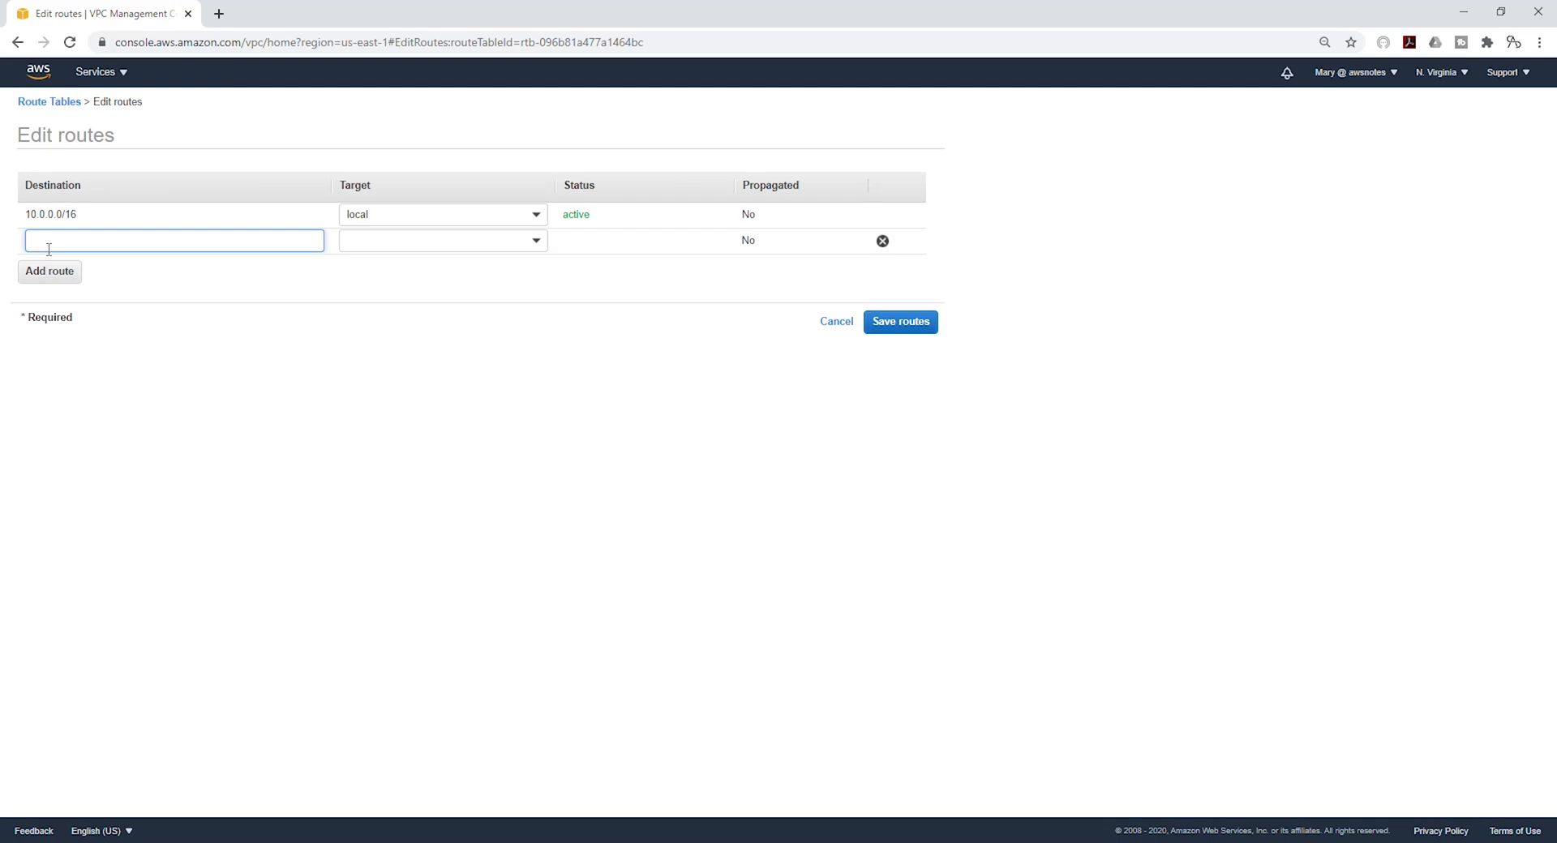
type("0.0.0.0/0")
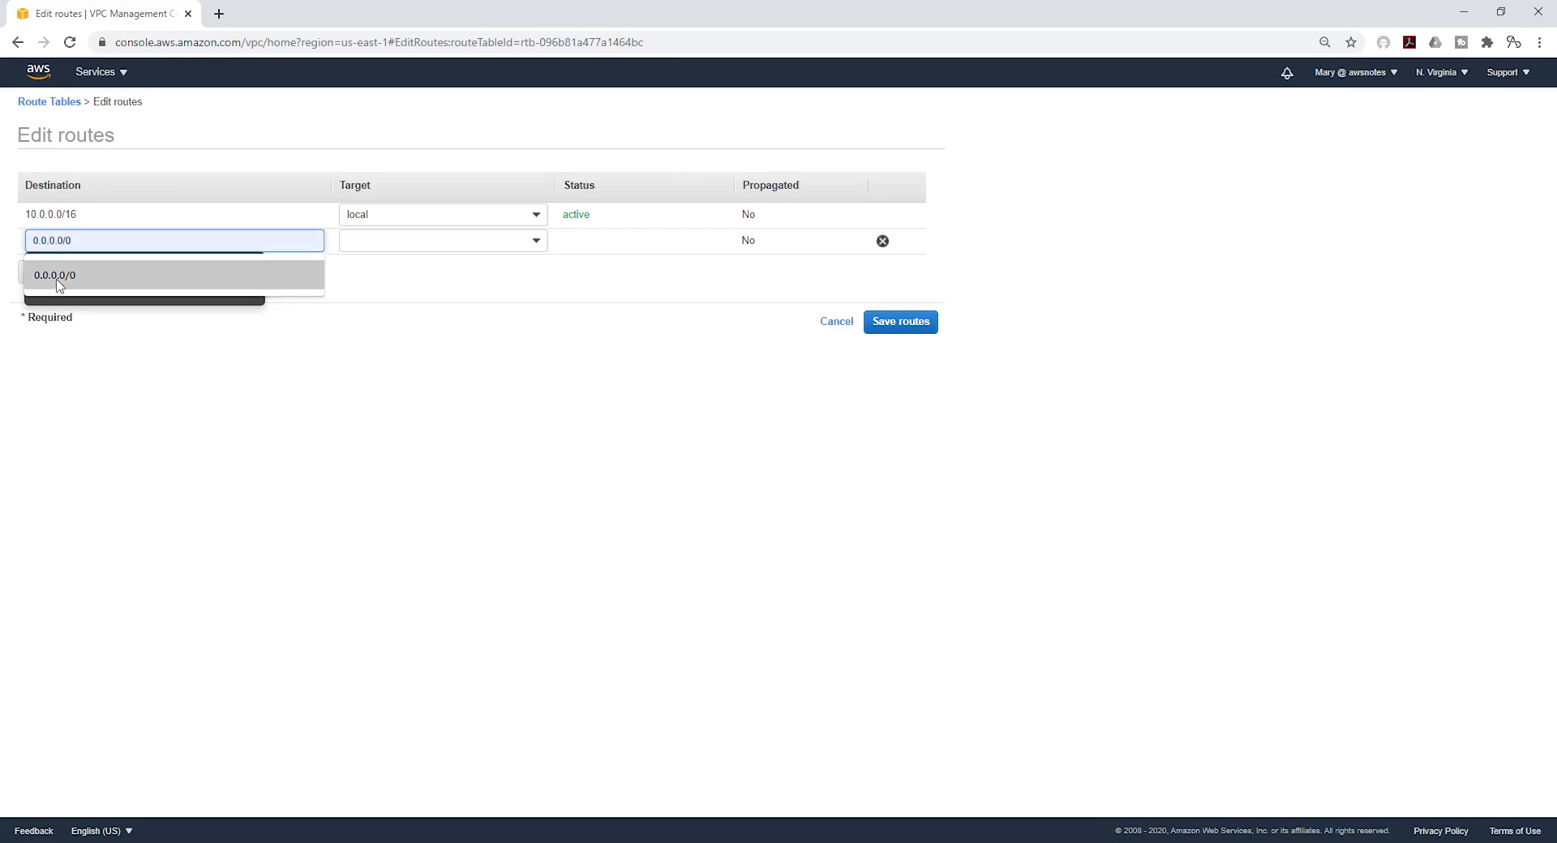
left_click(54, 276)
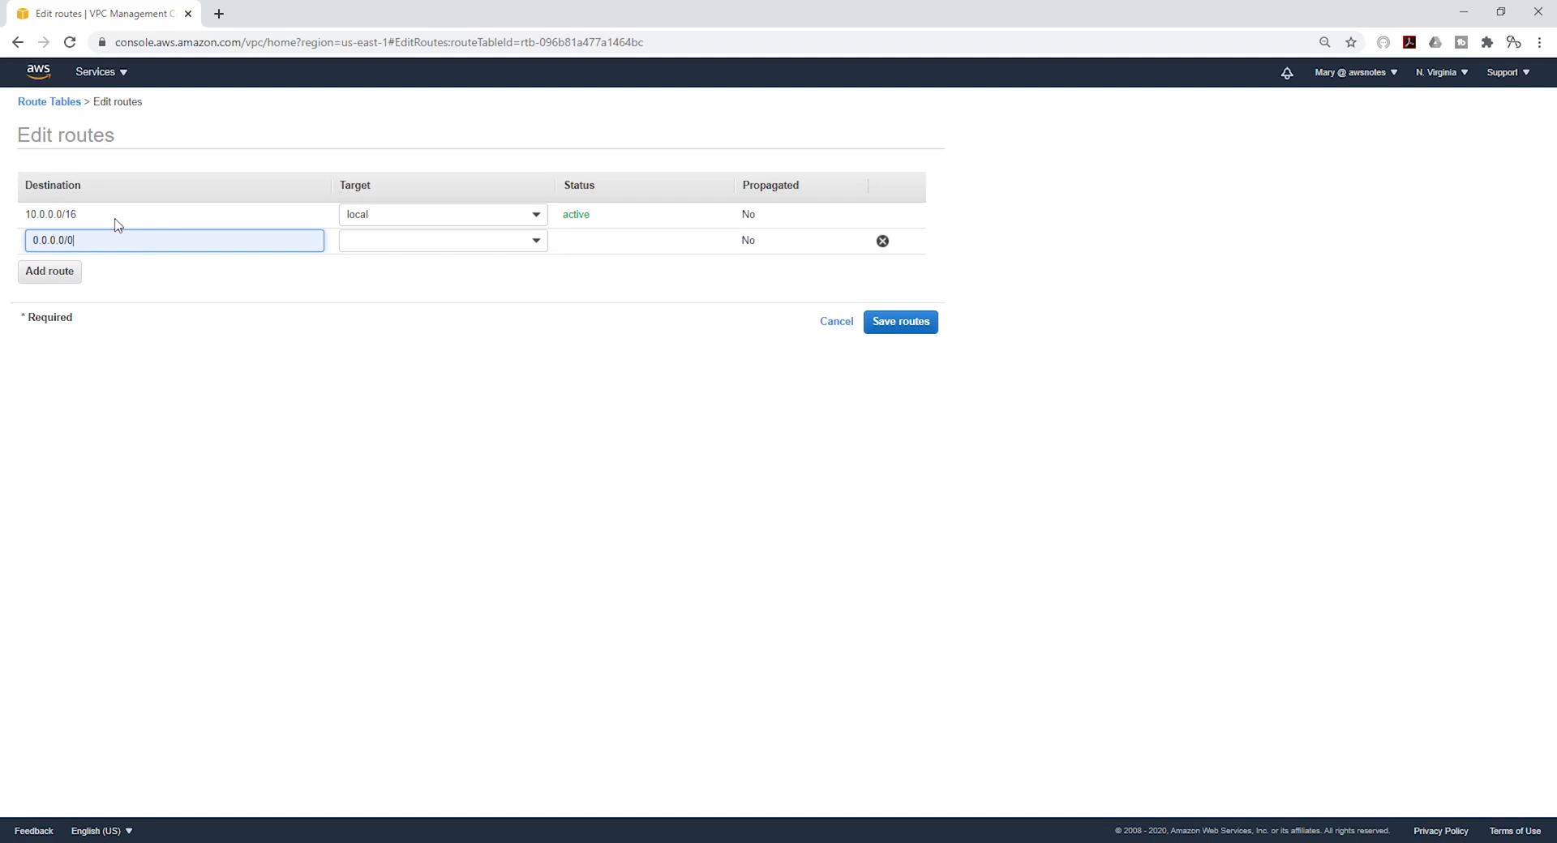
left_click(534, 240)
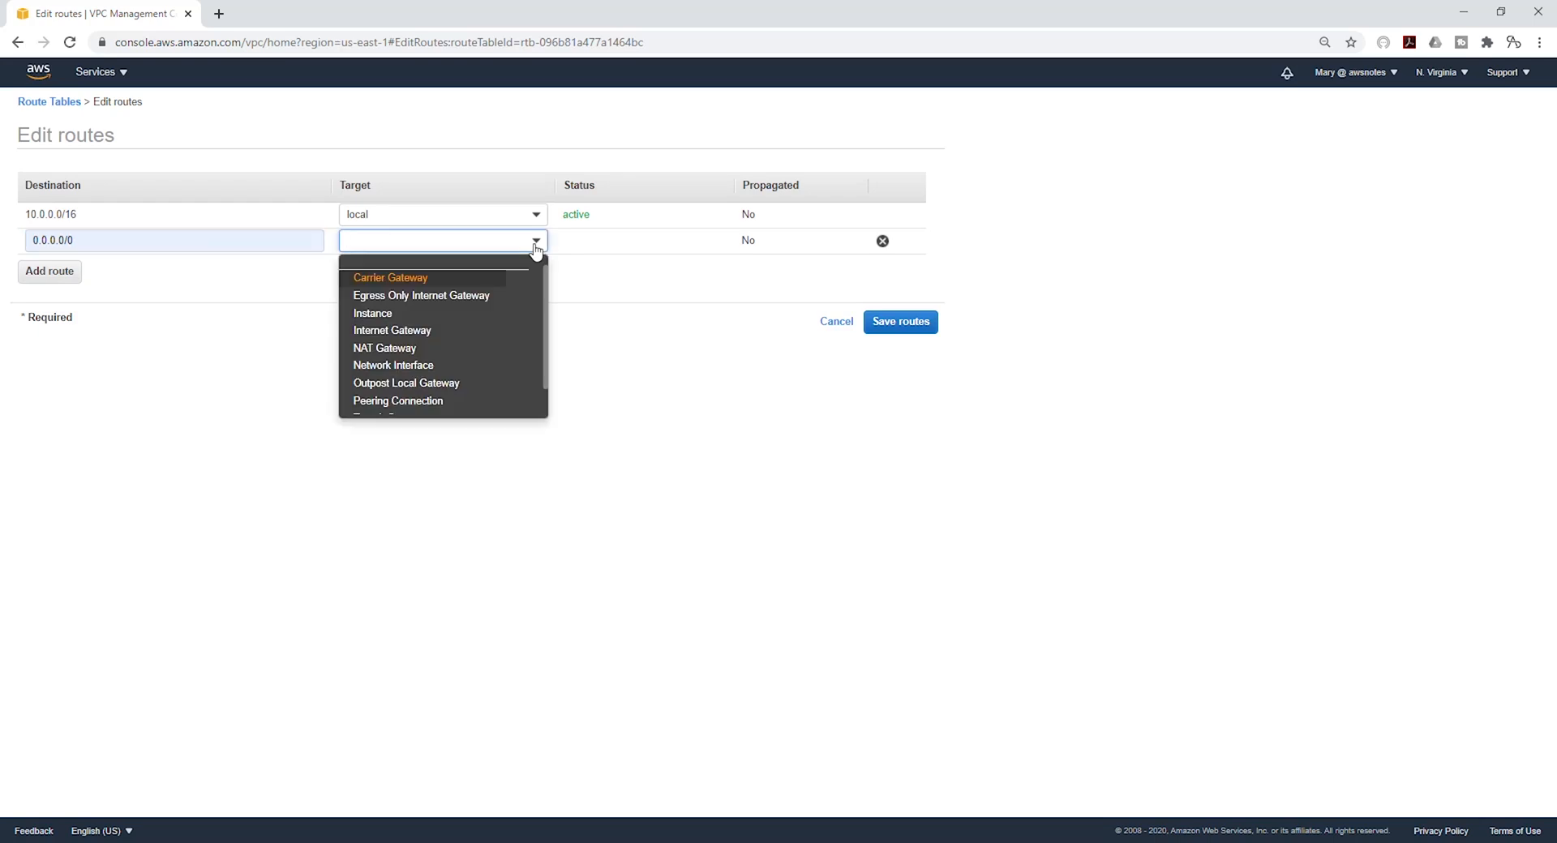
mouse_move(385, 347)
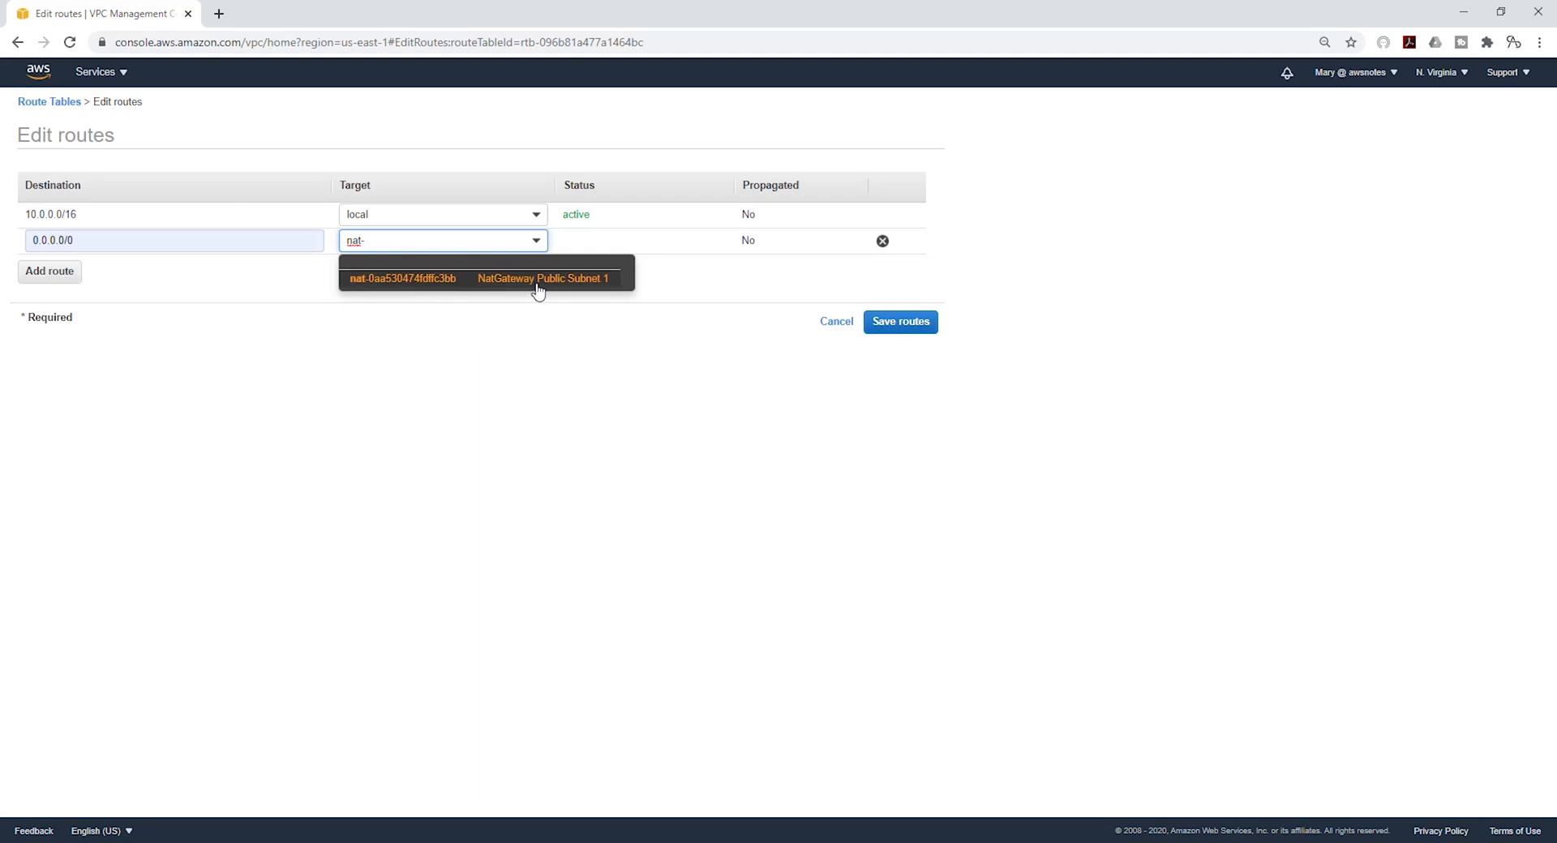
left_click(485, 277)
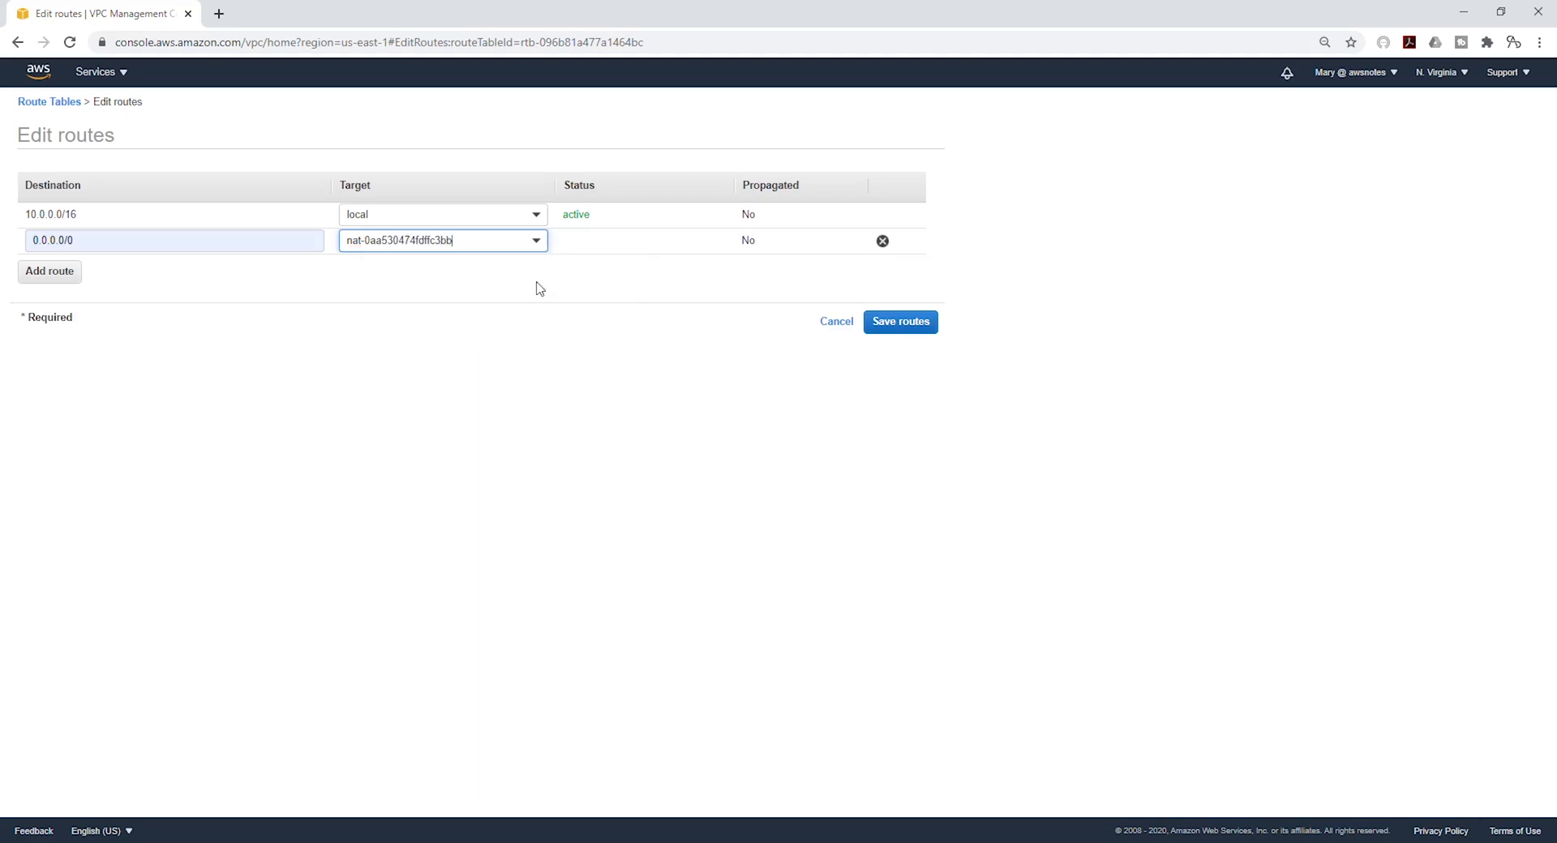
left_click(899, 321)
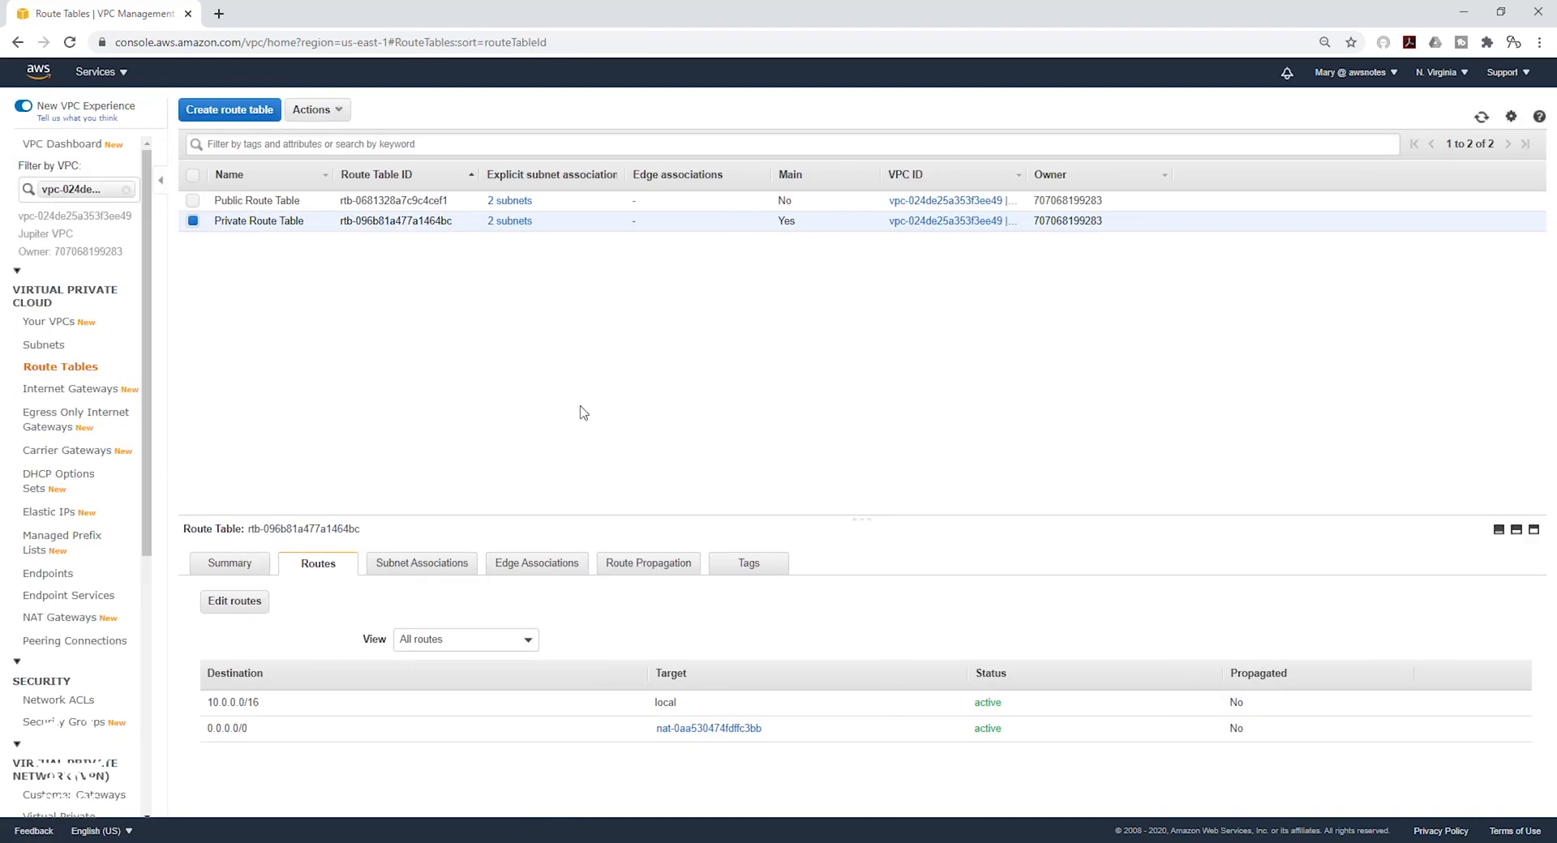
mouse_move(701, 575)
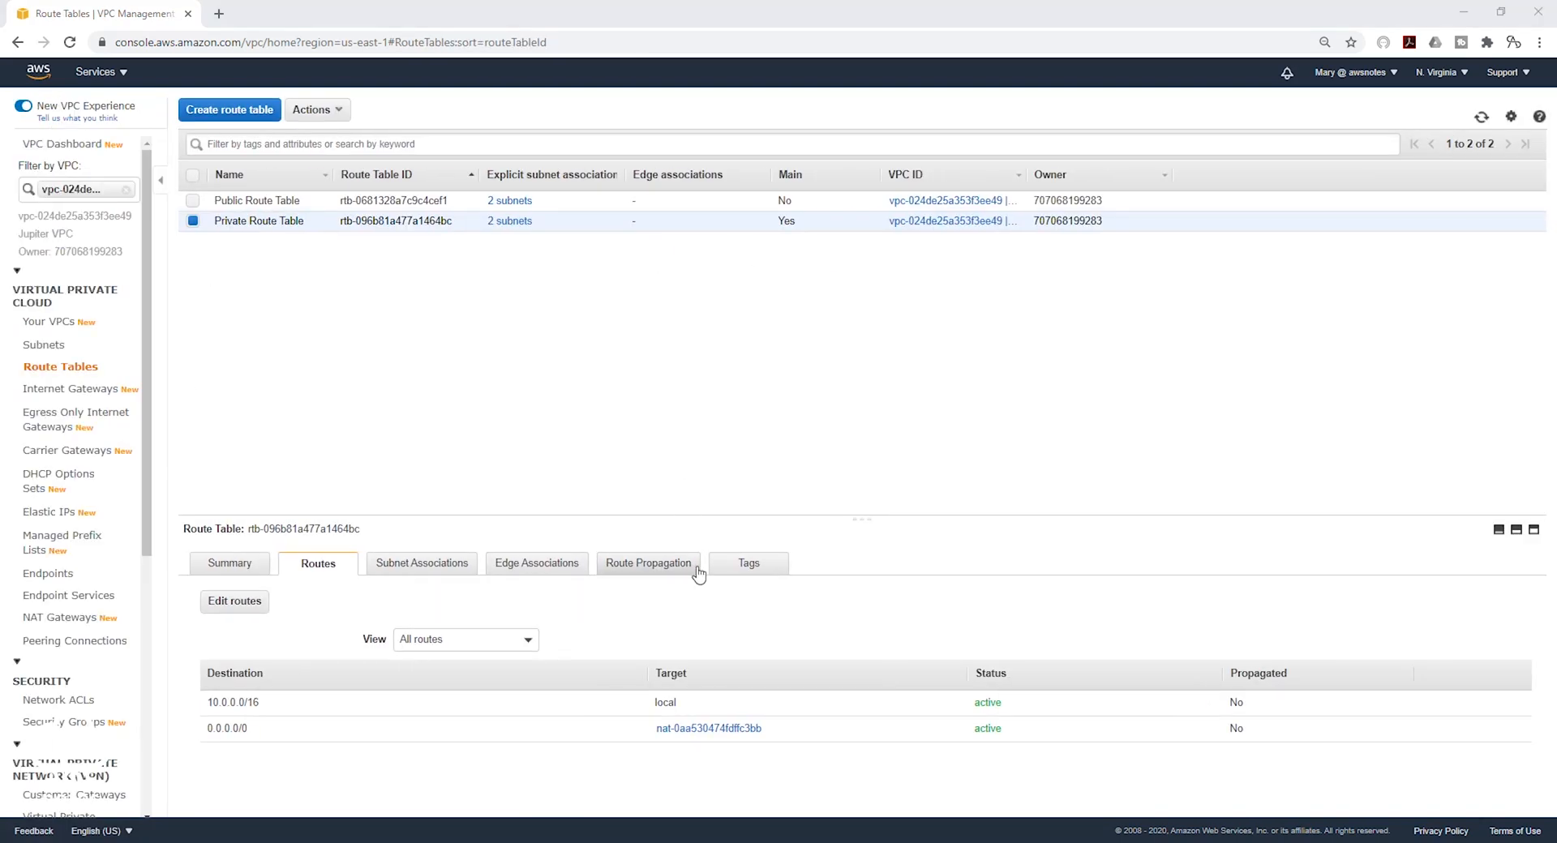
mouse_move(642, 347)
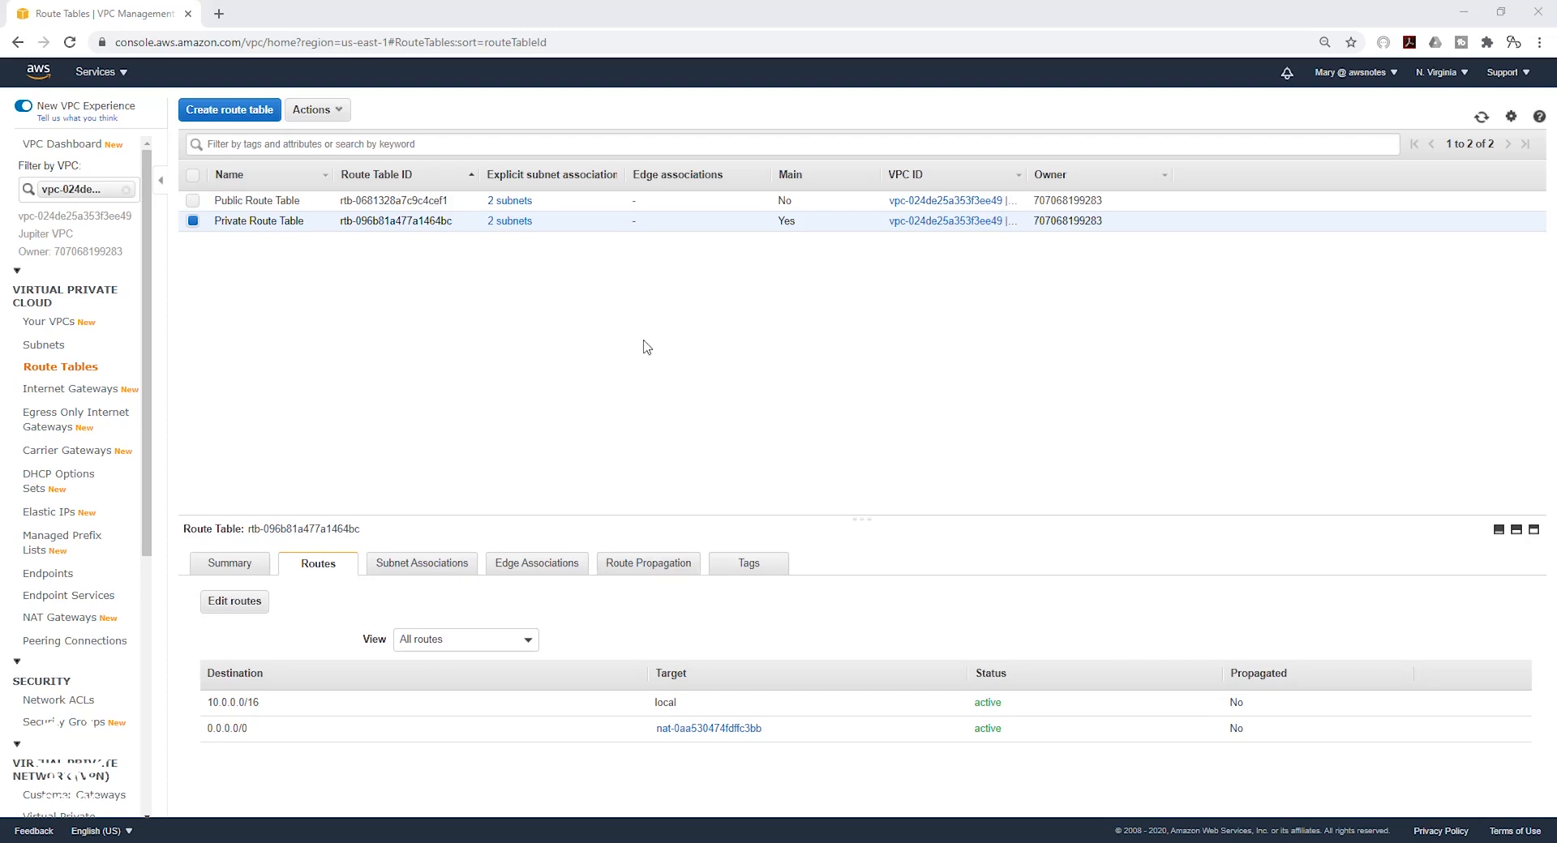
mouse_move(563, 453)
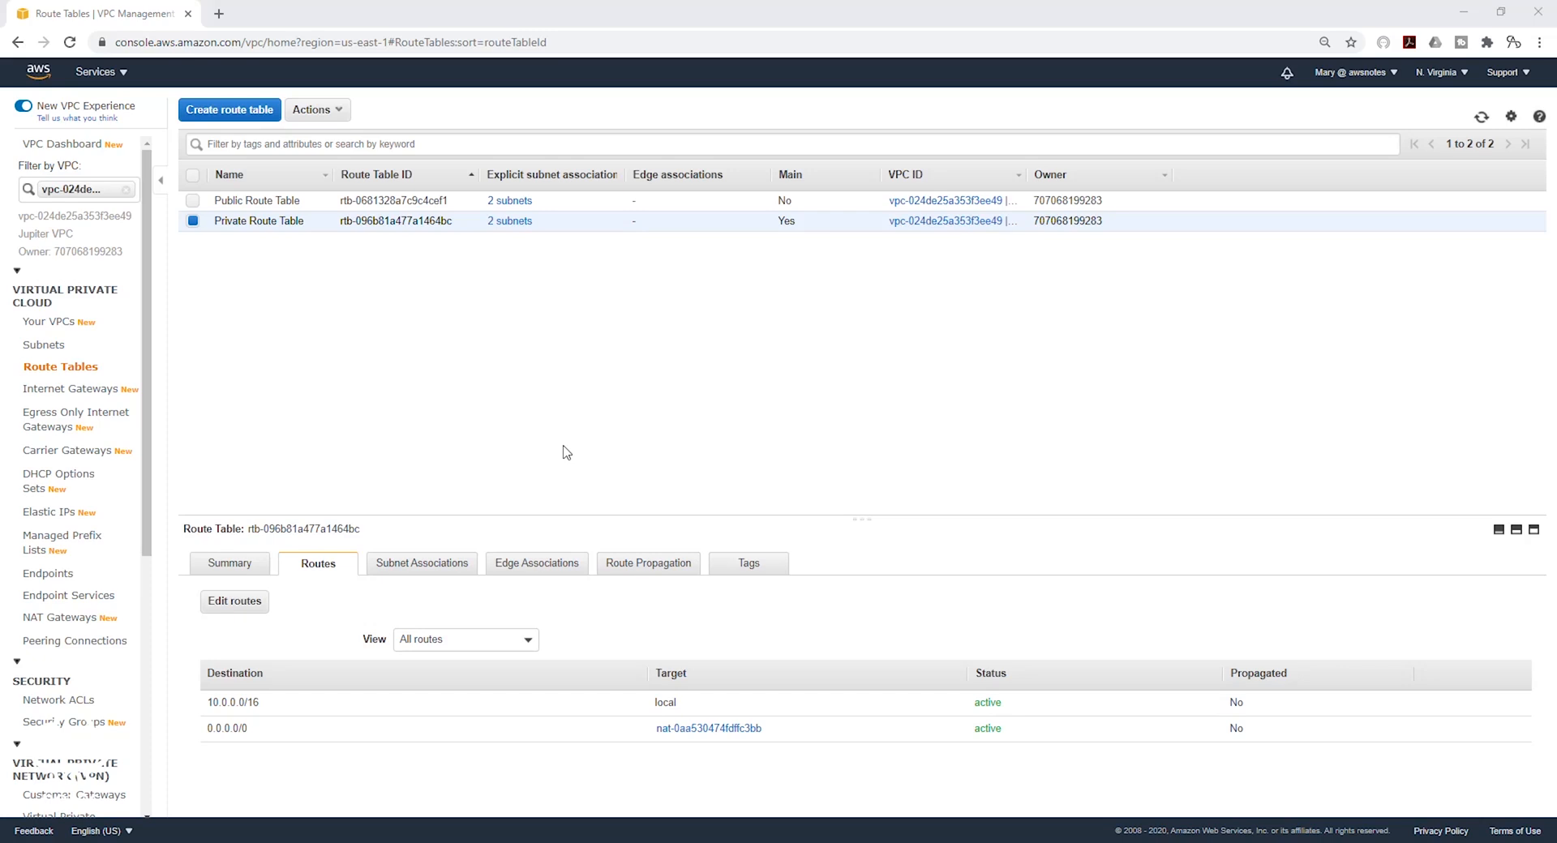
mouse_move(378, 271)
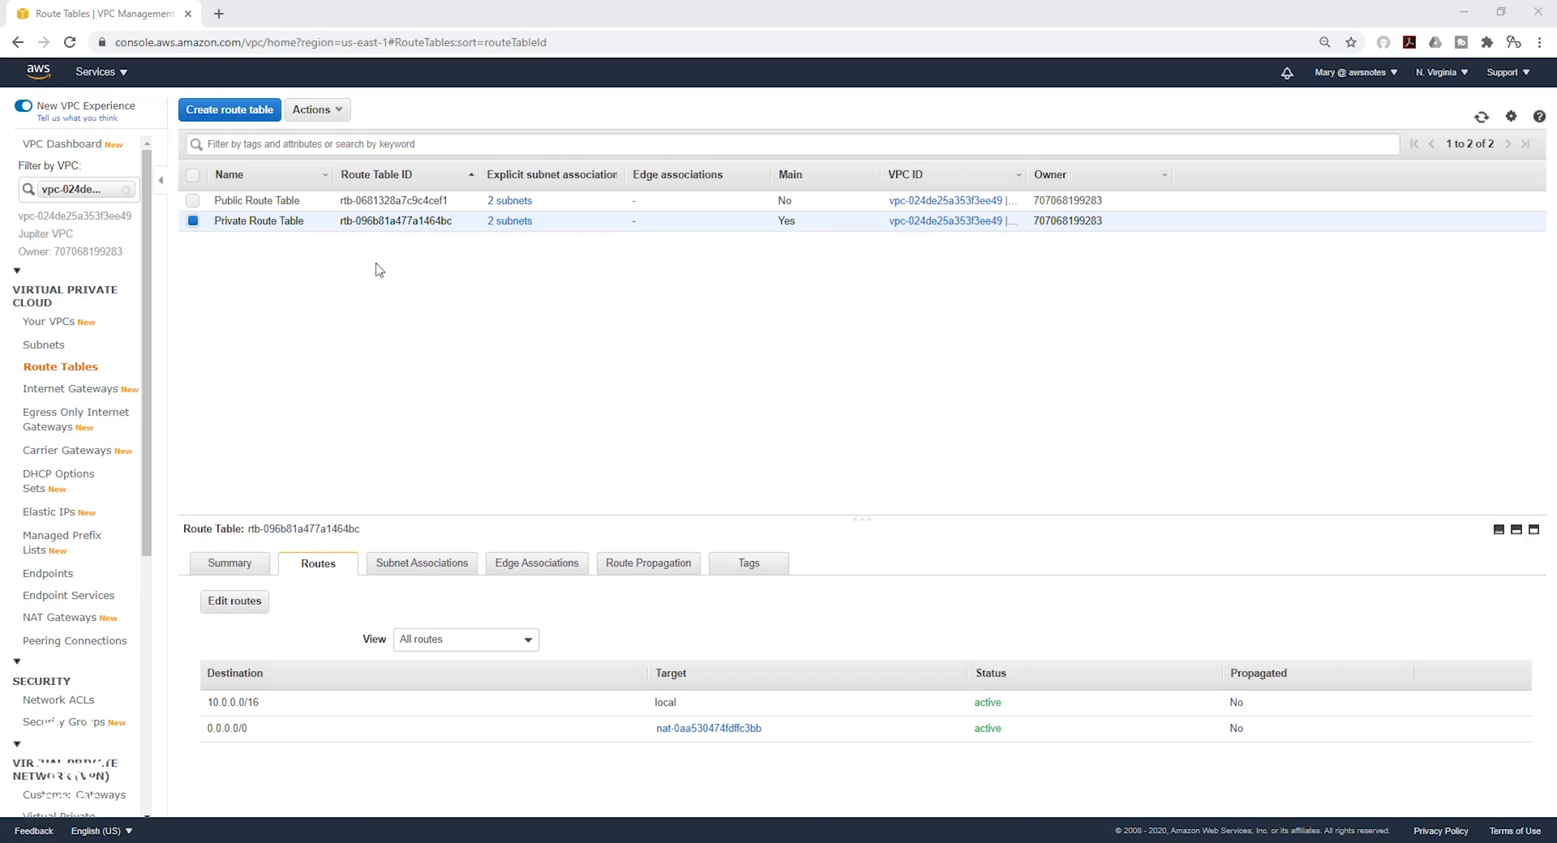
mouse_move(381, 246)
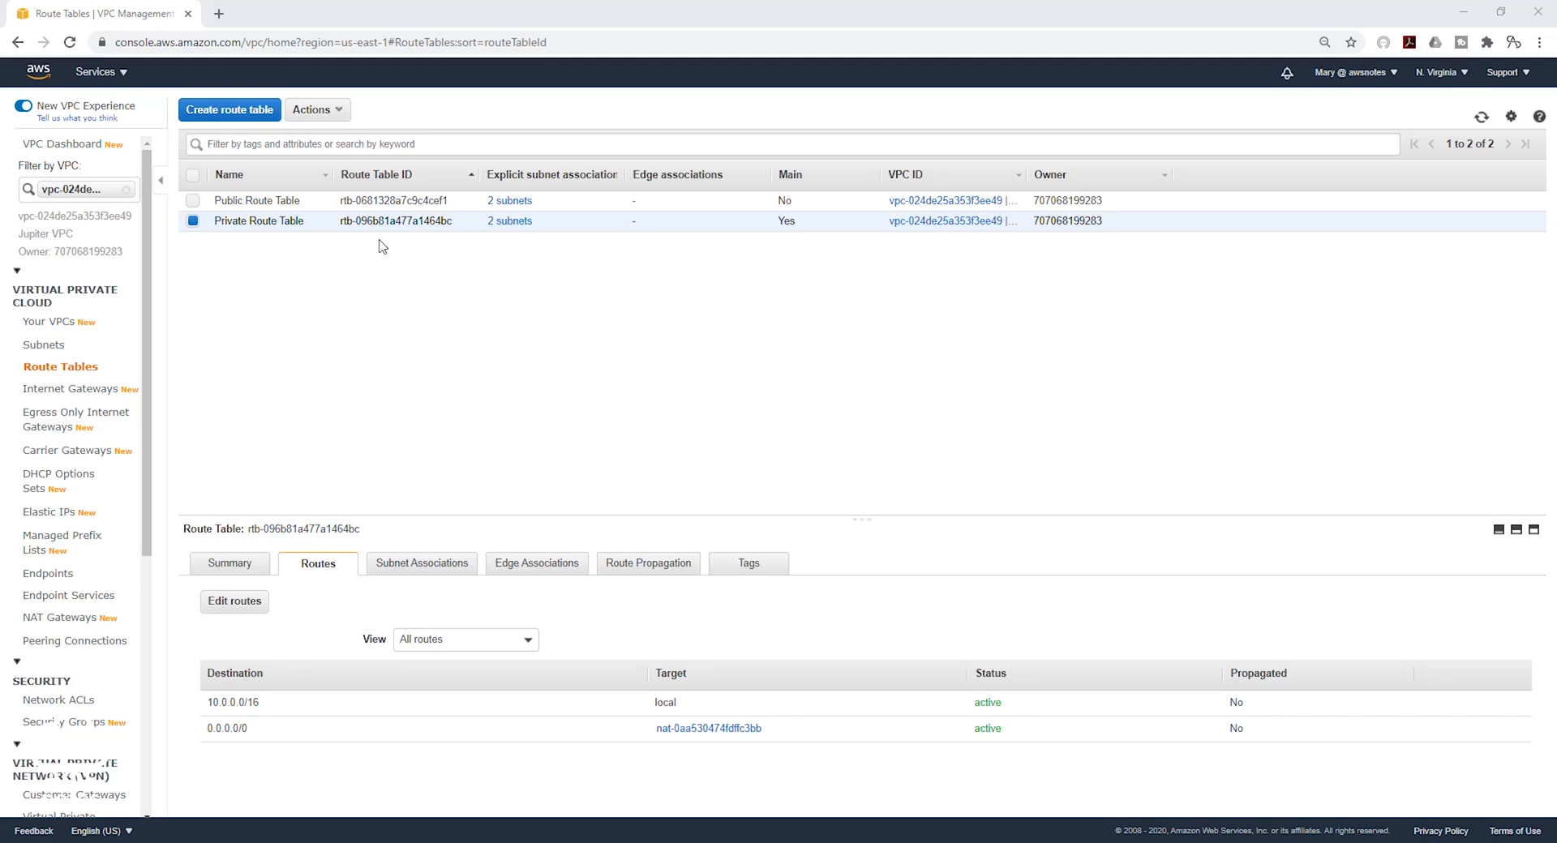
mouse_move(160, 713)
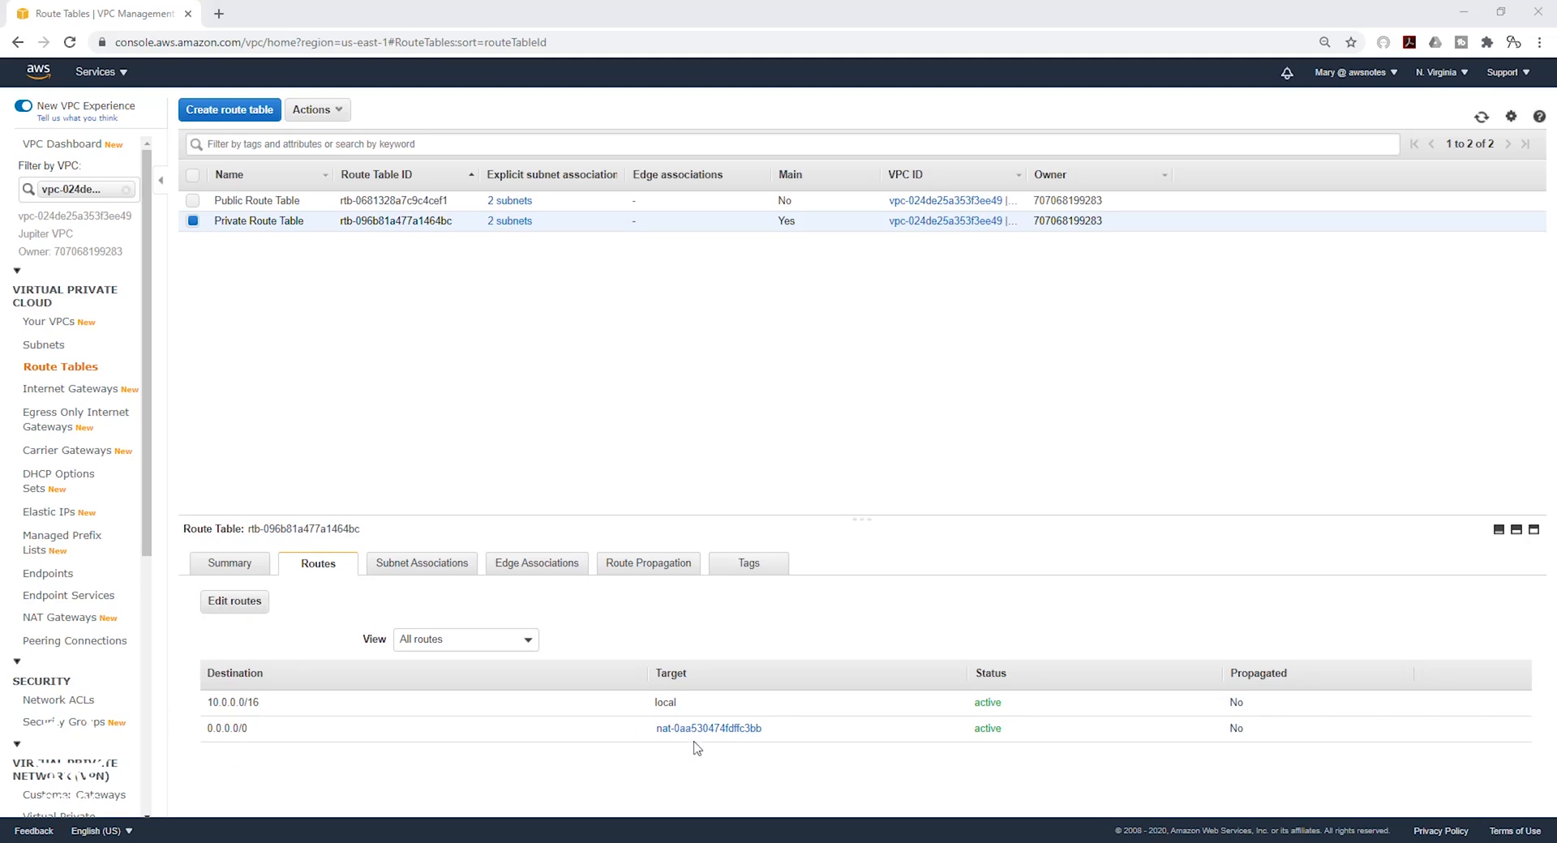
mouse_move(747, 444)
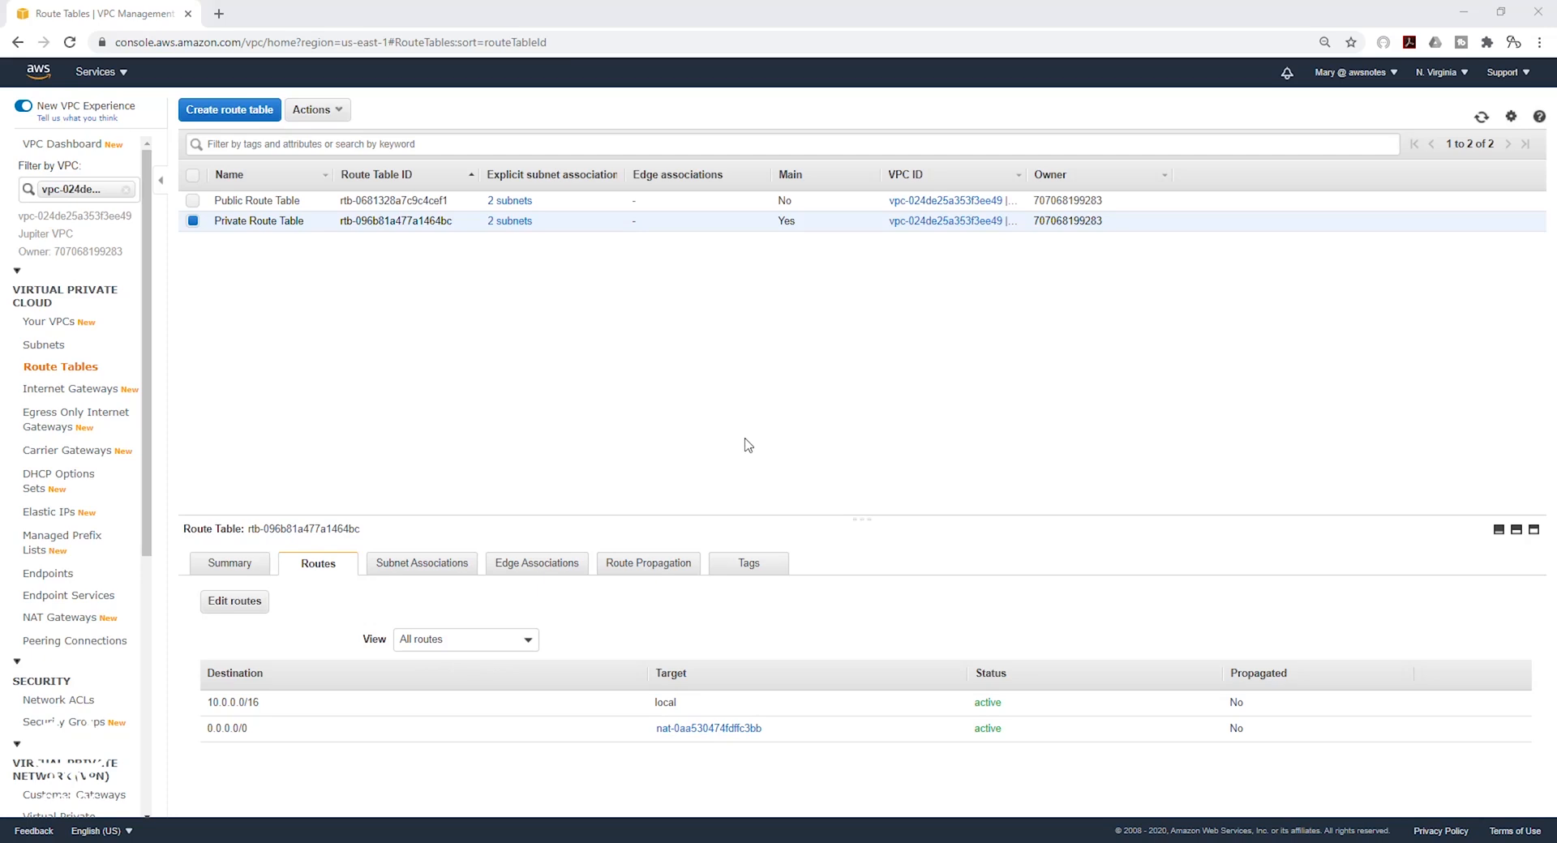
mouse_move(737, 364)
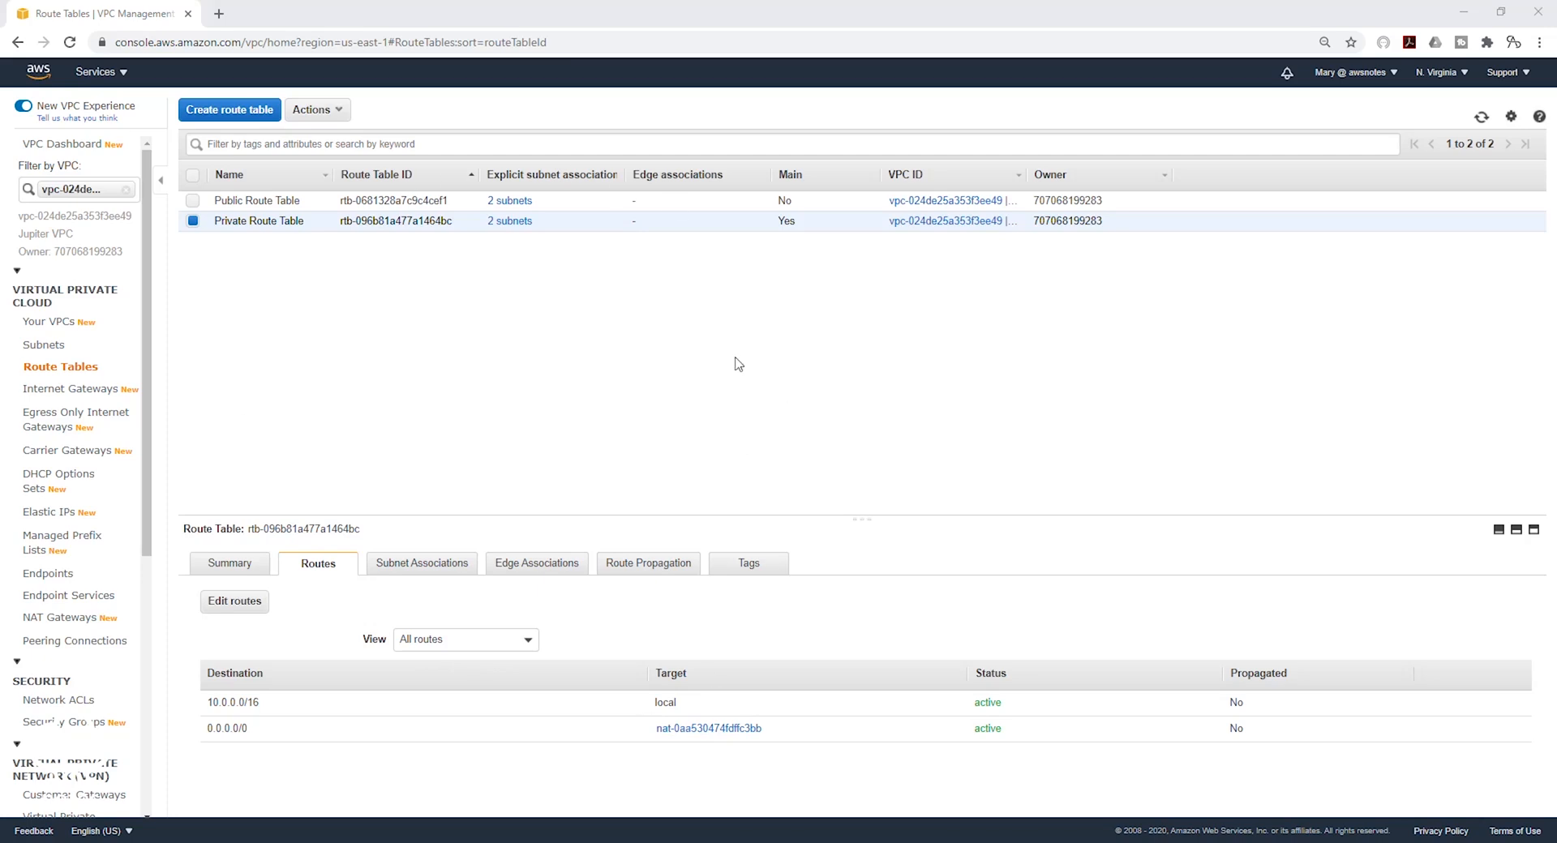